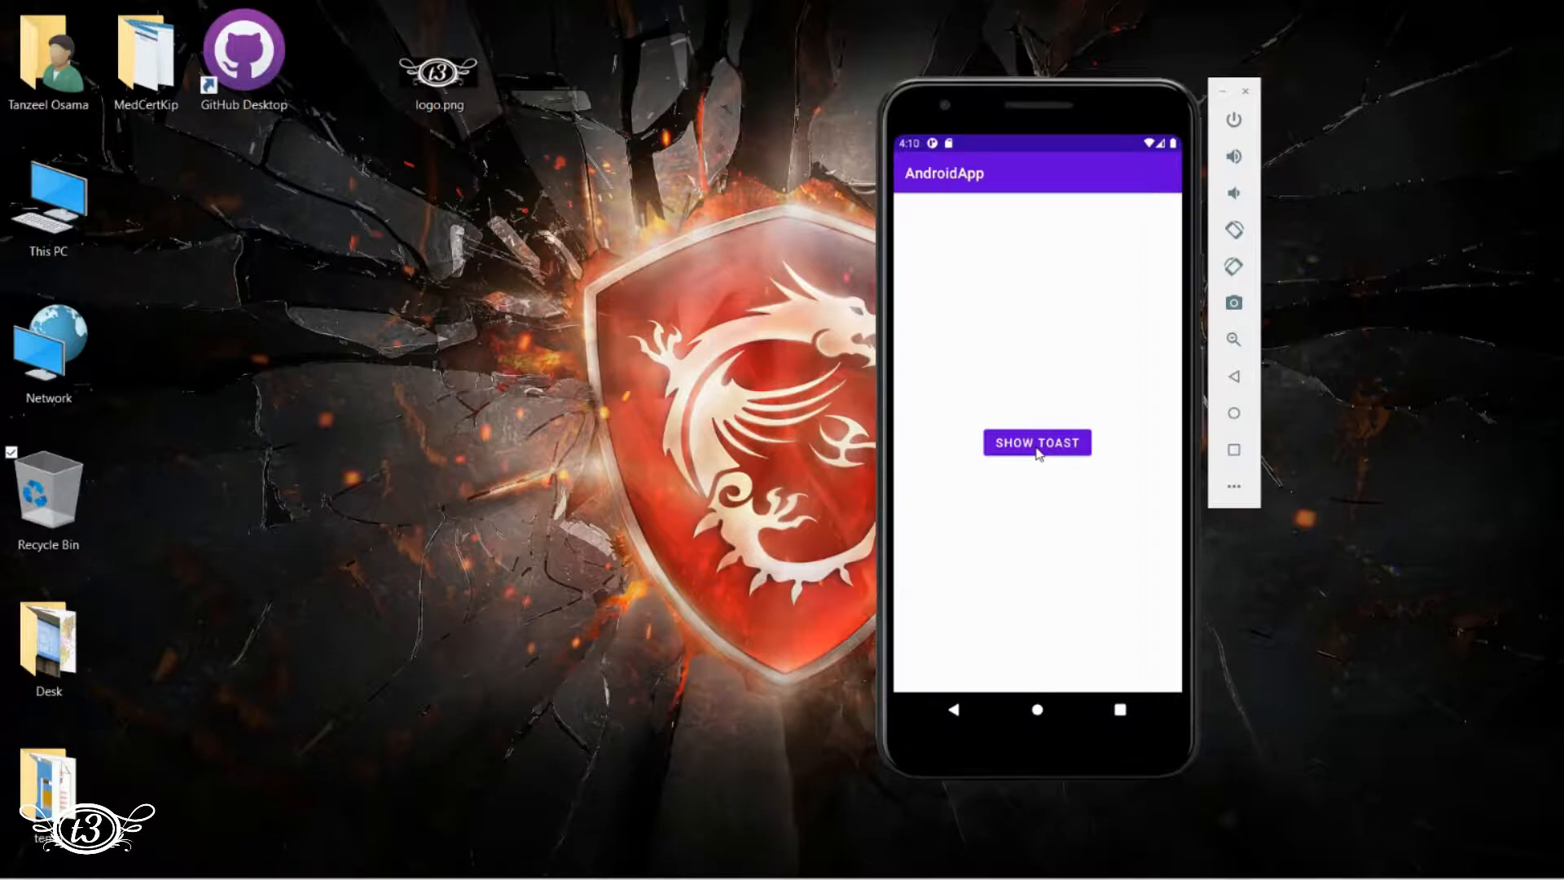
Trigger the toast, then show SNACKBAR1, SNACKBAR2 and retry from the error snackbar
{"action": "left_click", "coordinate": [1036, 441]}
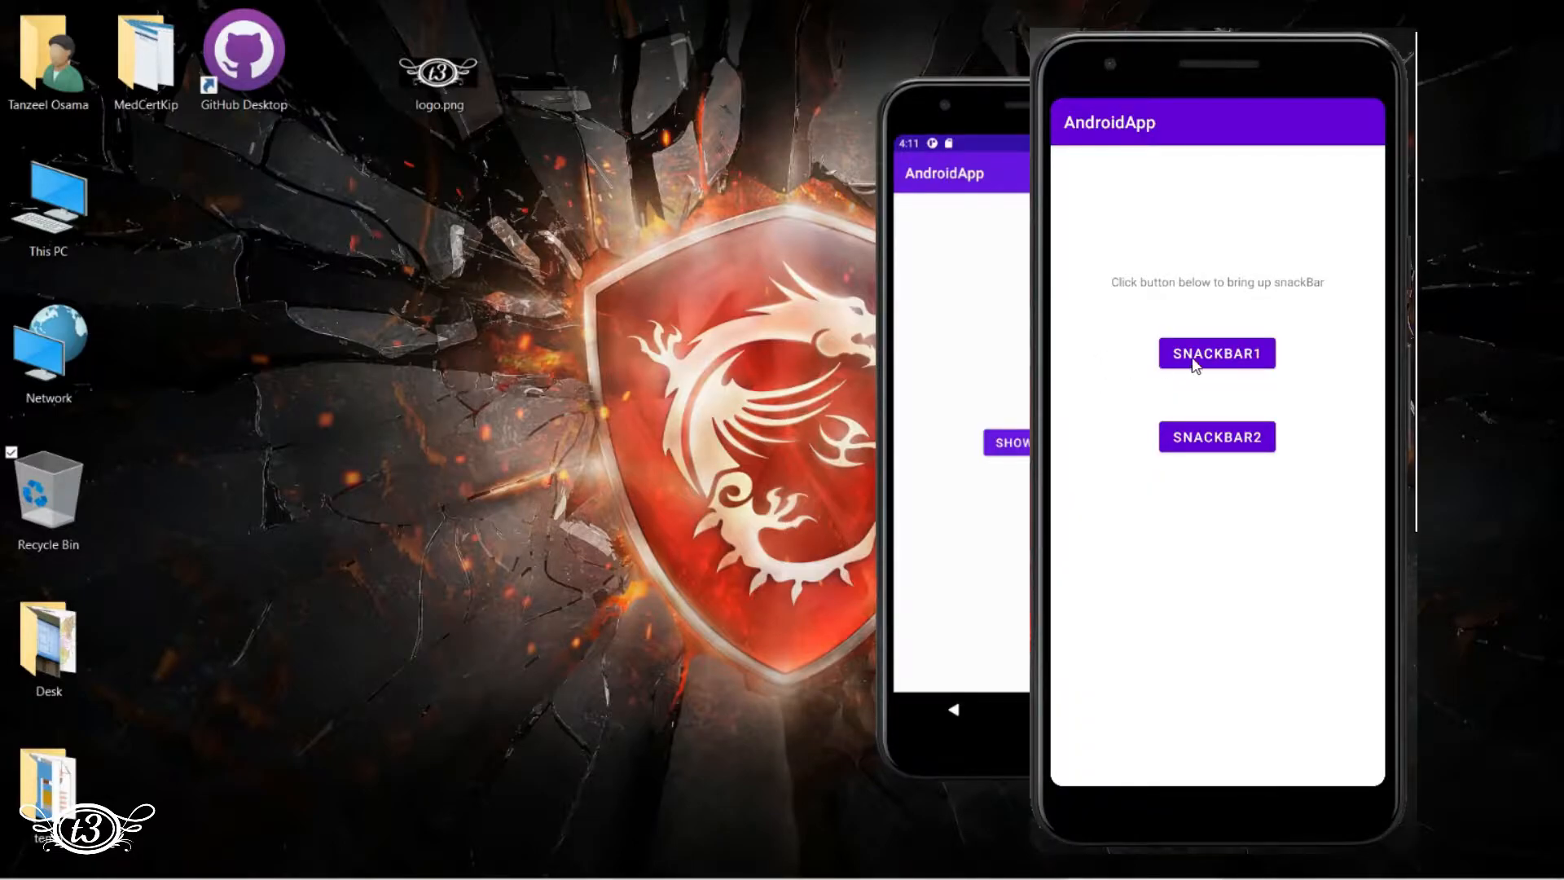
{"action": "left_click", "coordinate": [1215, 353]}
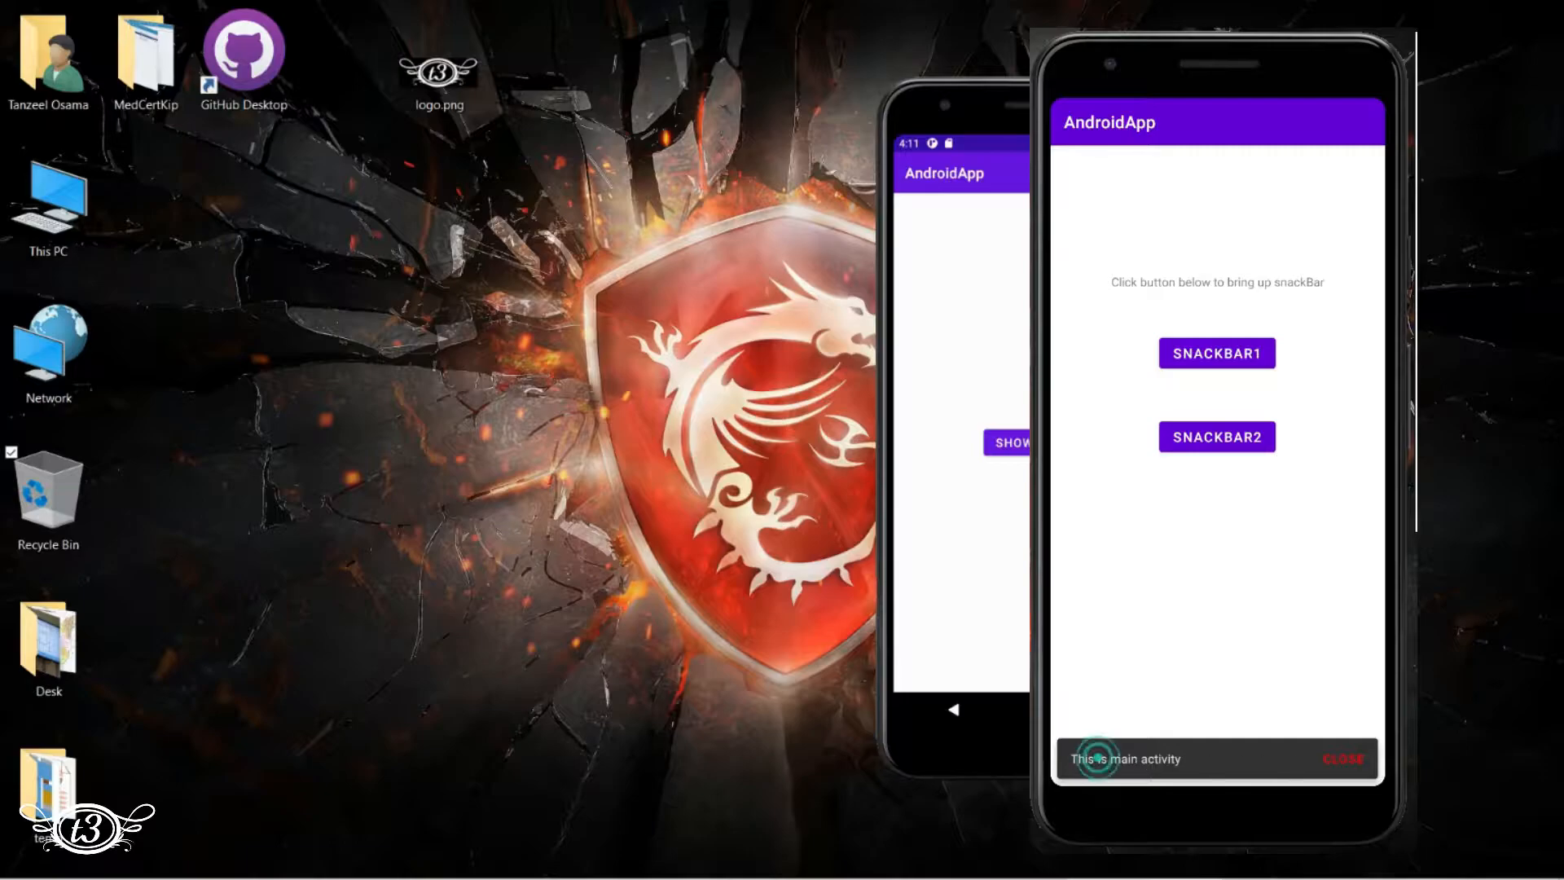
{"action": "left_click", "coordinate": [1216, 436]}
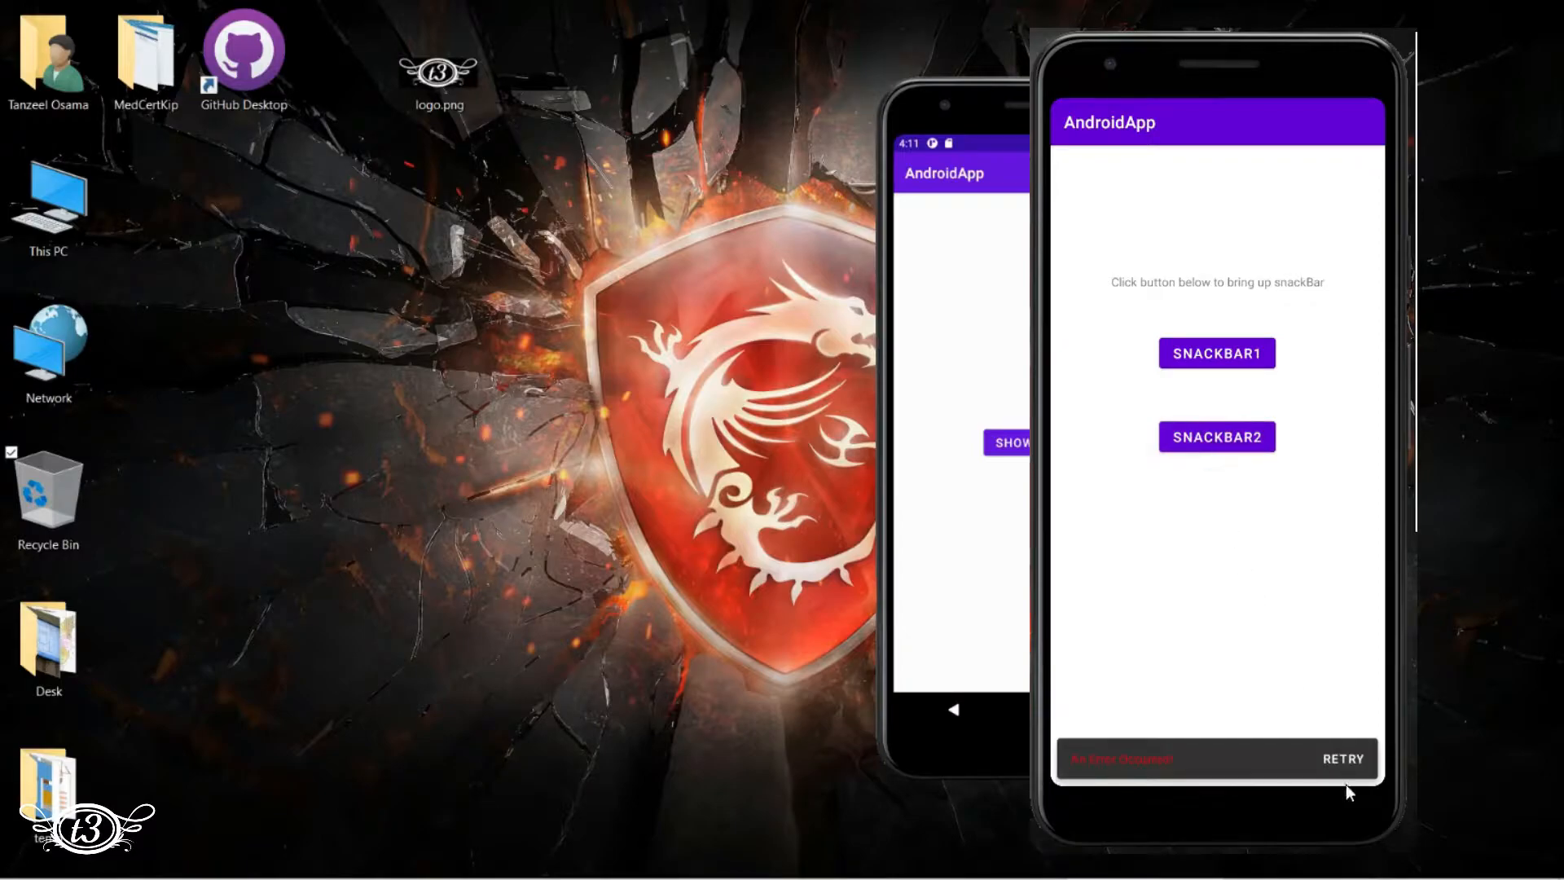
{"action": "left_click", "coordinate": [1215, 354]}
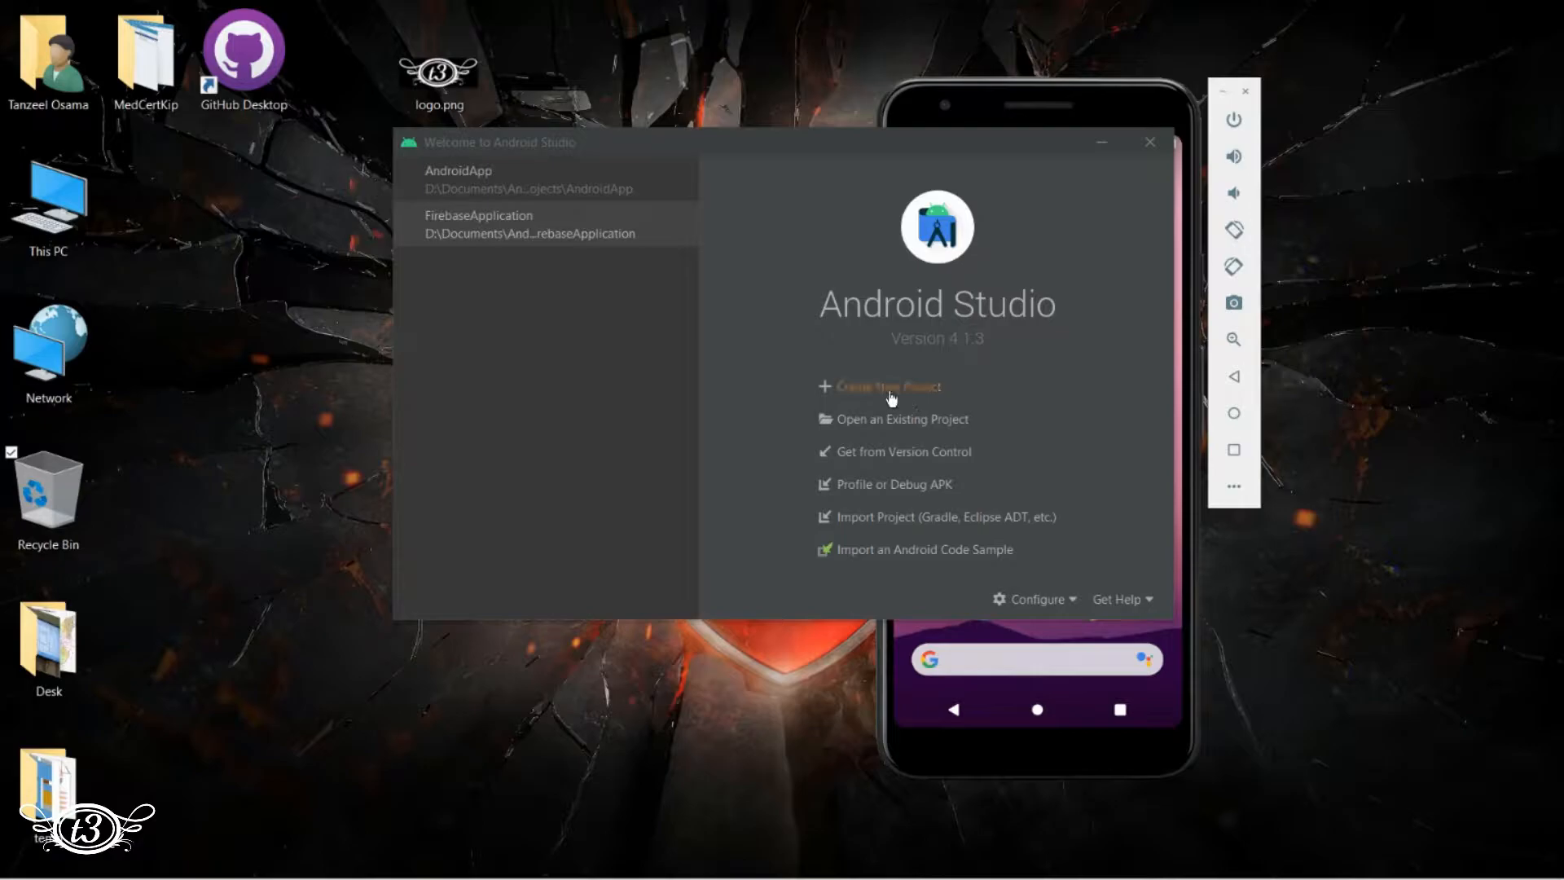
Open the AndroidBasics project and view activity_main.xml as XML code
{"action": "left_click", "coordinate": [888, 386]}
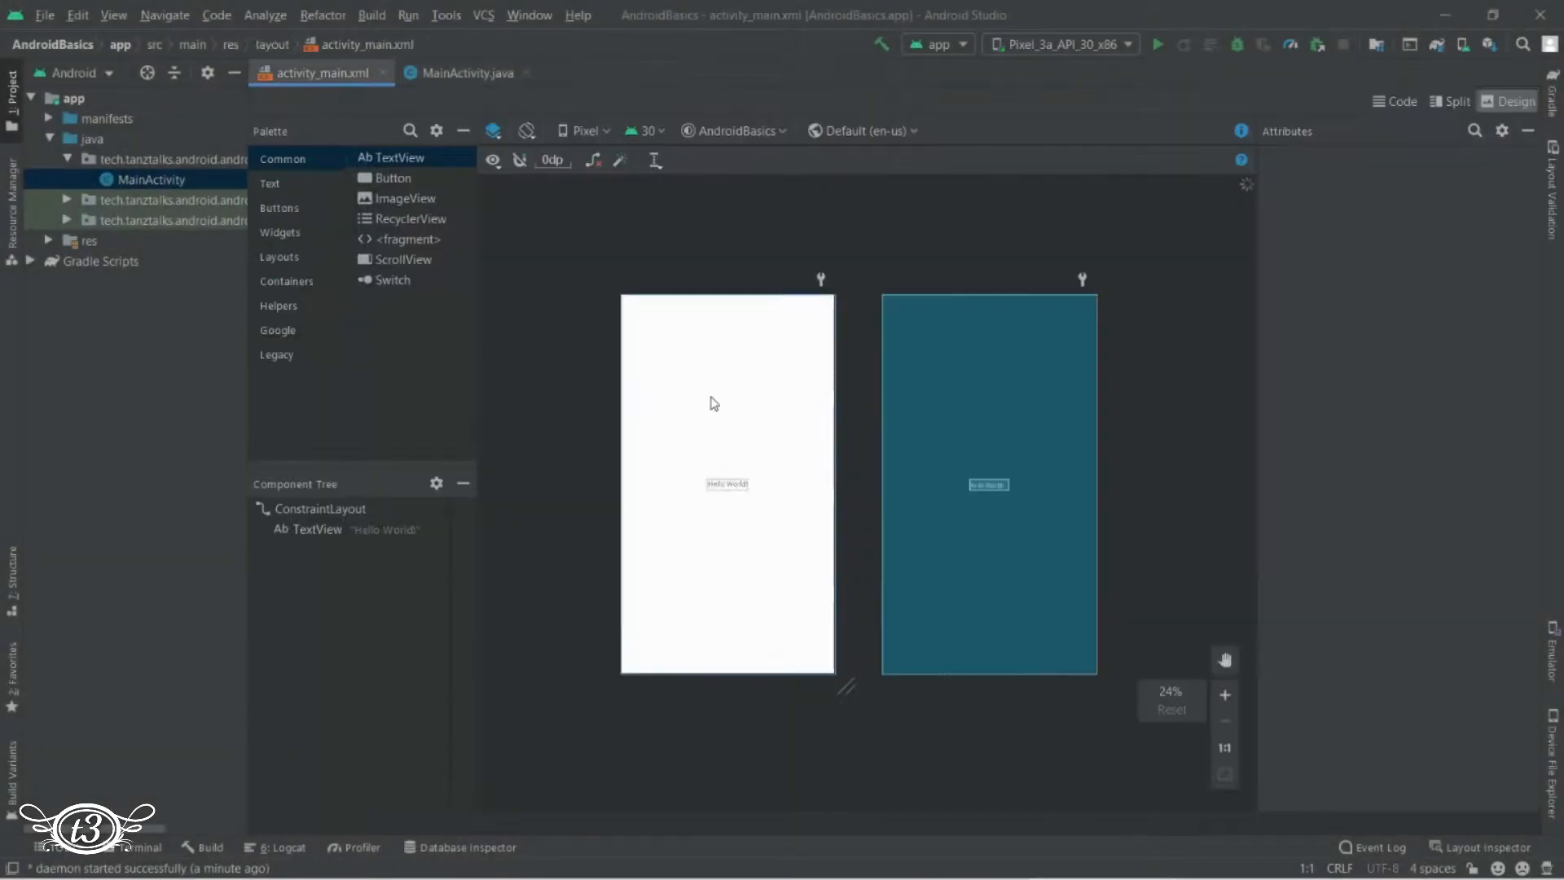
{"action": "left_click", "coordinate": [1401, 101]}
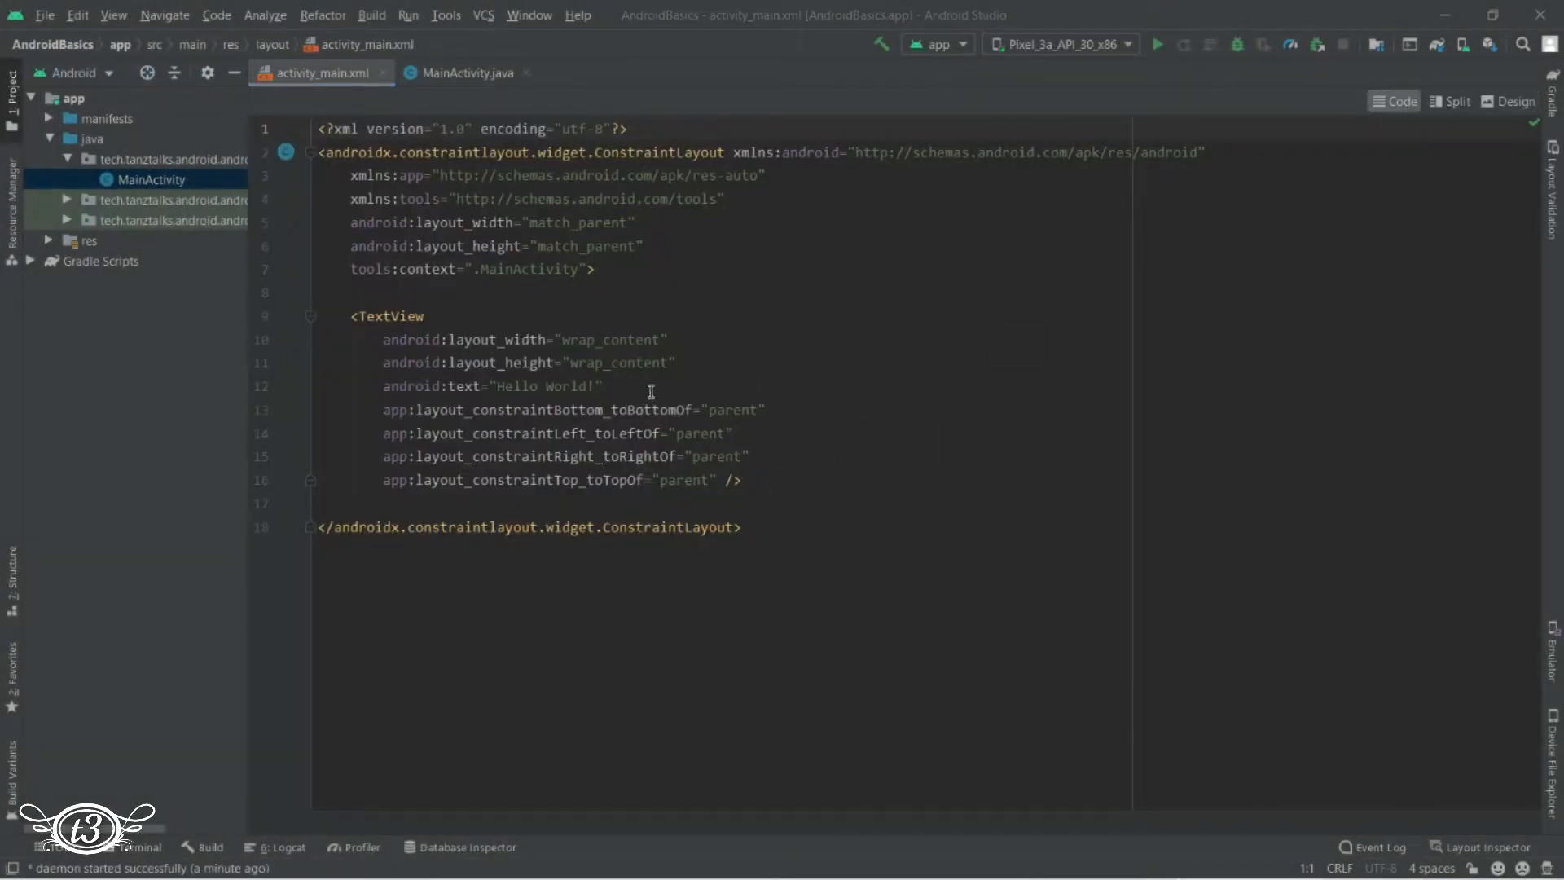
Change the TextView to a Button with text 'Show Toast' and textSize 16sp
{"action": "double_click", "coordinate": [387, 314]}
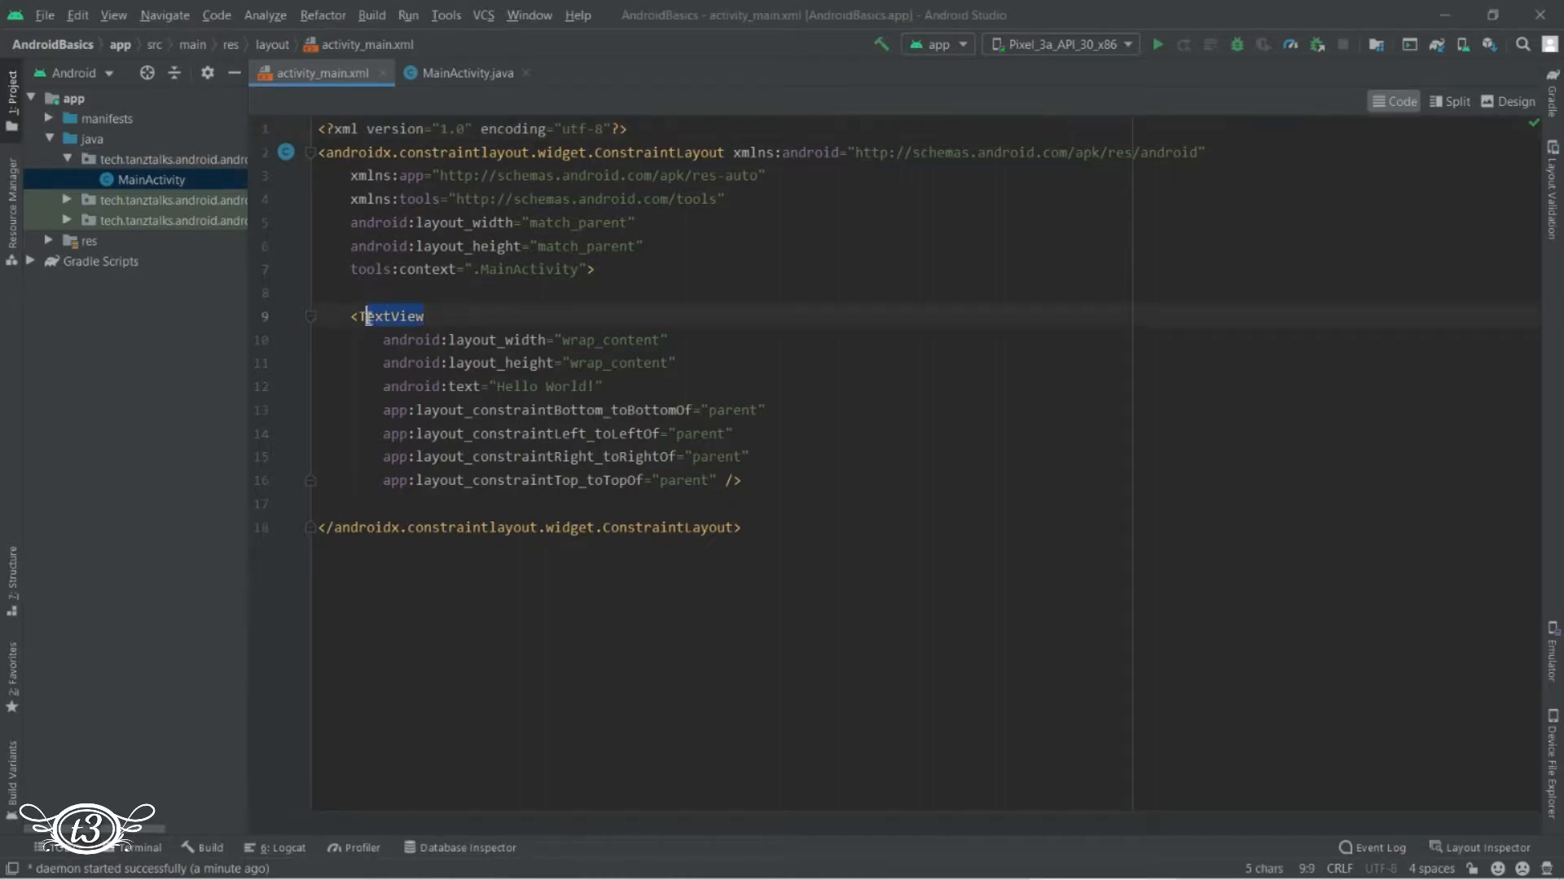
{"action": "type", "text": "Button"}
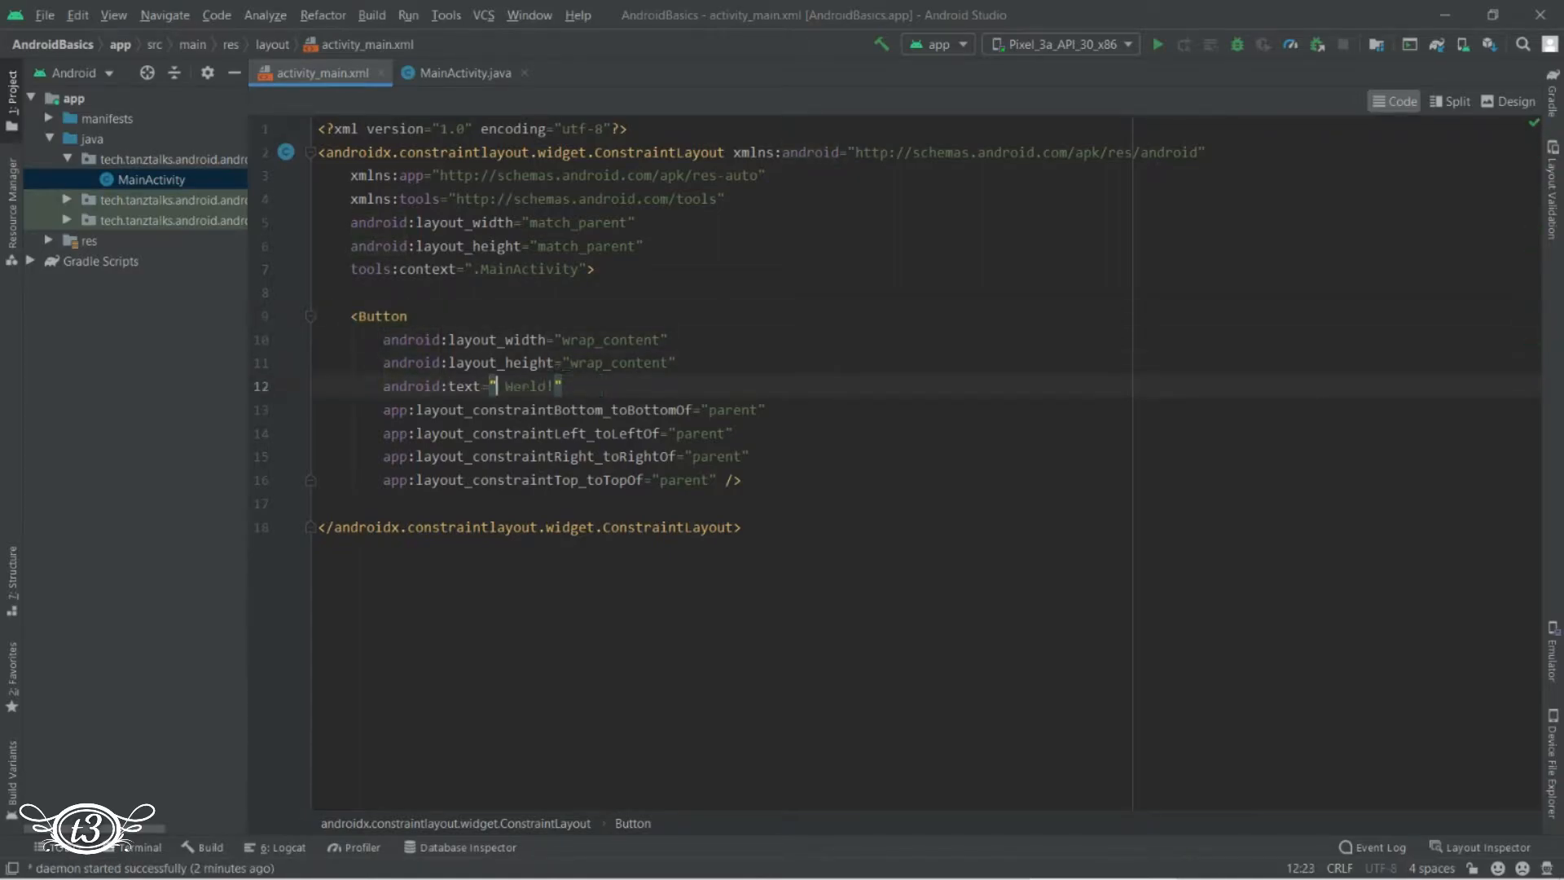
{"action": "type", "text": "Show I"}
{"action": "type", "text": "android:textSize=\""}
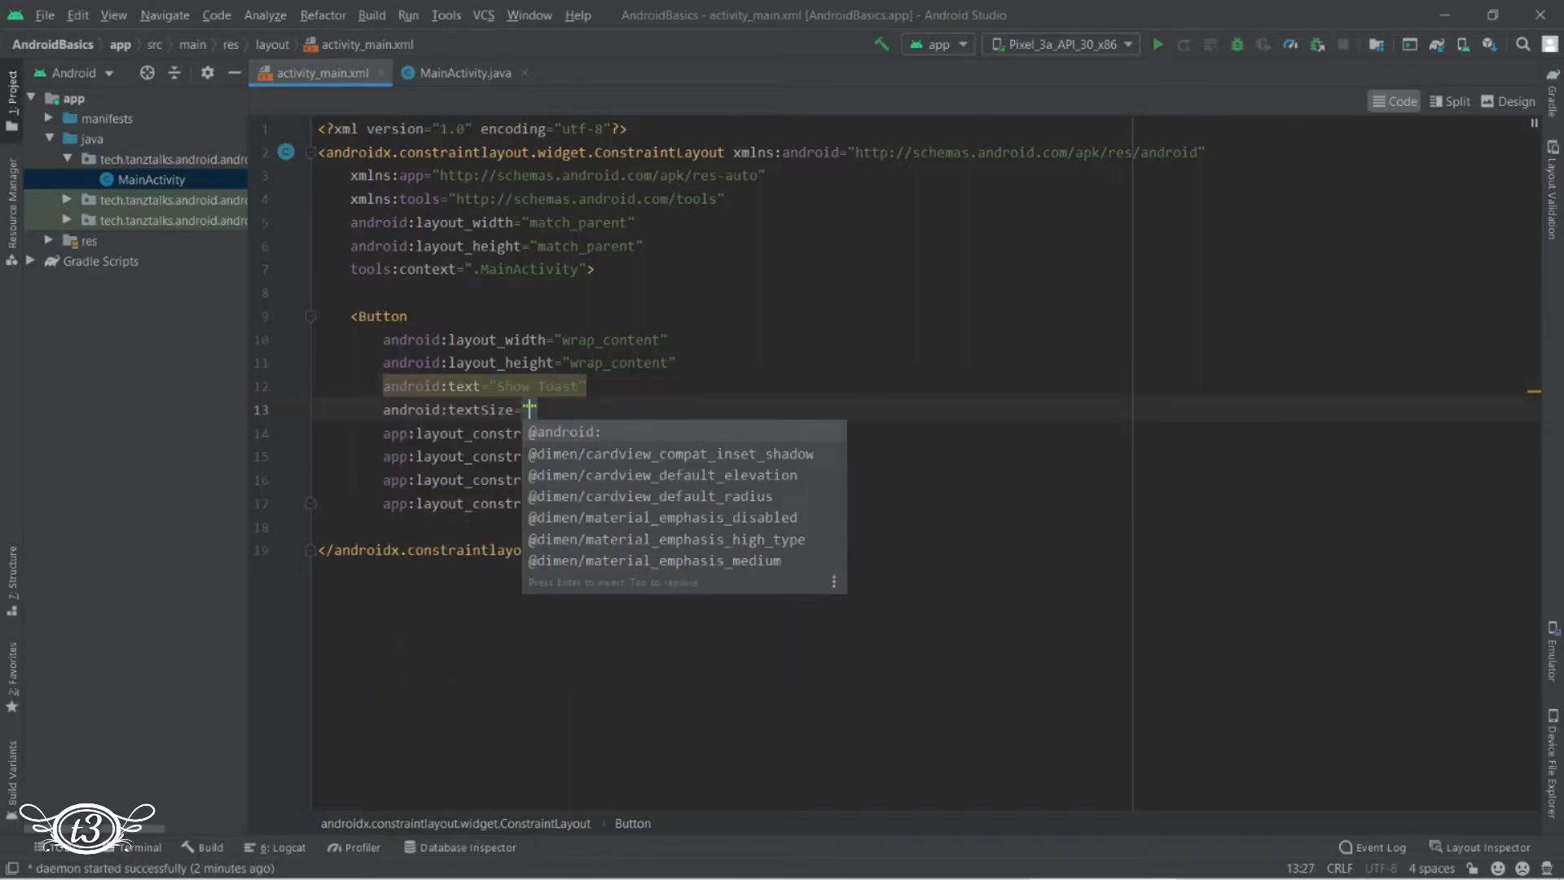
{"action": "type", "text": "16sp"}
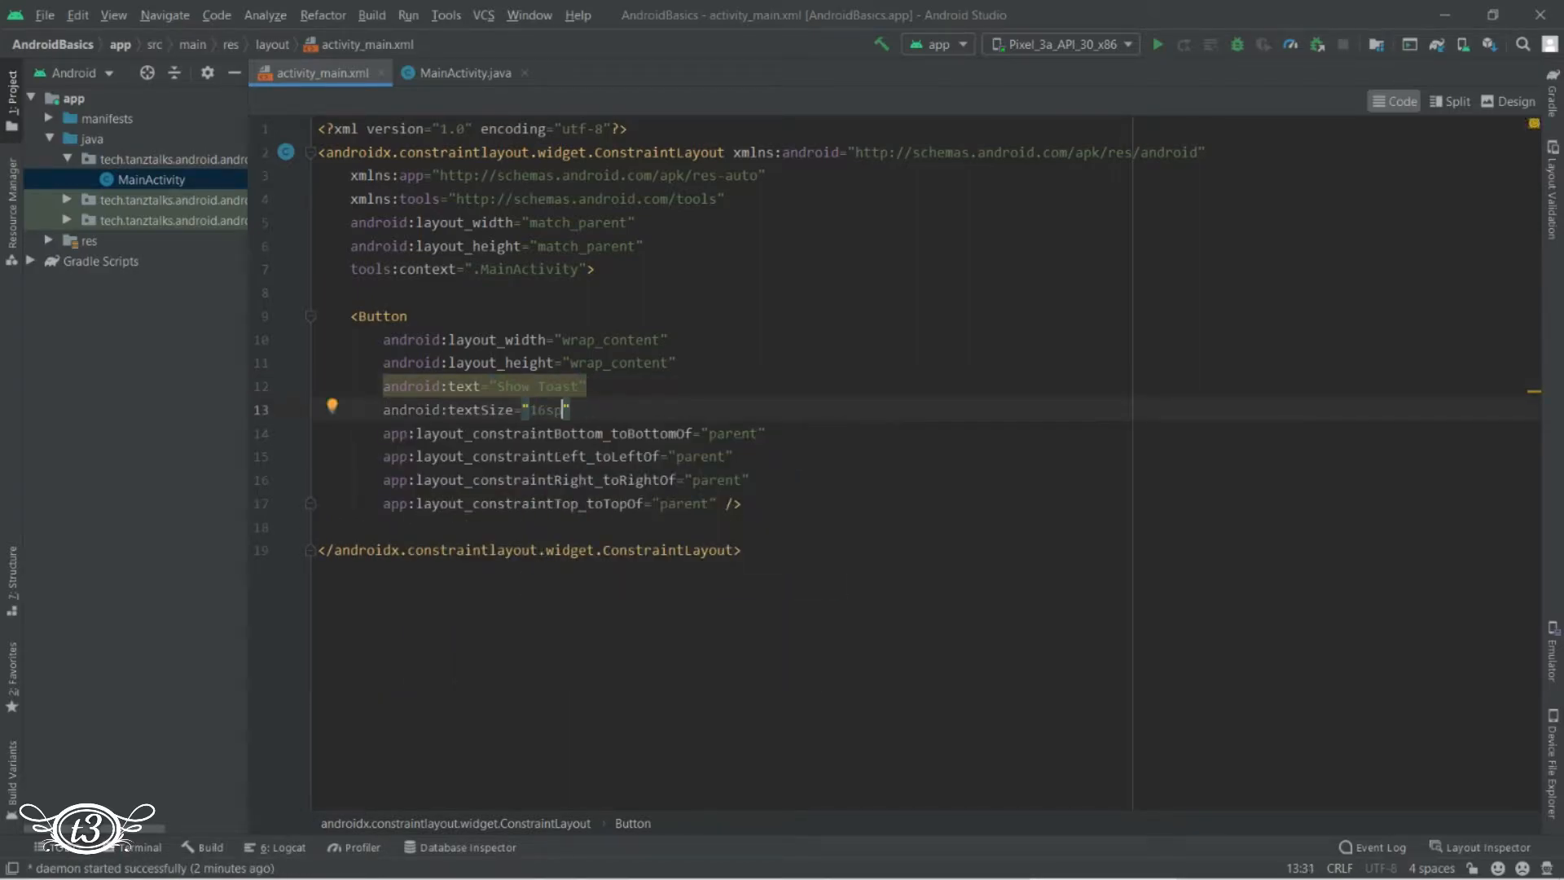
Give the Button the id @+id/toast_button and move to MainActivity.java
{"action": "type", "text": "android:id=\"@+id/\""}
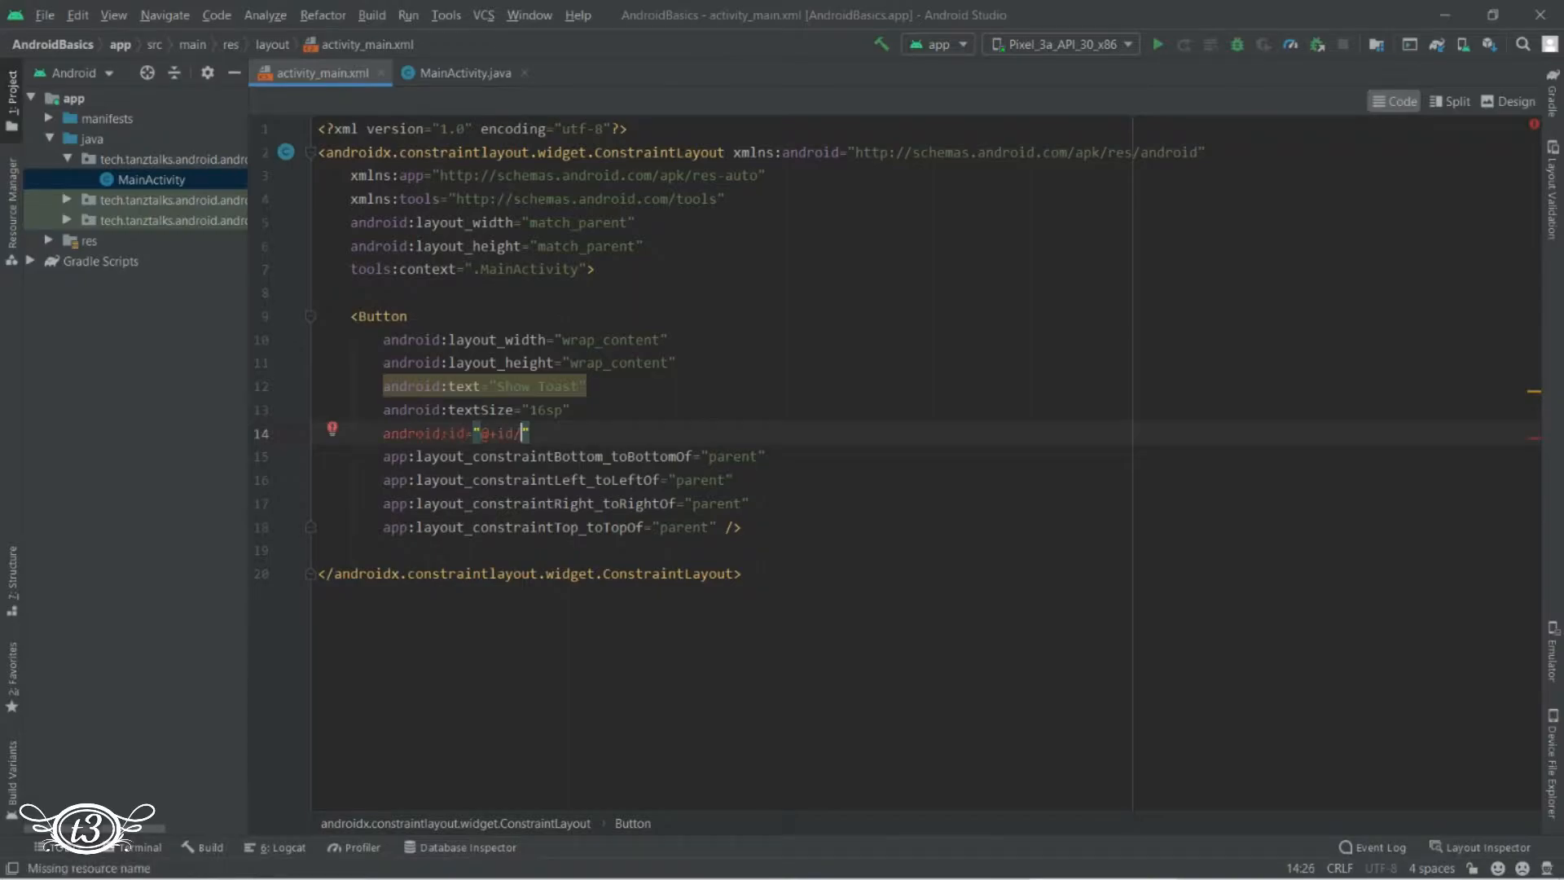
{"action": "type", "text": "toast_button"}
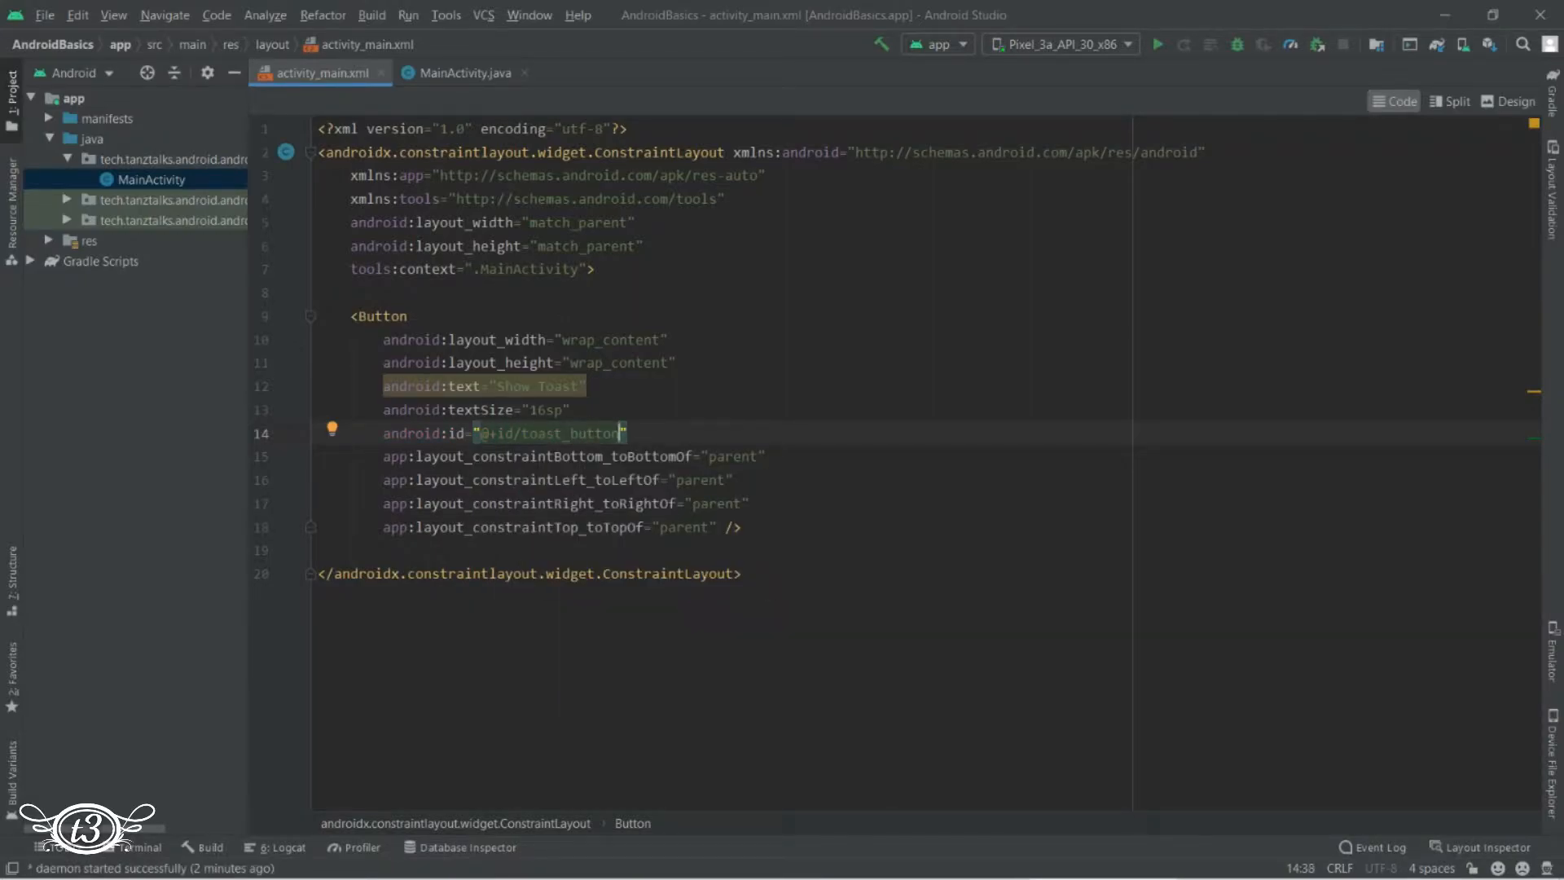
{"action": "left_click", "coordinate": [462, 72]}
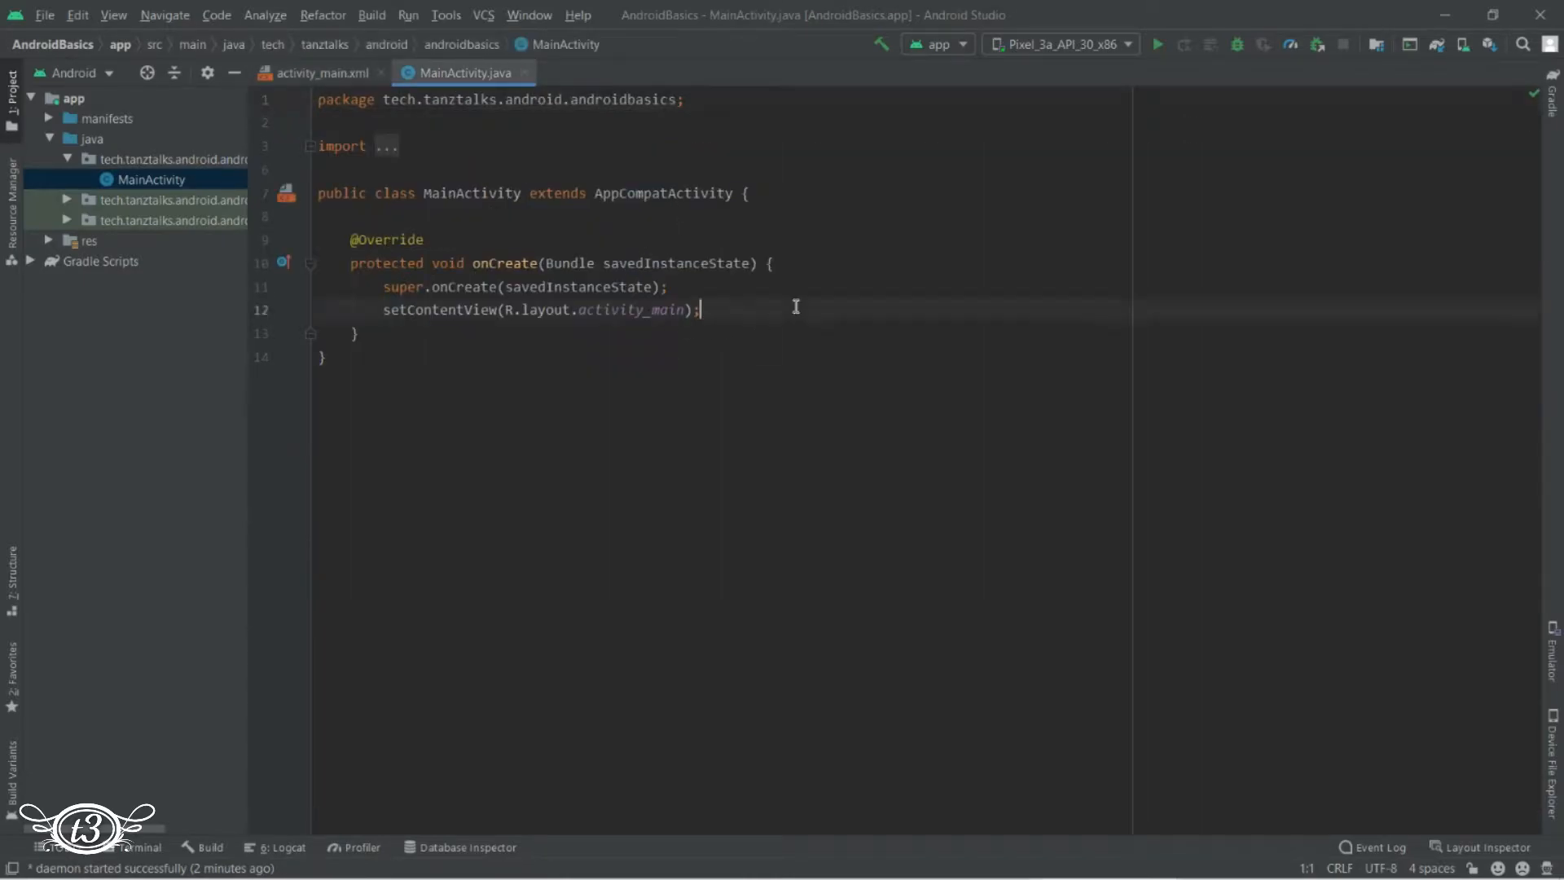
Declare Button toastButton = findViewById(R.id.toast_button); in onCreate
{"action": "type", "text": "Button toastButton = findViewById("}
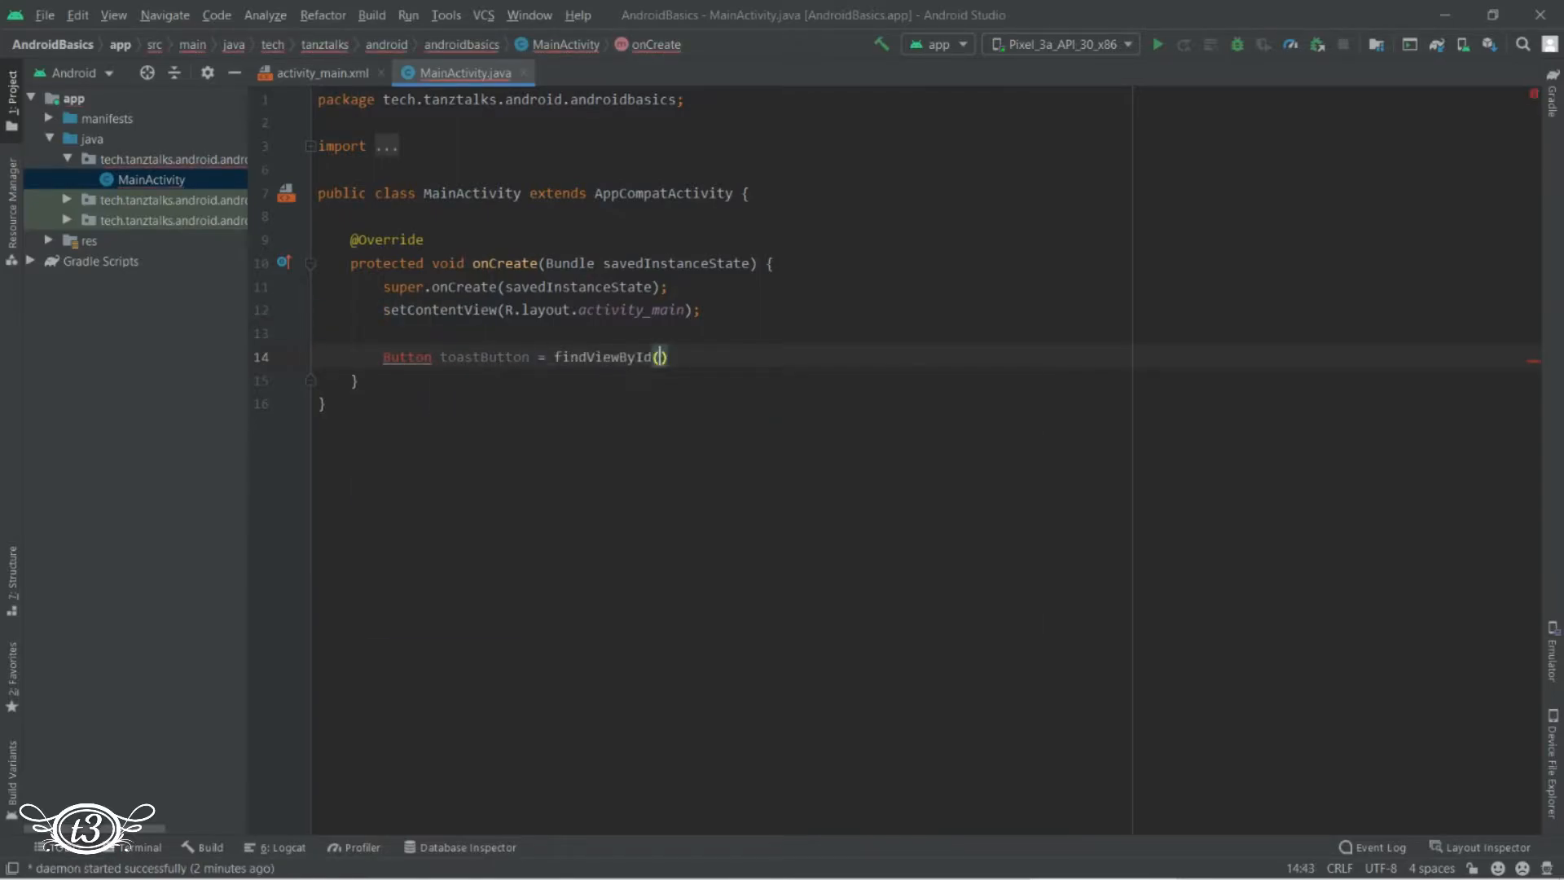
{"action": "type", "text": "R.id.toast_button"}
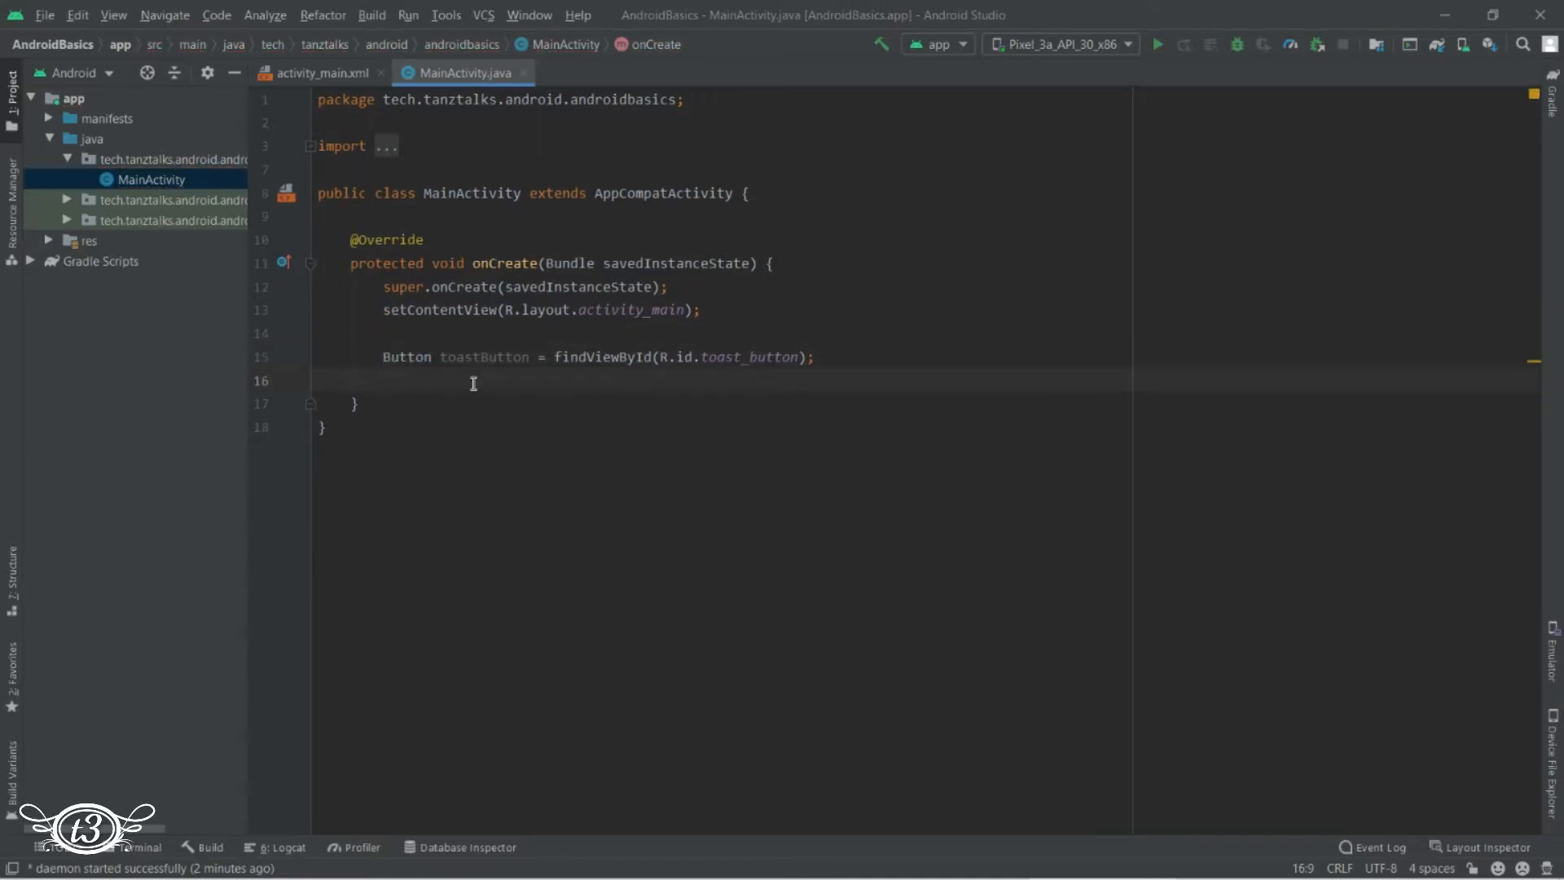
Attach a new View.OnClickListener to toastButton via setOnClickListener
{"action": "type", "text": "t"}
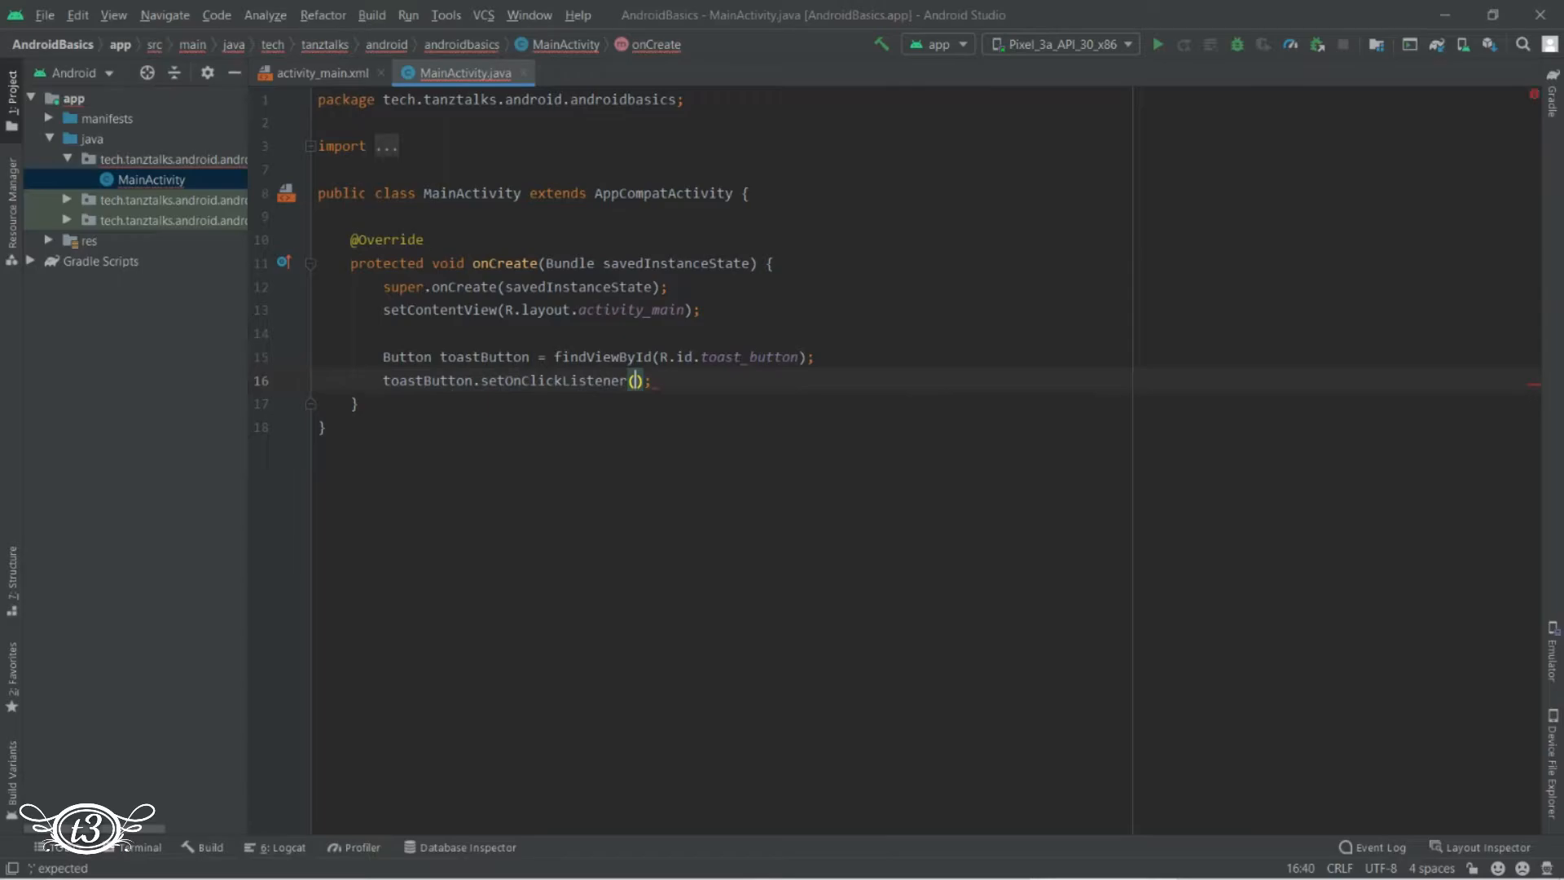
{"action": "type", "text": "n"}
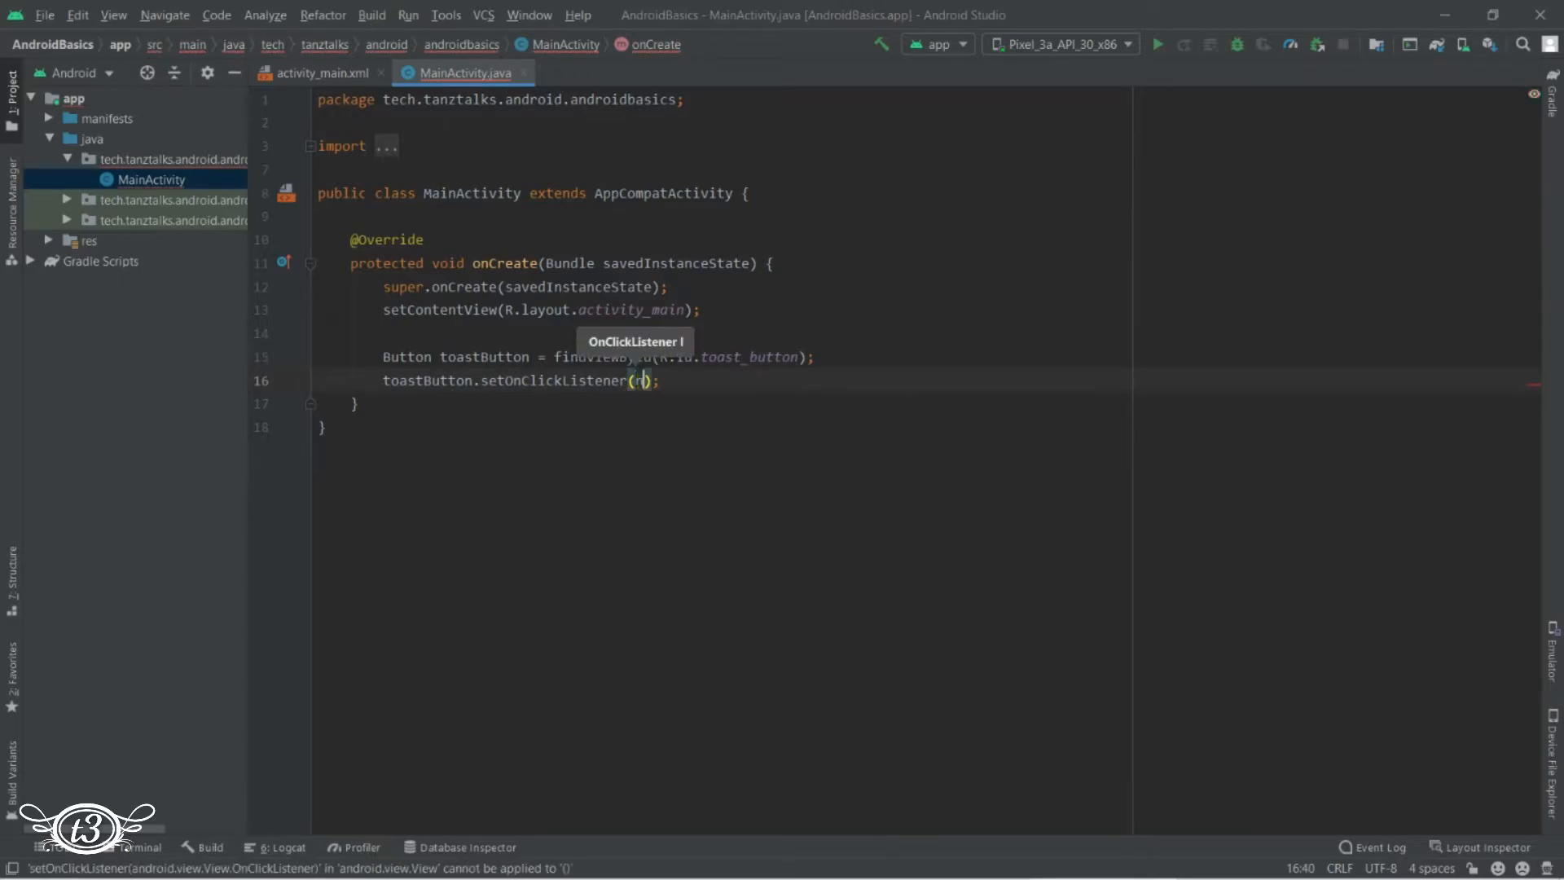
{"action": "type", "text": "new"}
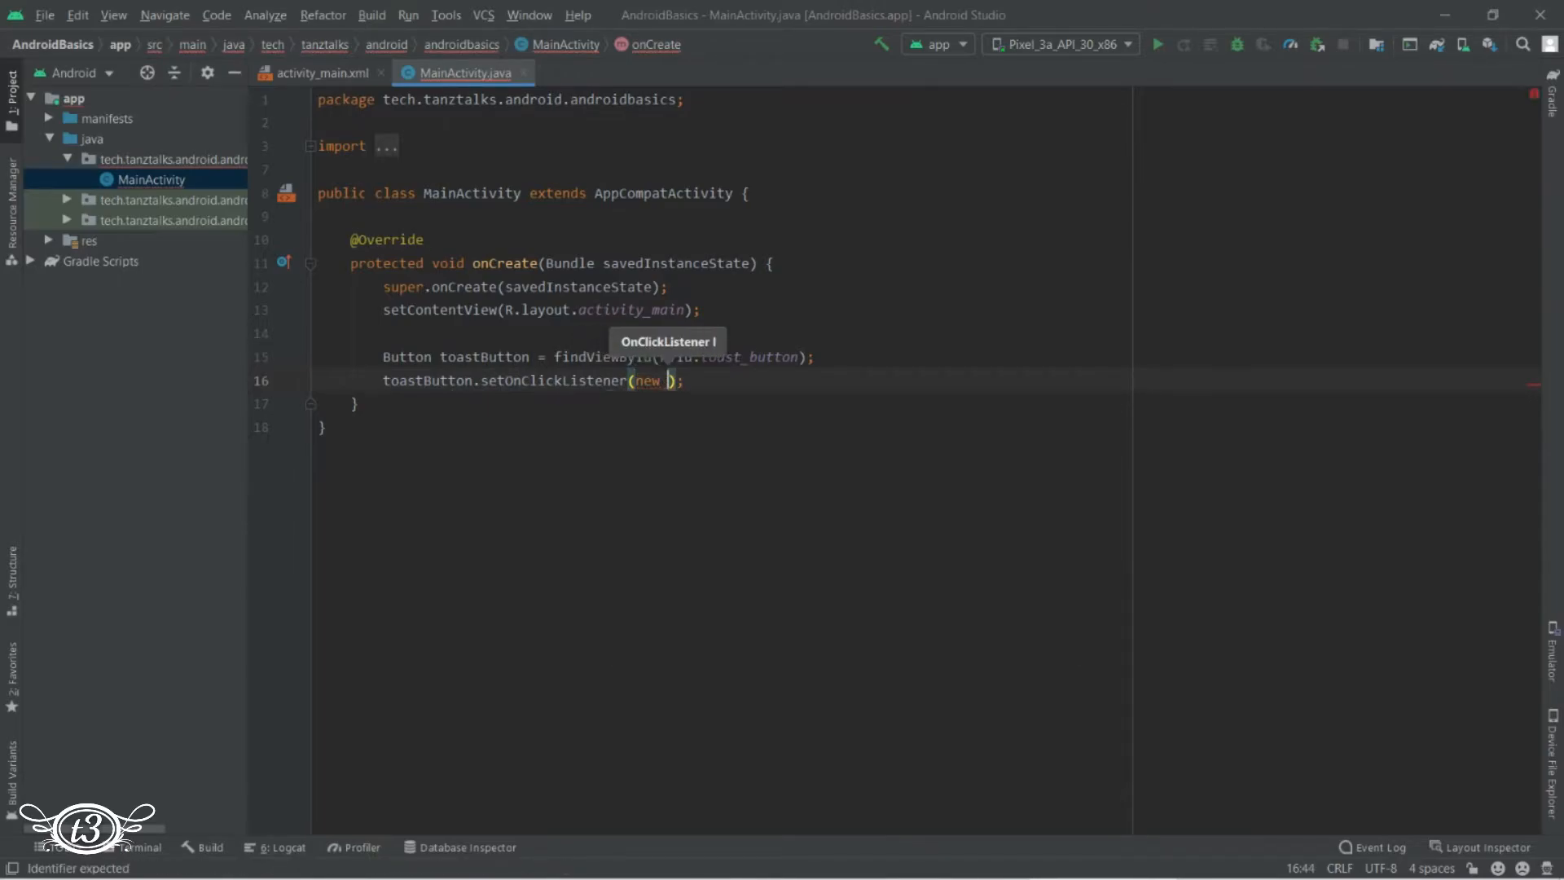
{"action": "type", "text": "View.OnClickListener("}
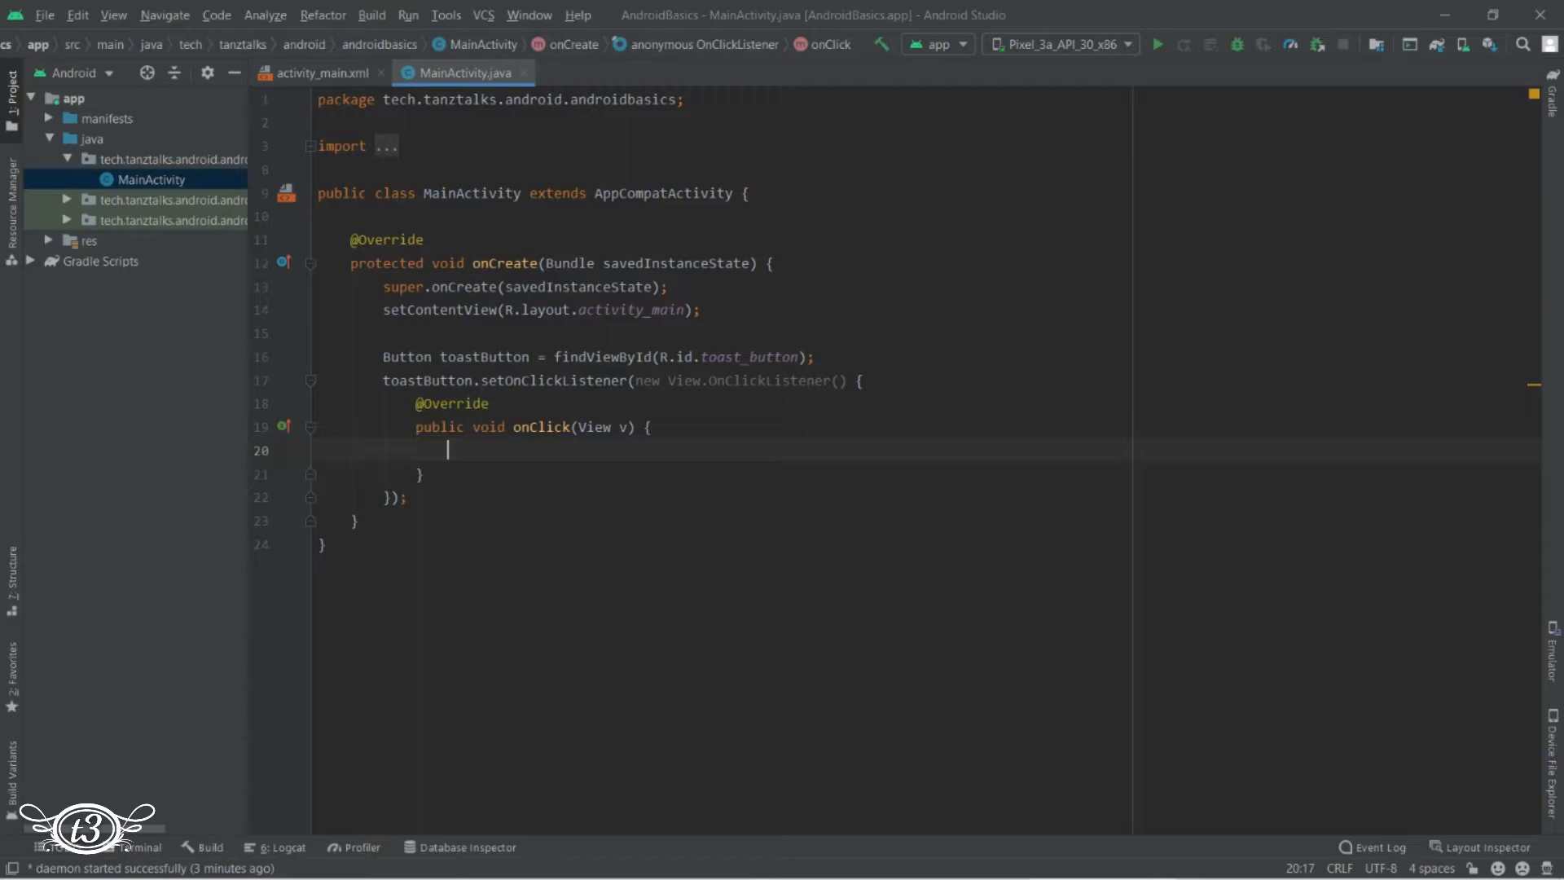
Declare Context activityContext = getApplicationContext(); with a comment that it needs a context
{"action": "type", "text": "Context"}
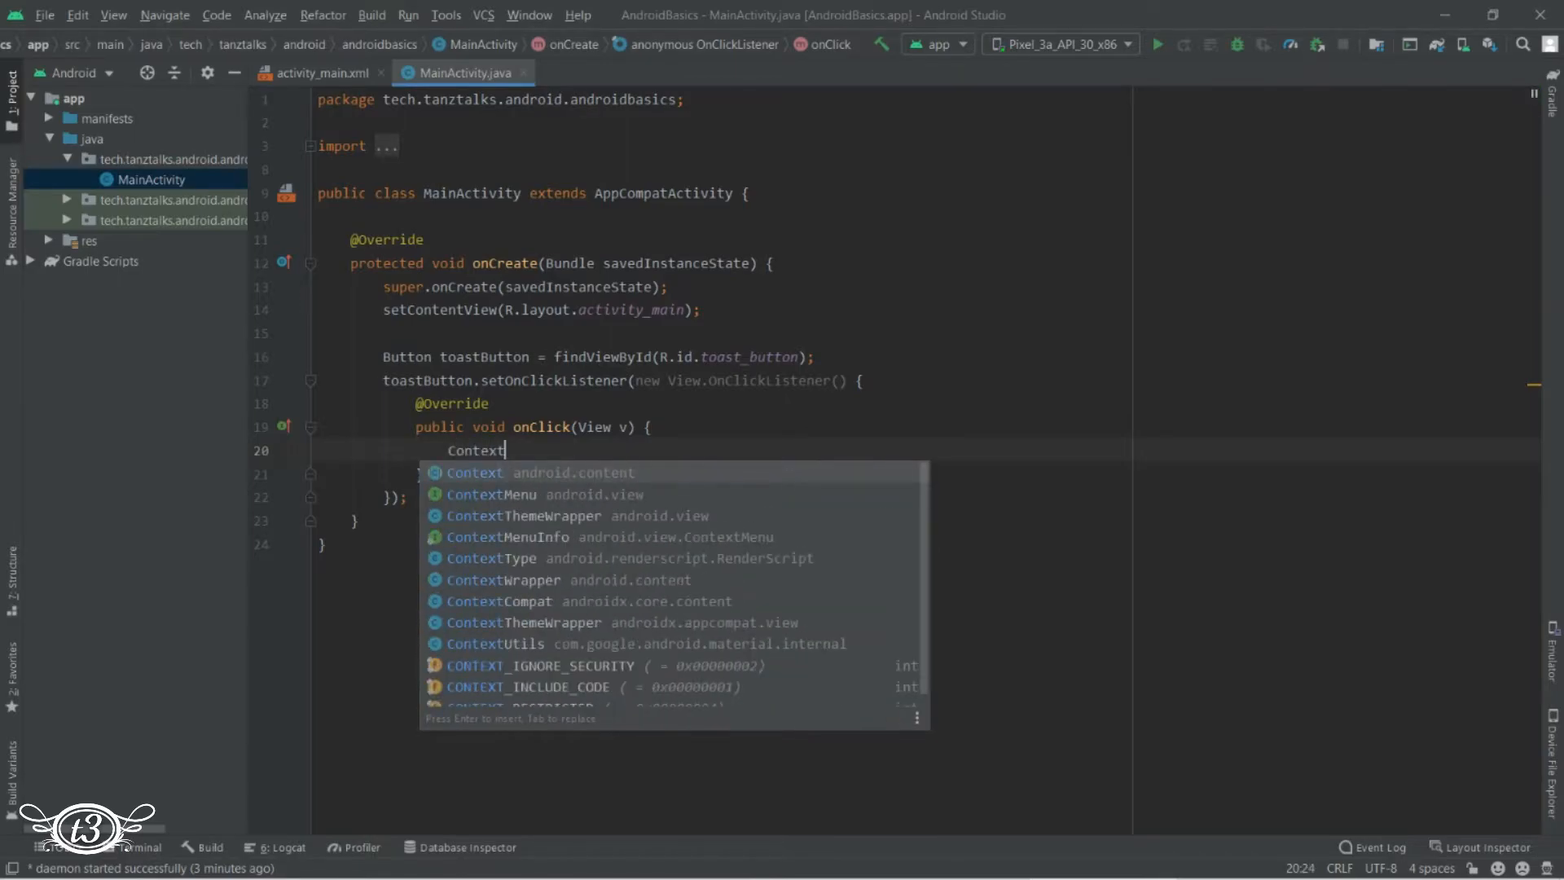
{"action": "type", "text": "activityContext ="}
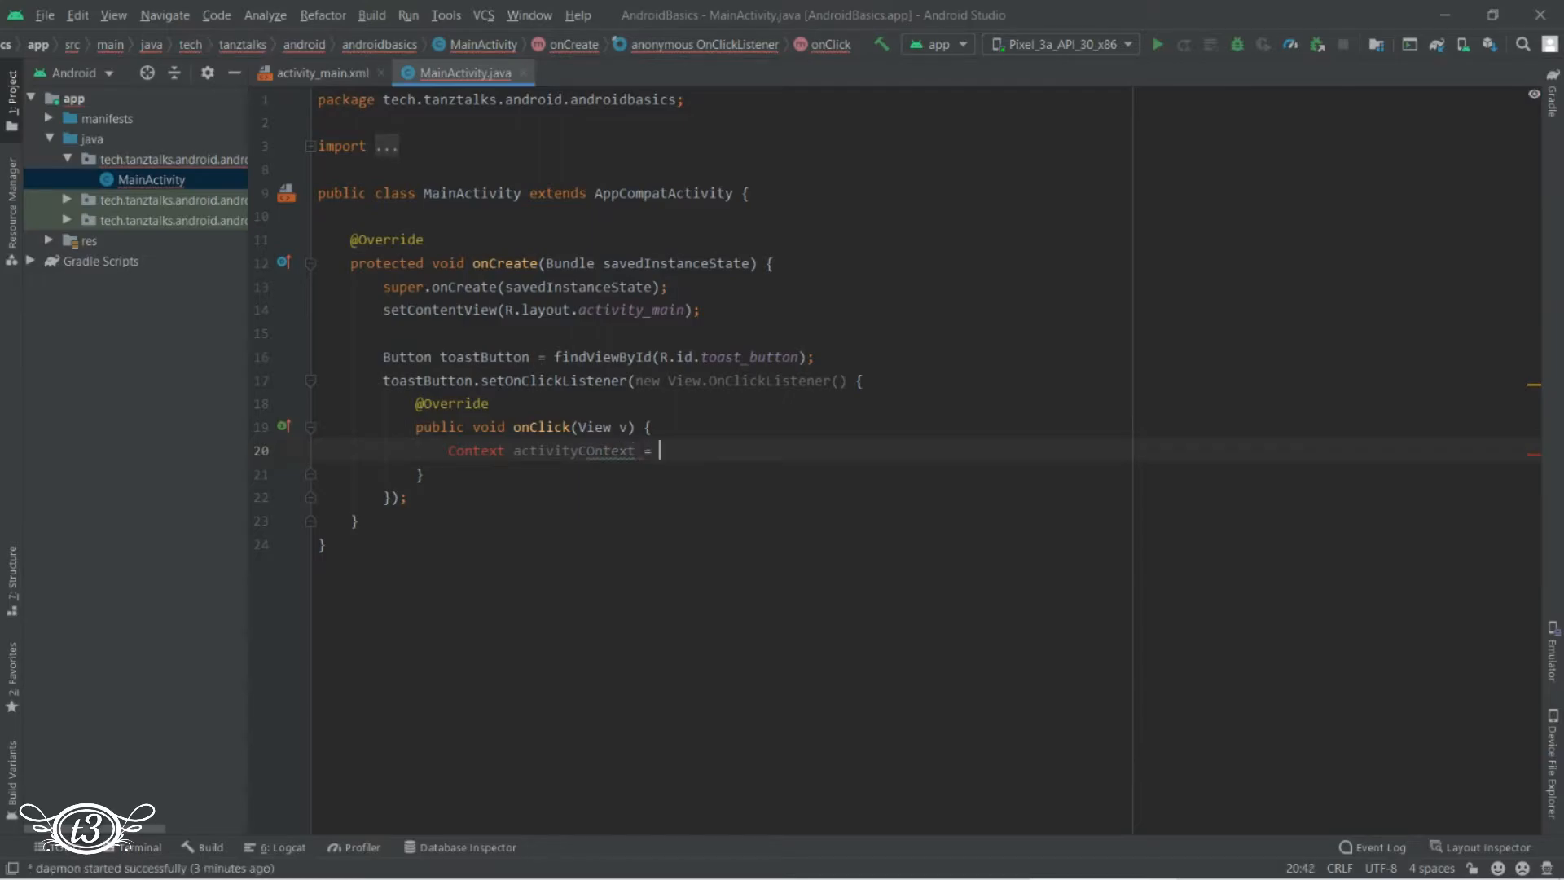
{"action": "type", "text": "getApplicationContext()"}
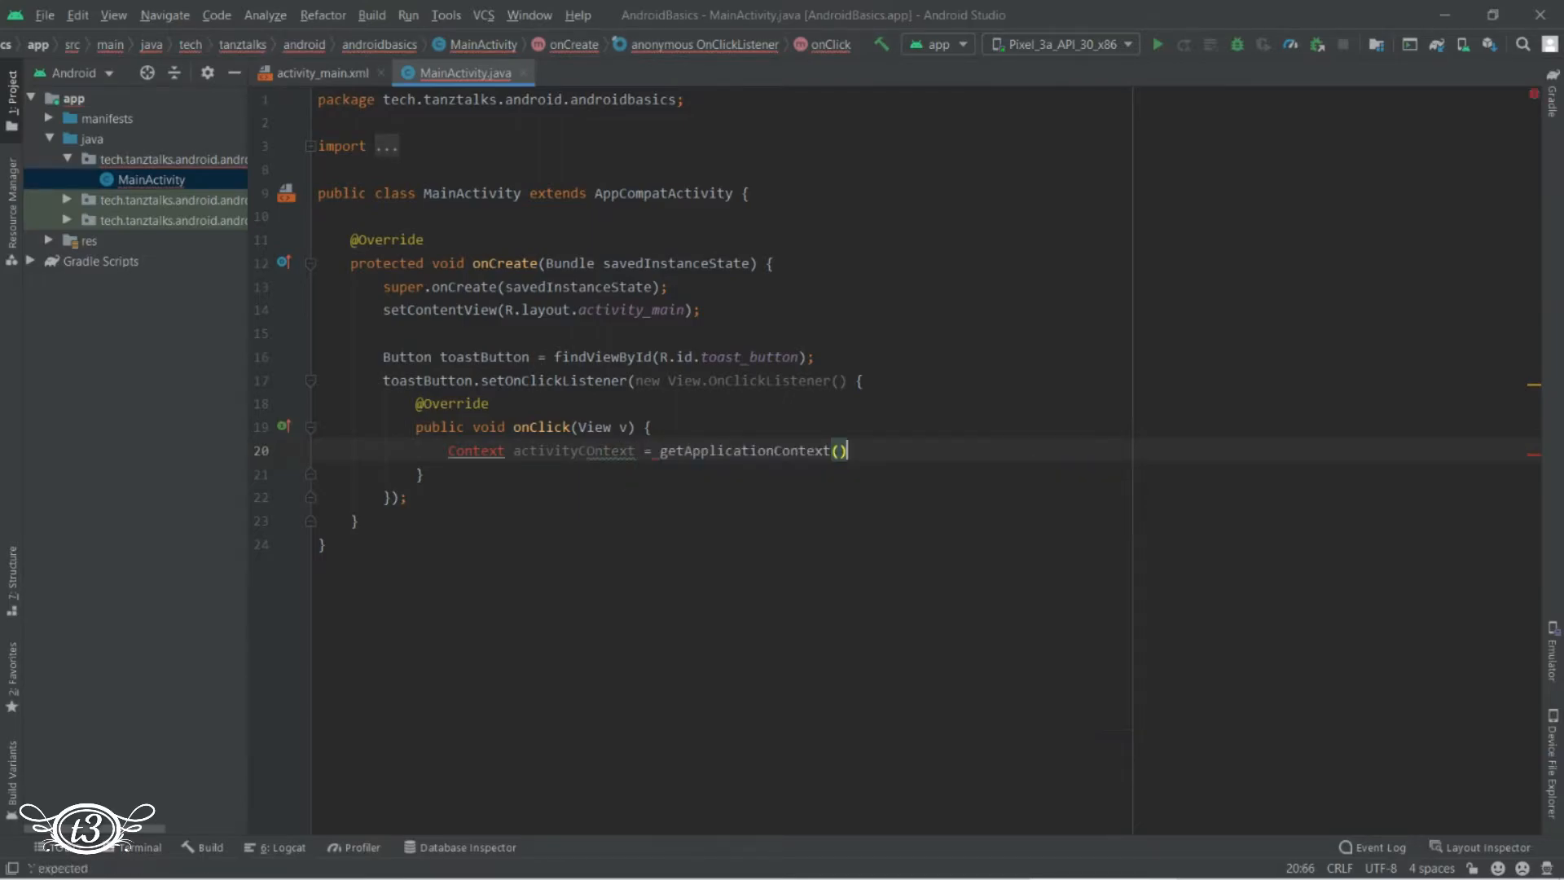
{"action": "type", "text": "; //Nee"}
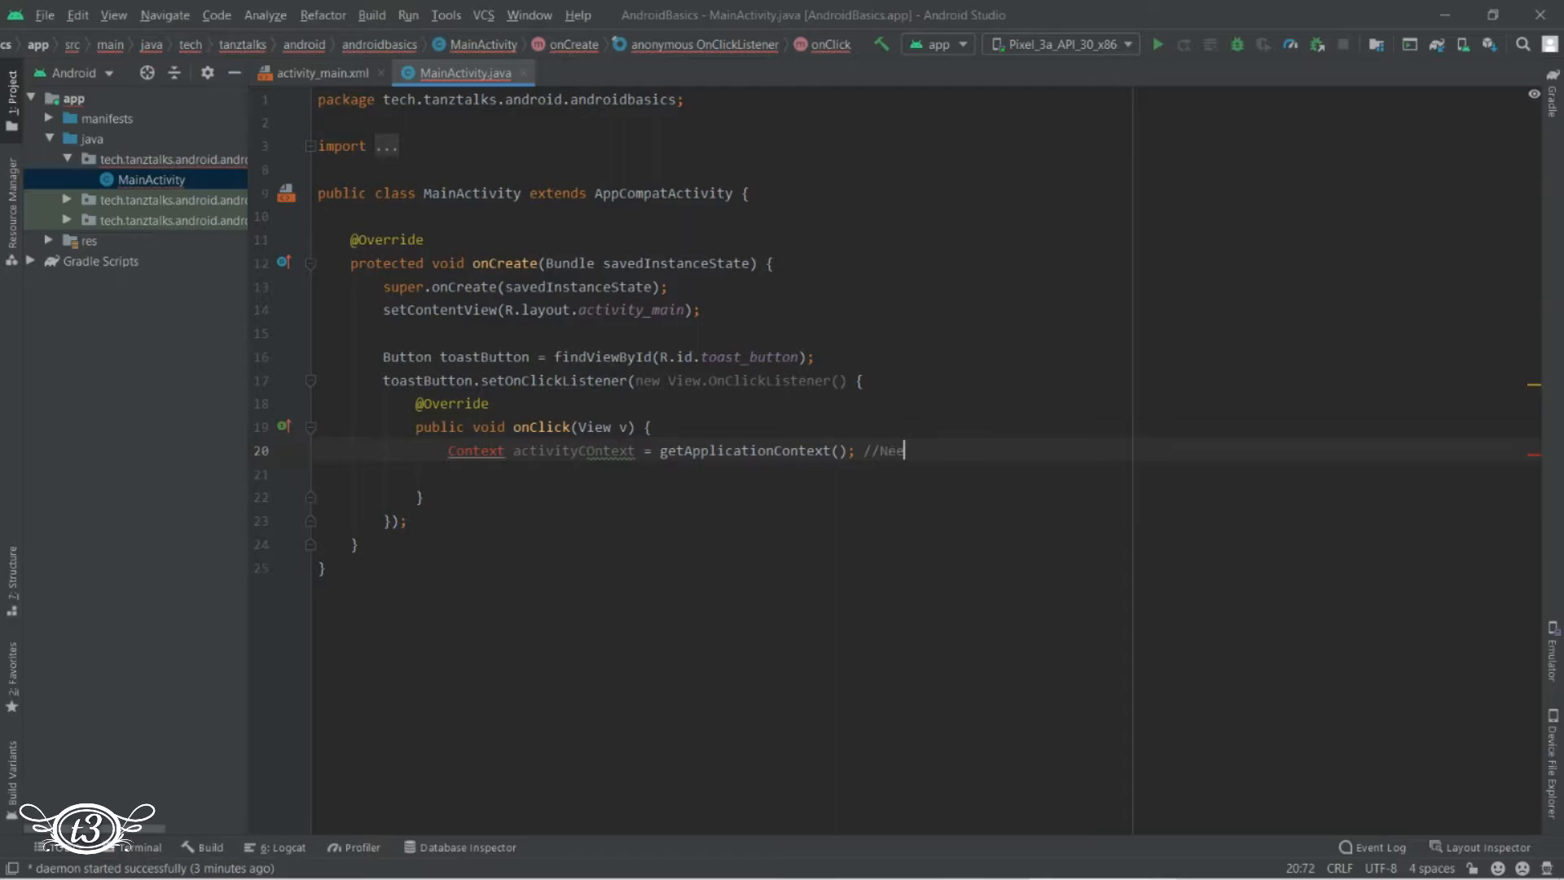
{"action": "type", "text": "ds a context to tur"}
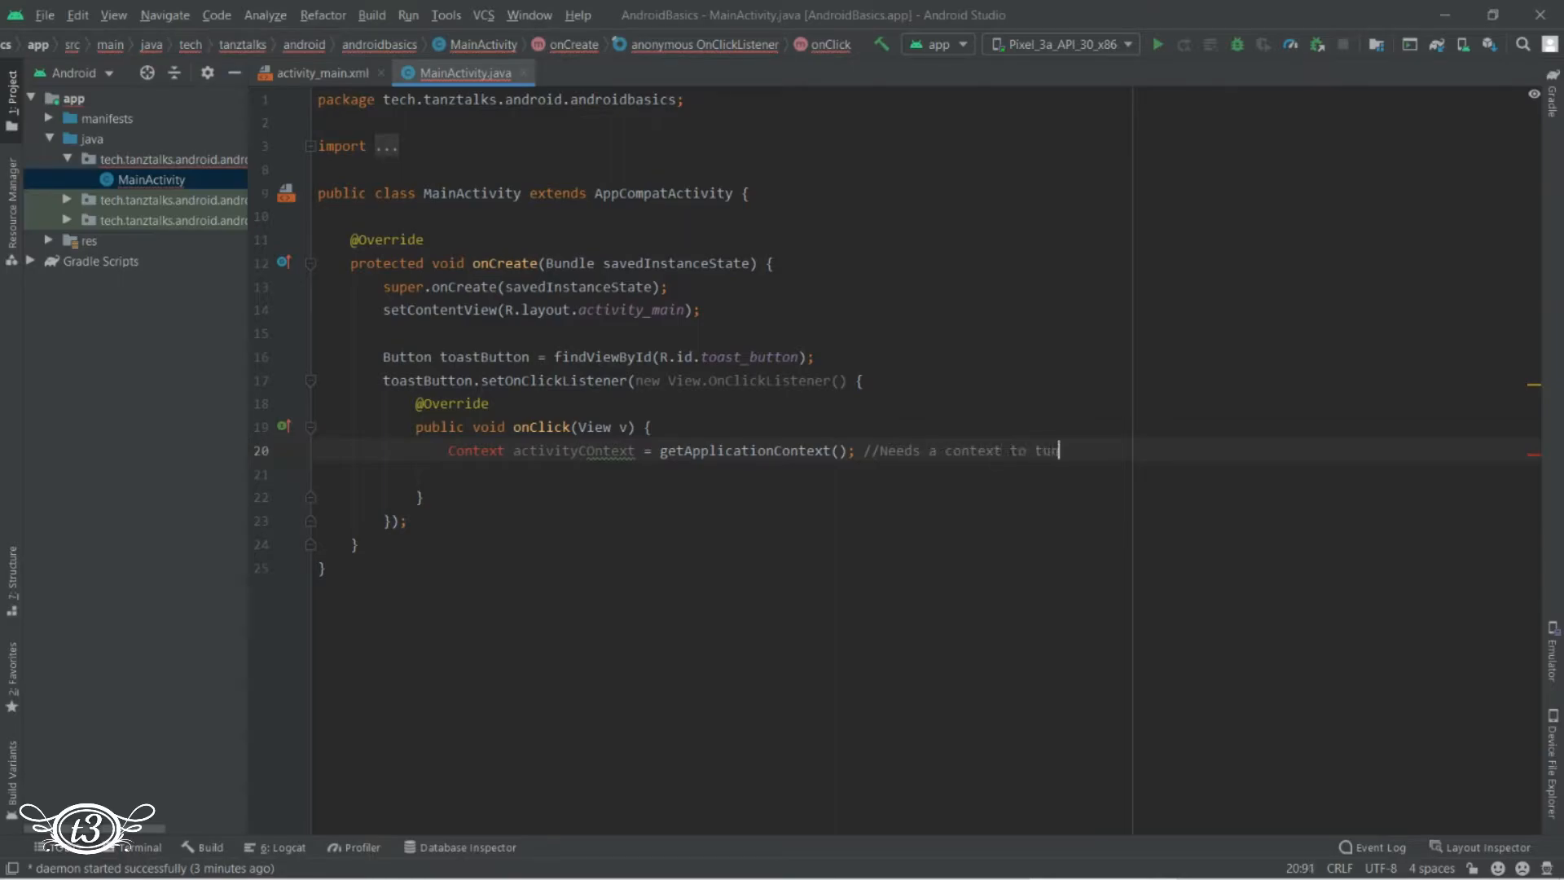
{"action": "type", "text": "n. Thats"}
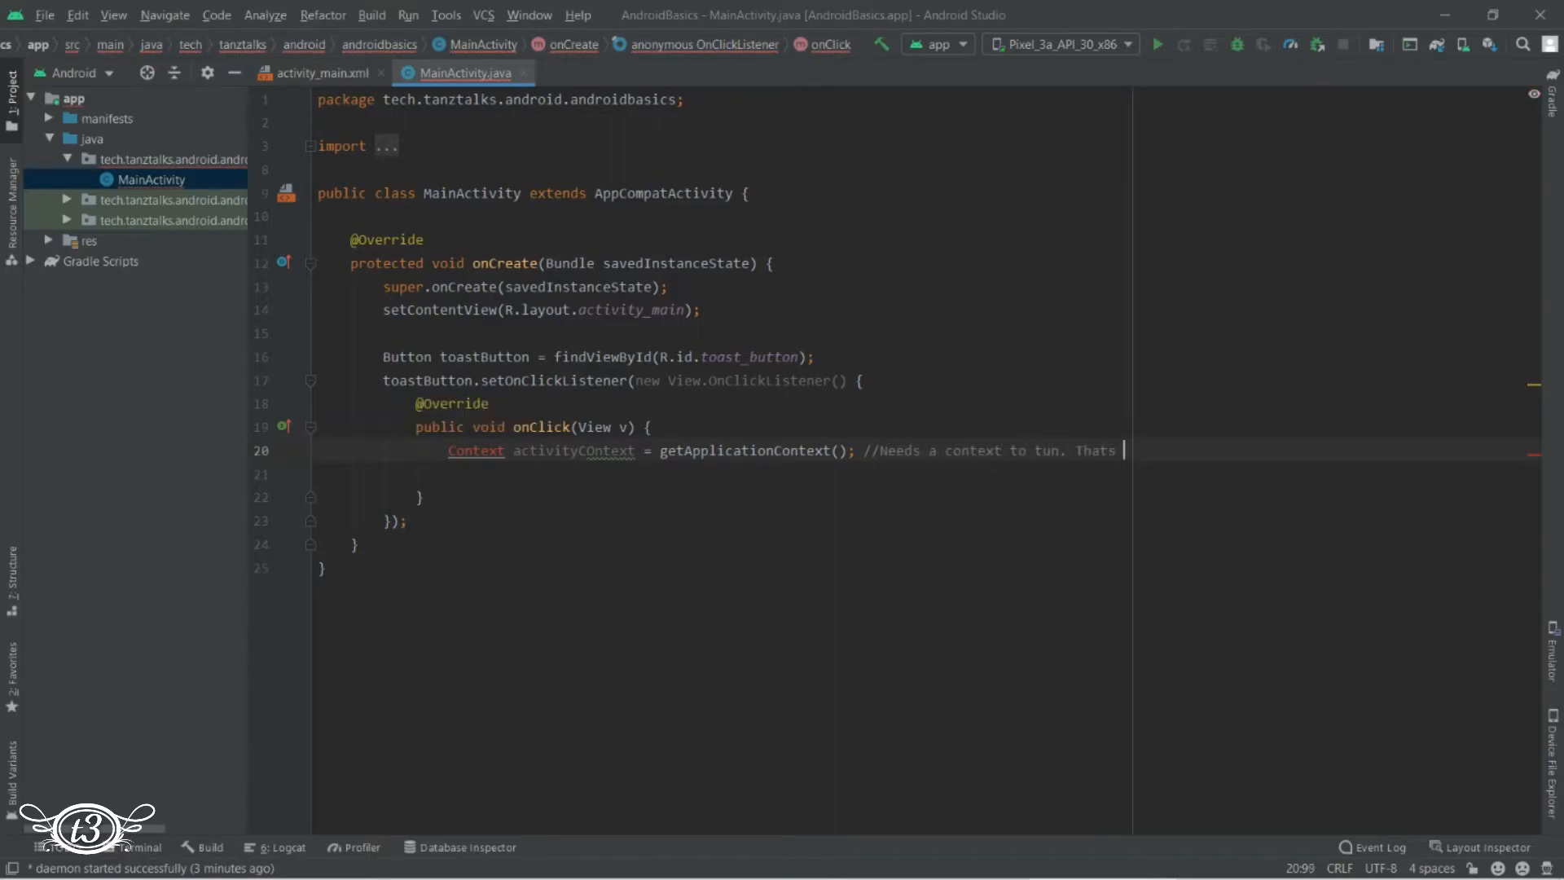
{"action": "type", "text": "your app or activi"}
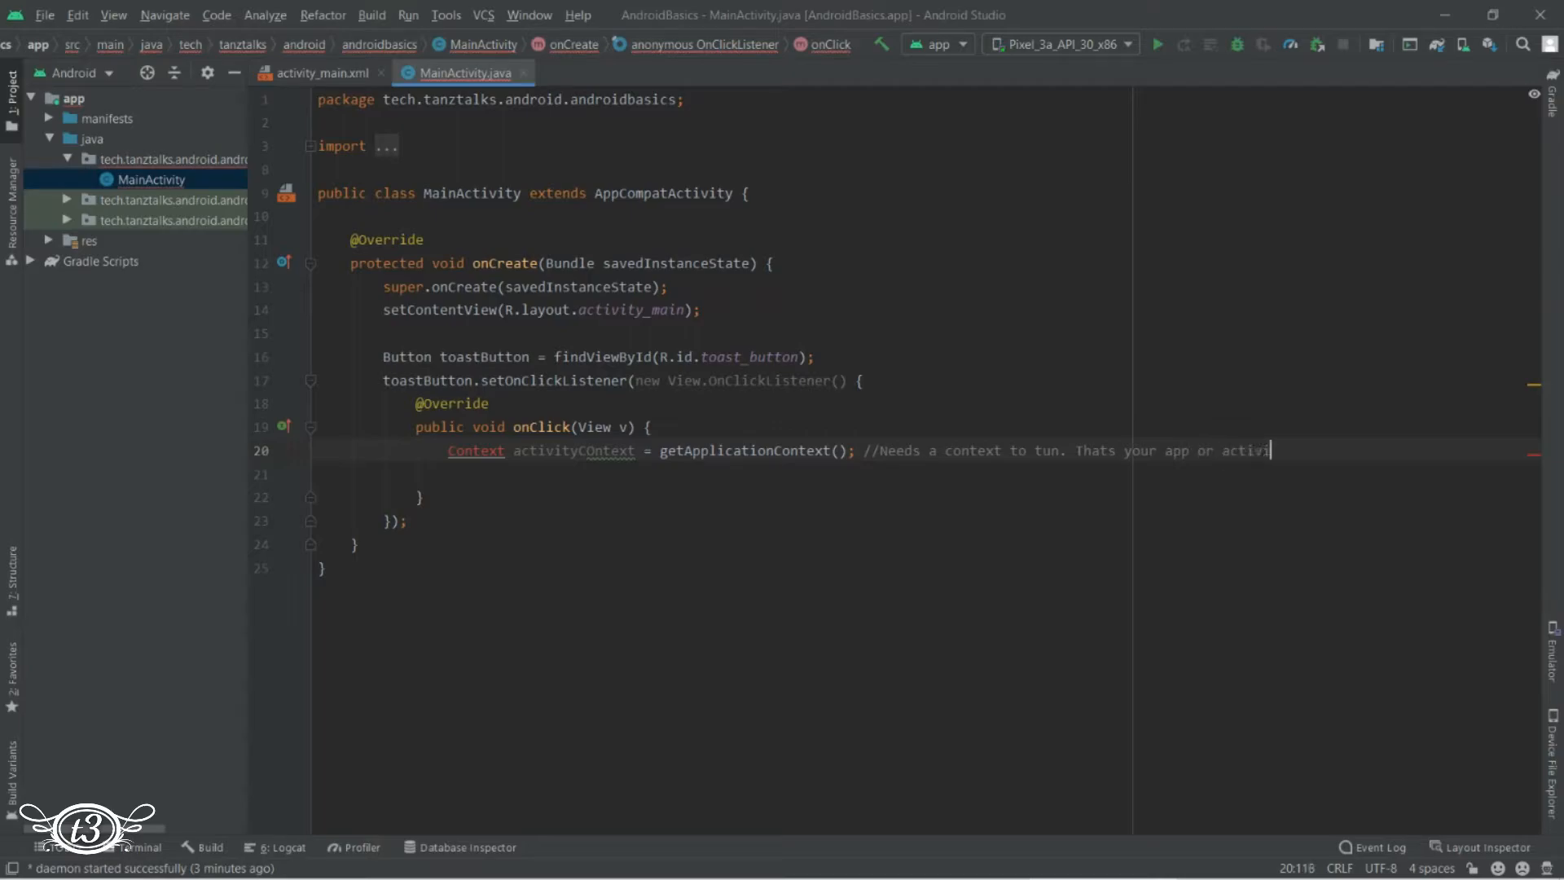
{"action": "type", "text": "ty"}
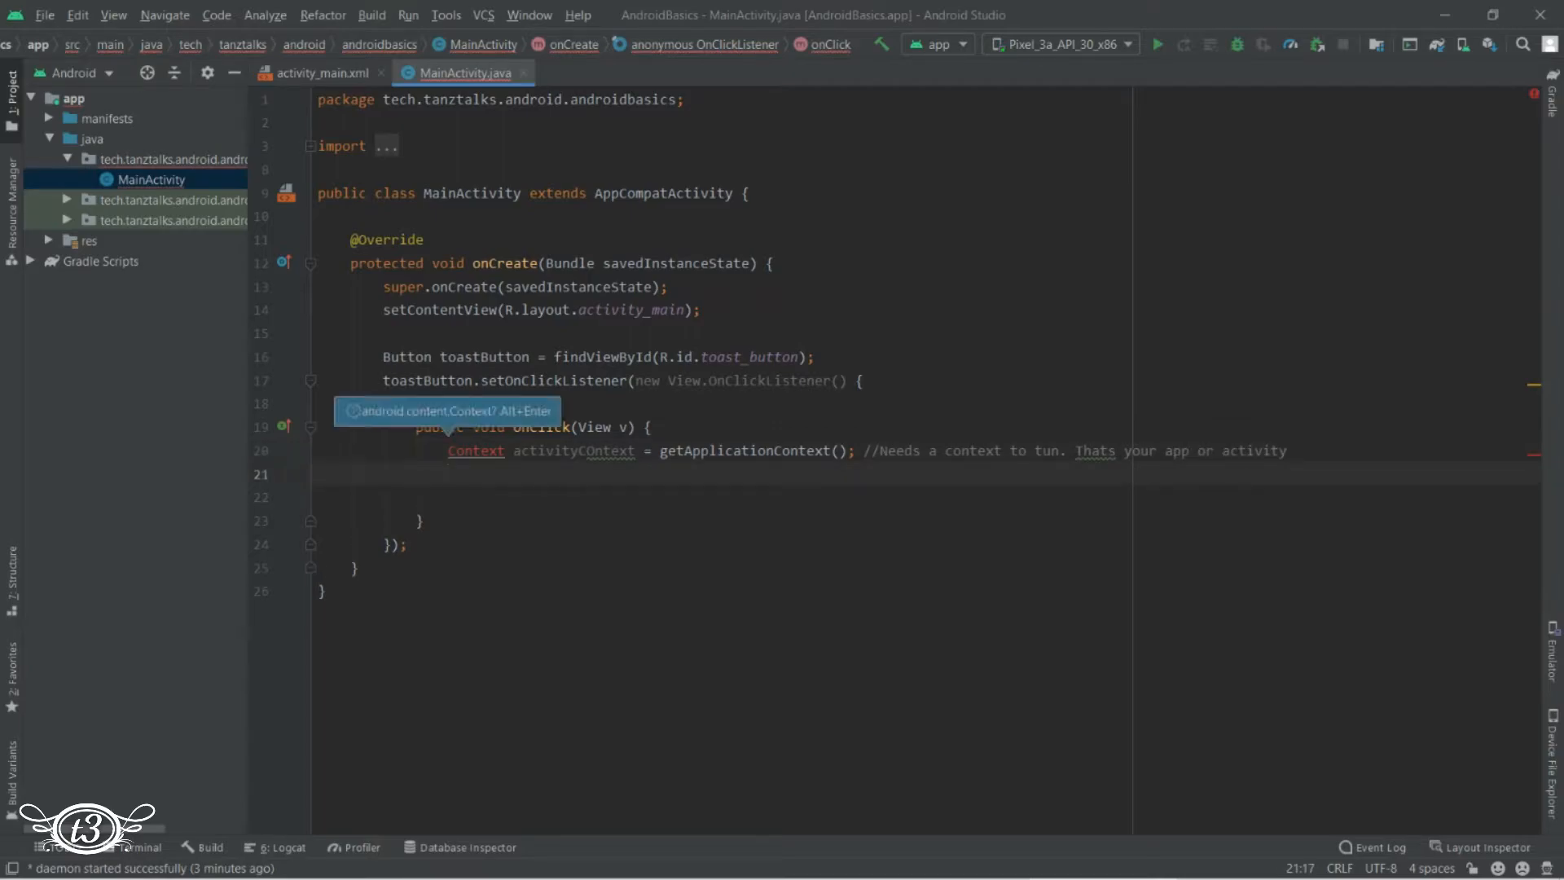
Declare String text = "Hello World!"; inside onClick
{"action": "type", "text": "String te"}
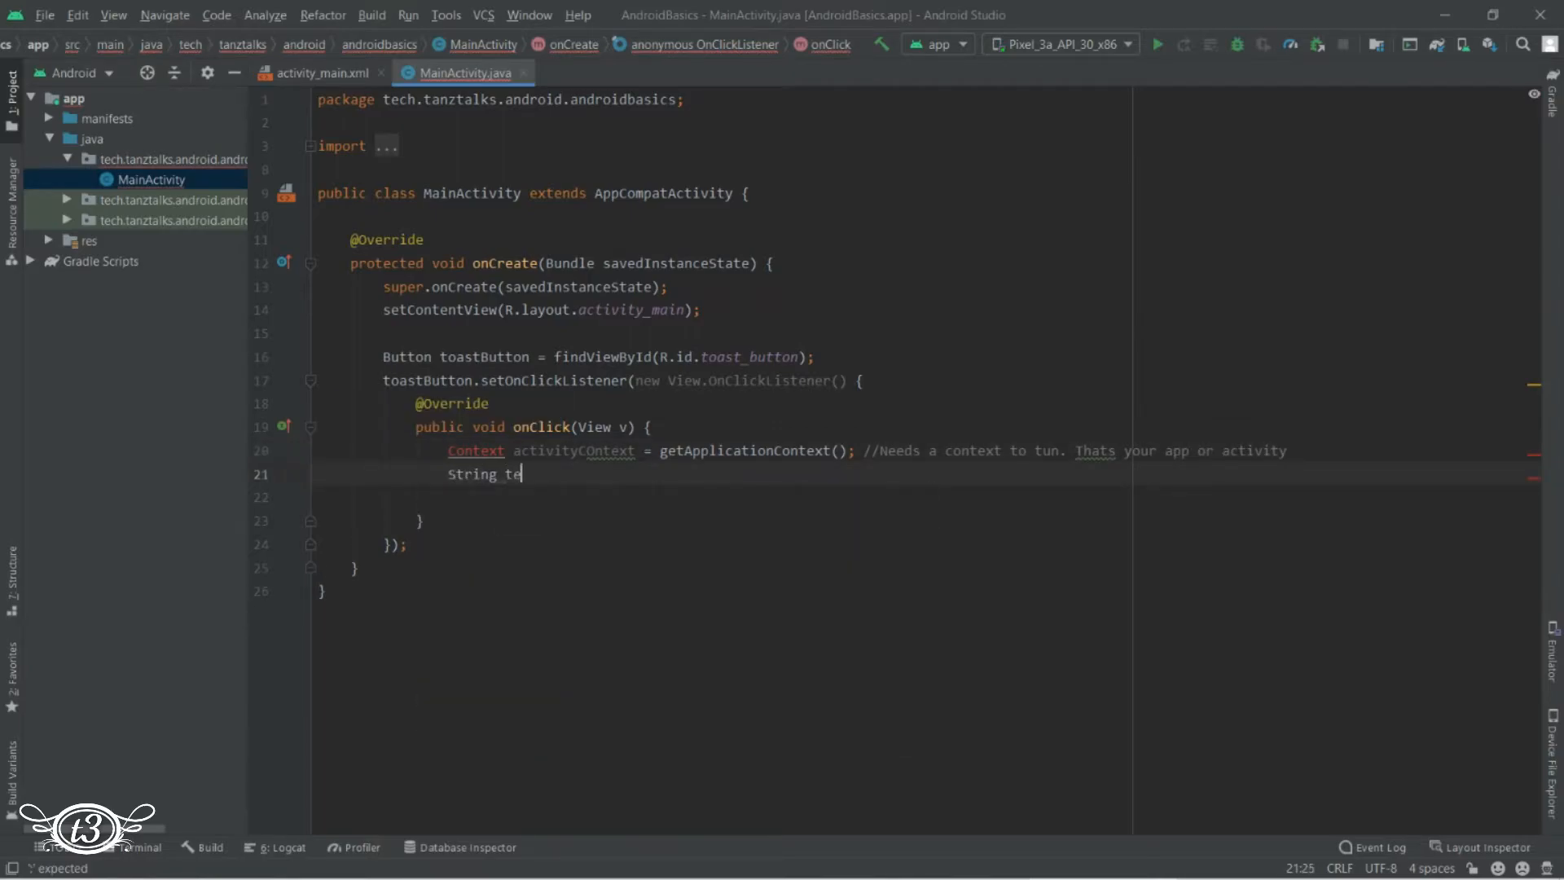
{"action": "type", "text": "xt = \"Hell"}
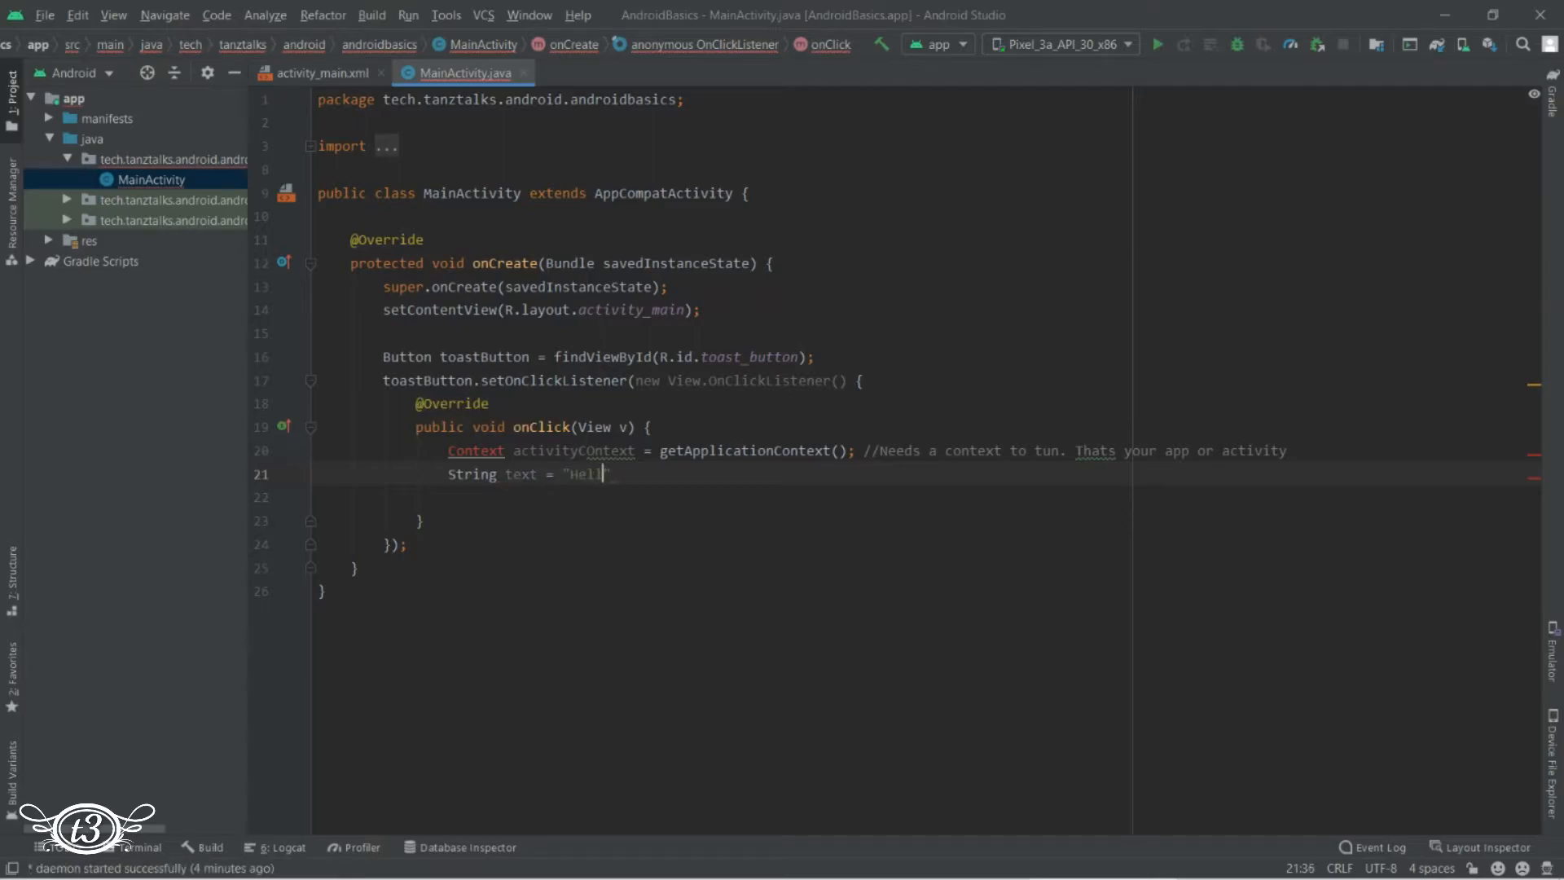
{"action": "type", "text": "o World!"}
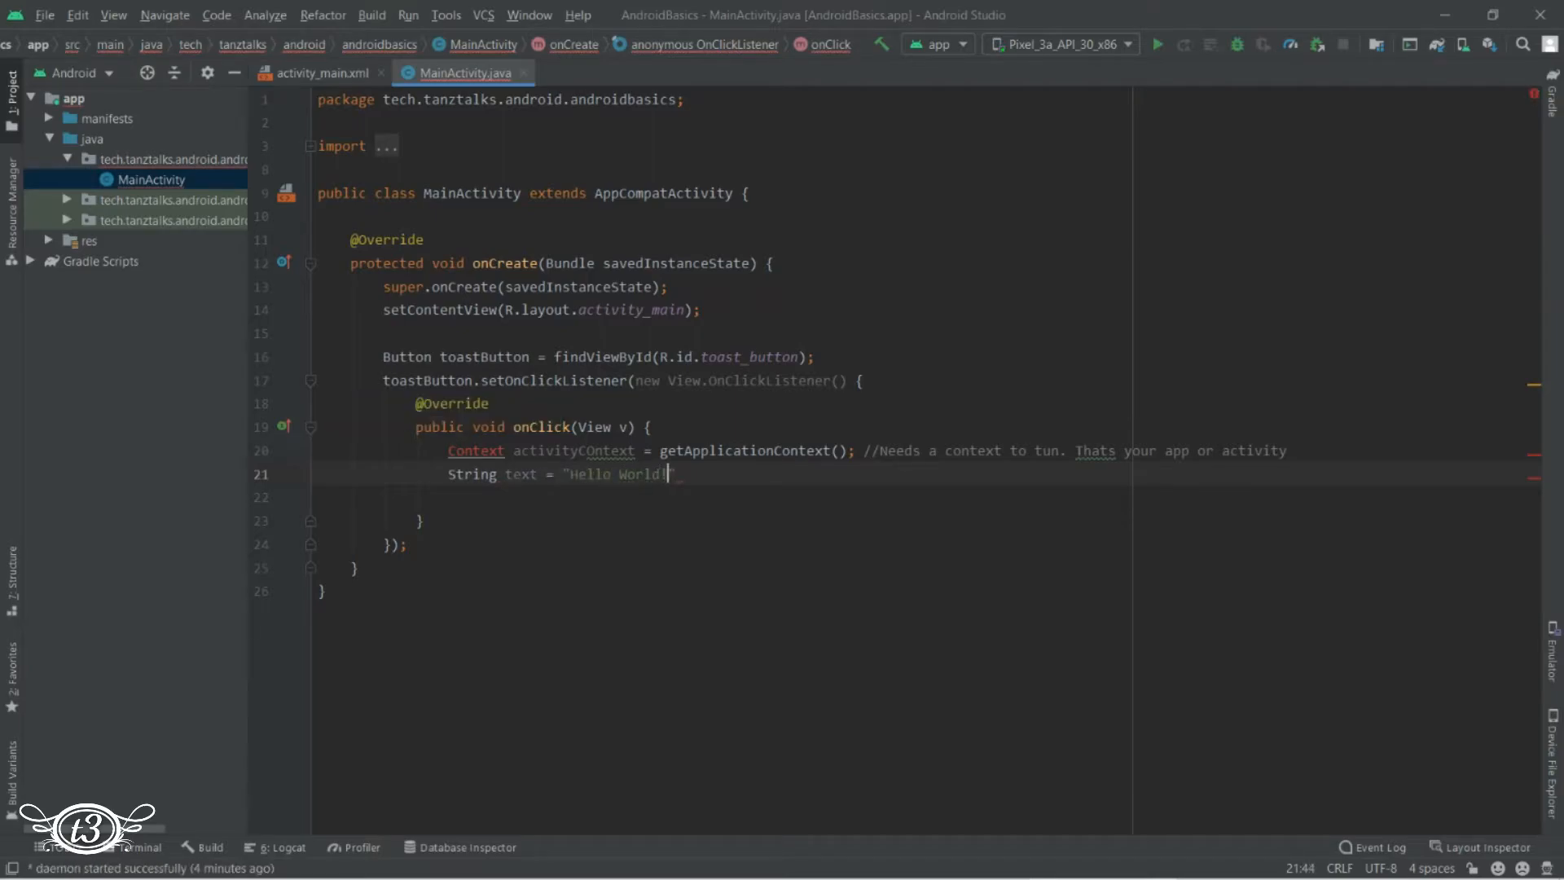
{"action": "type", "text": "\";"}
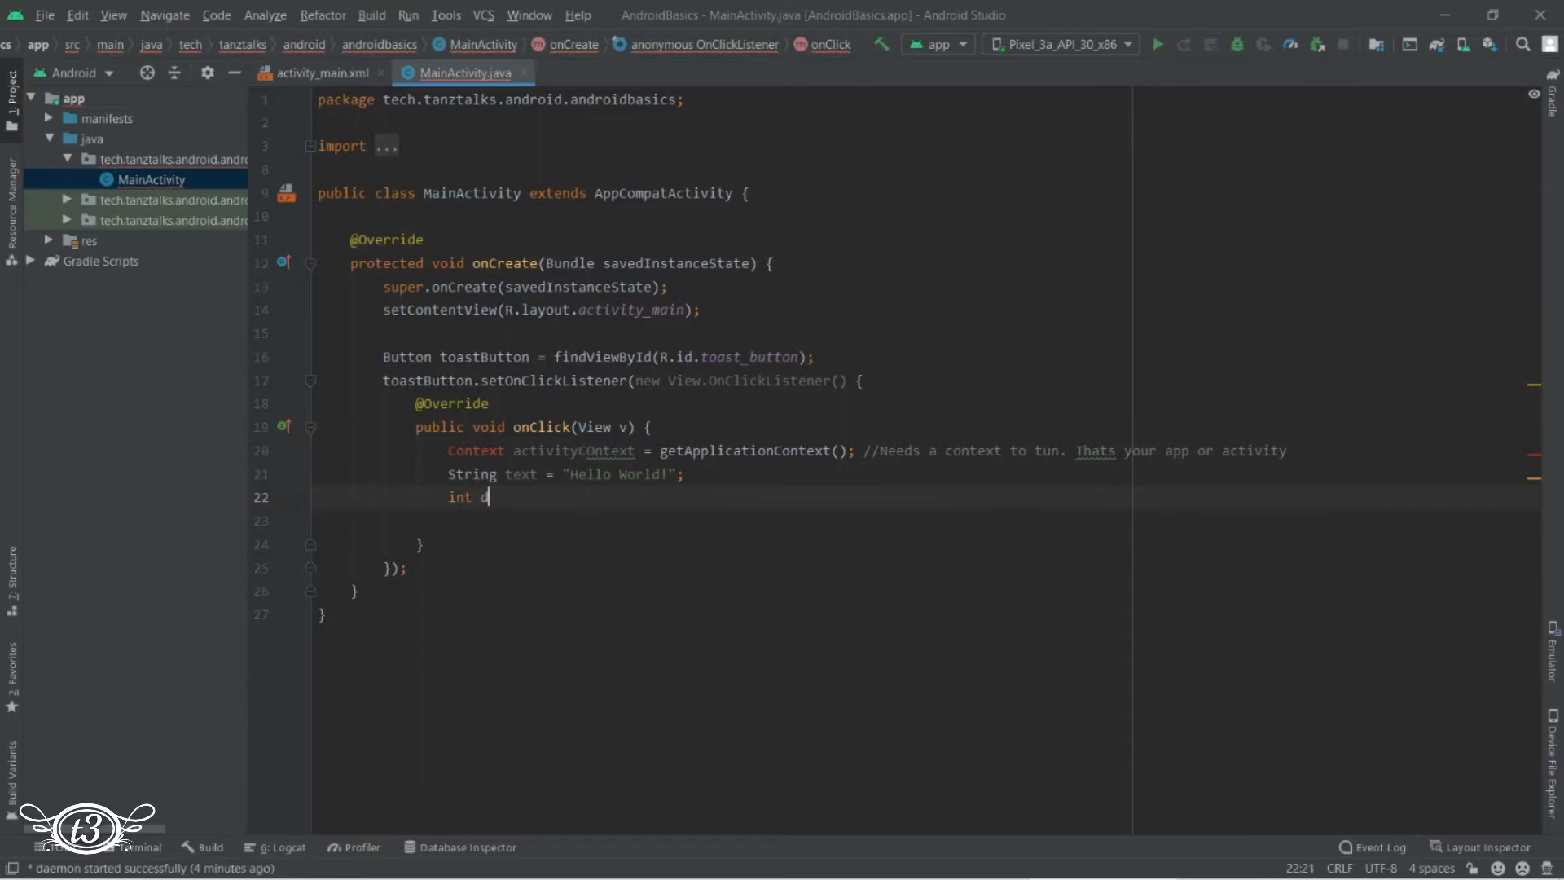
Declare int duration = Toast.LENGTH_LONG; using Toast autocomplete
{"action": "type", "text": "urat"}
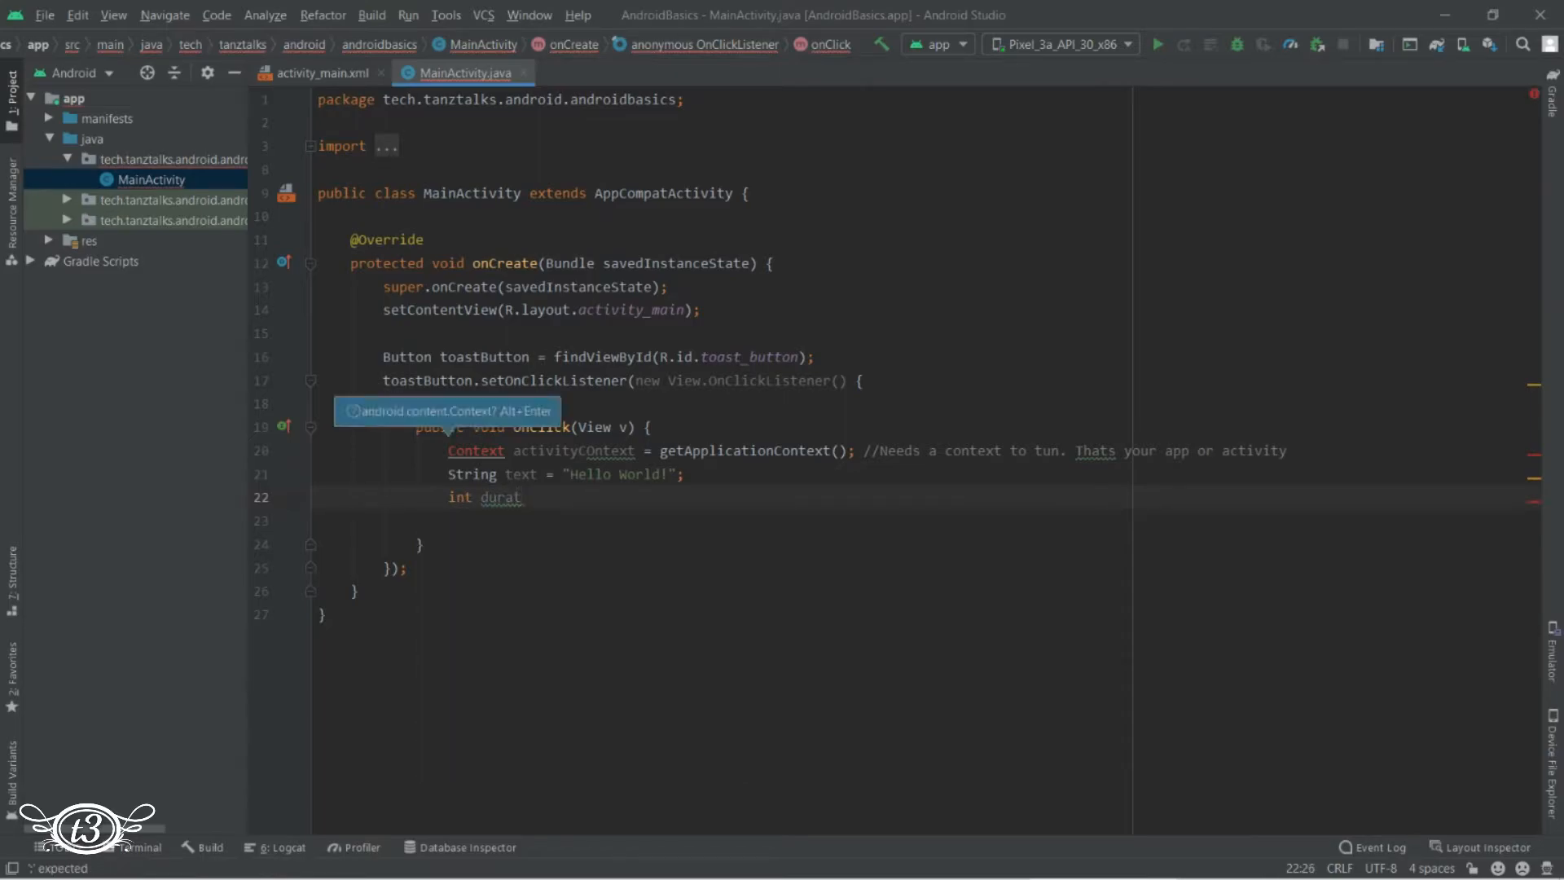
{"action": "type", "text": "ion"}
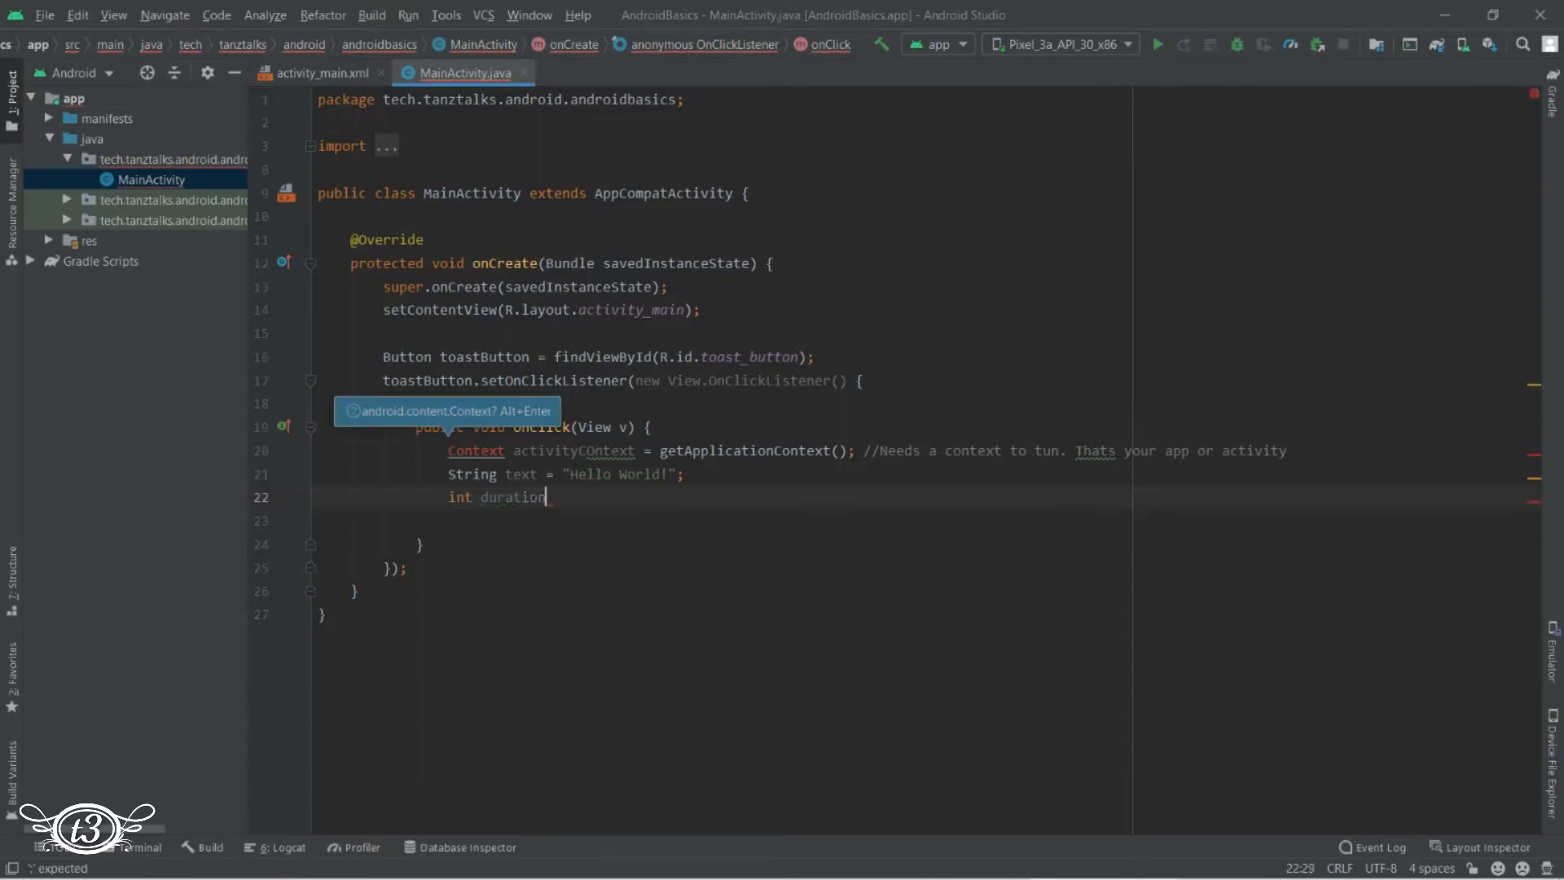
{"action": "type", "text": "="}
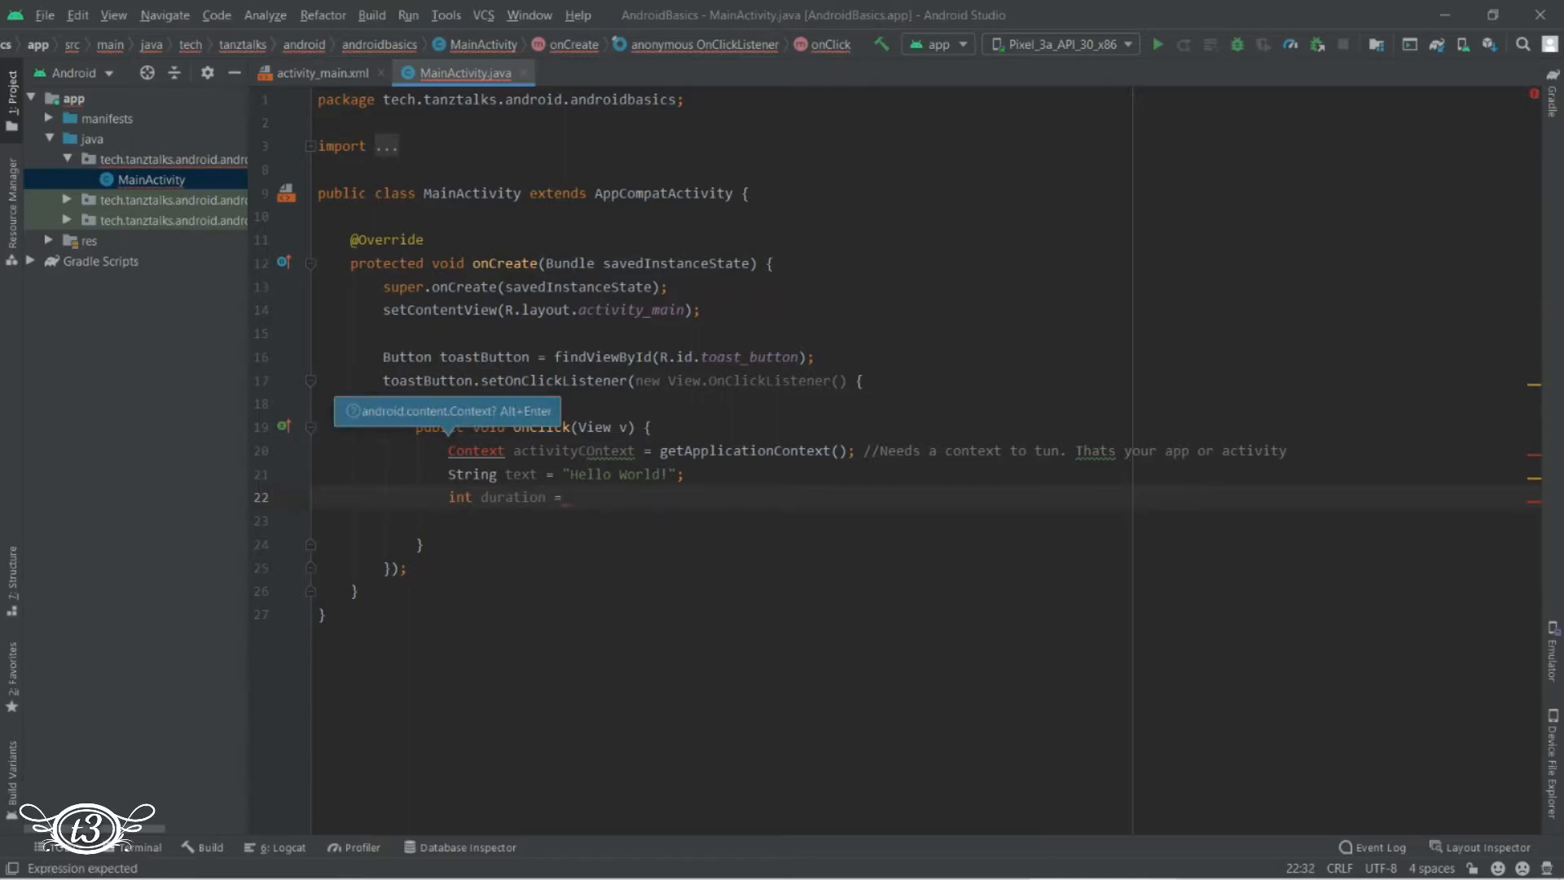
{"action": "type", "text": "Toast"}
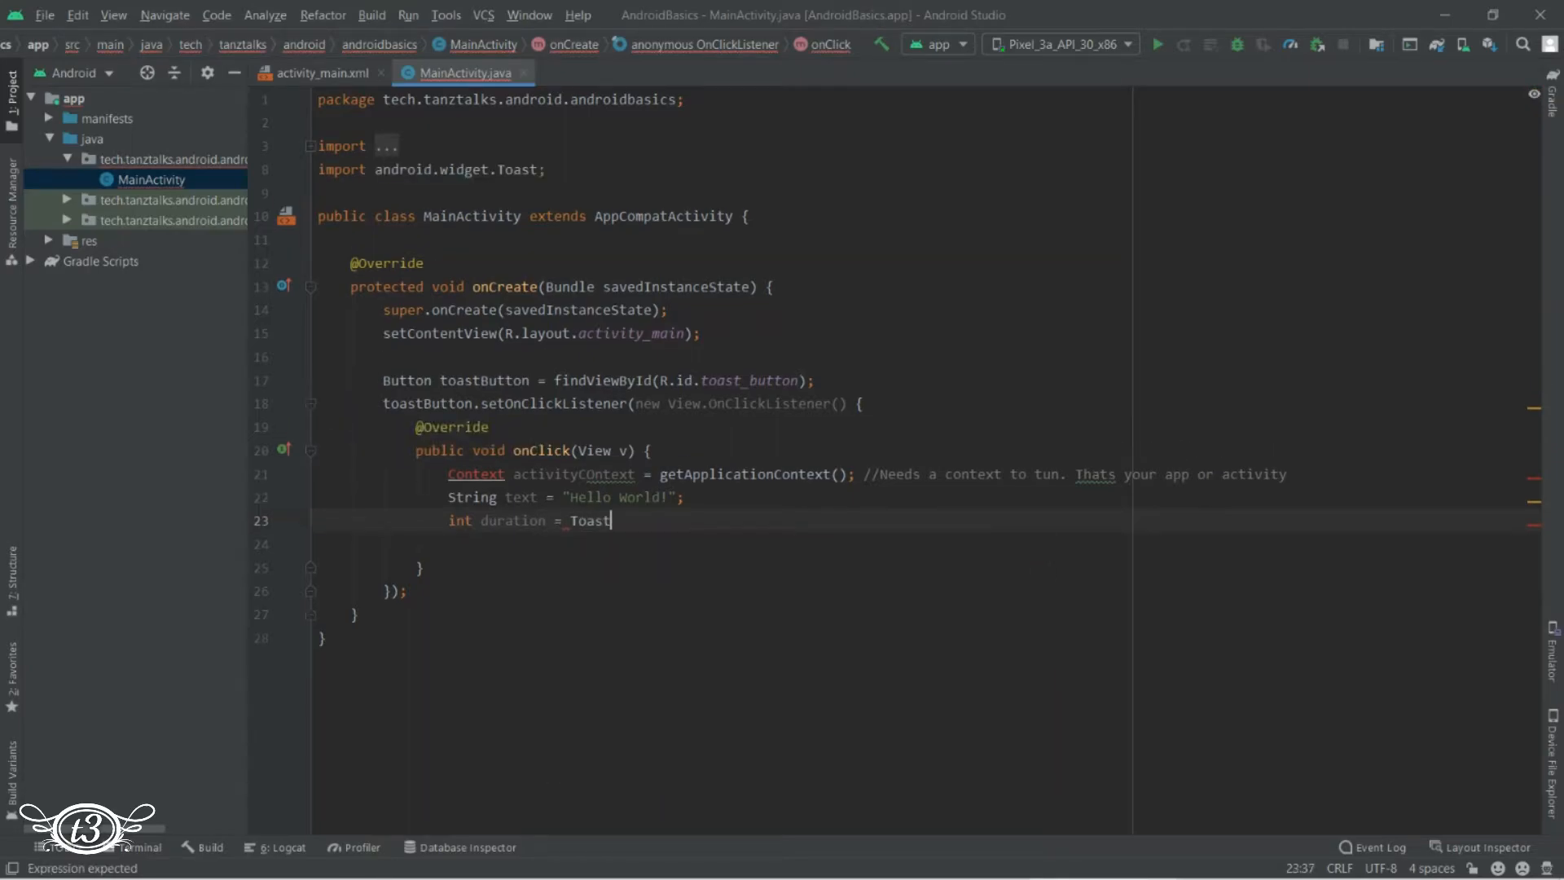
{"action": "type", "text": ".LENGTH_LONG;"}
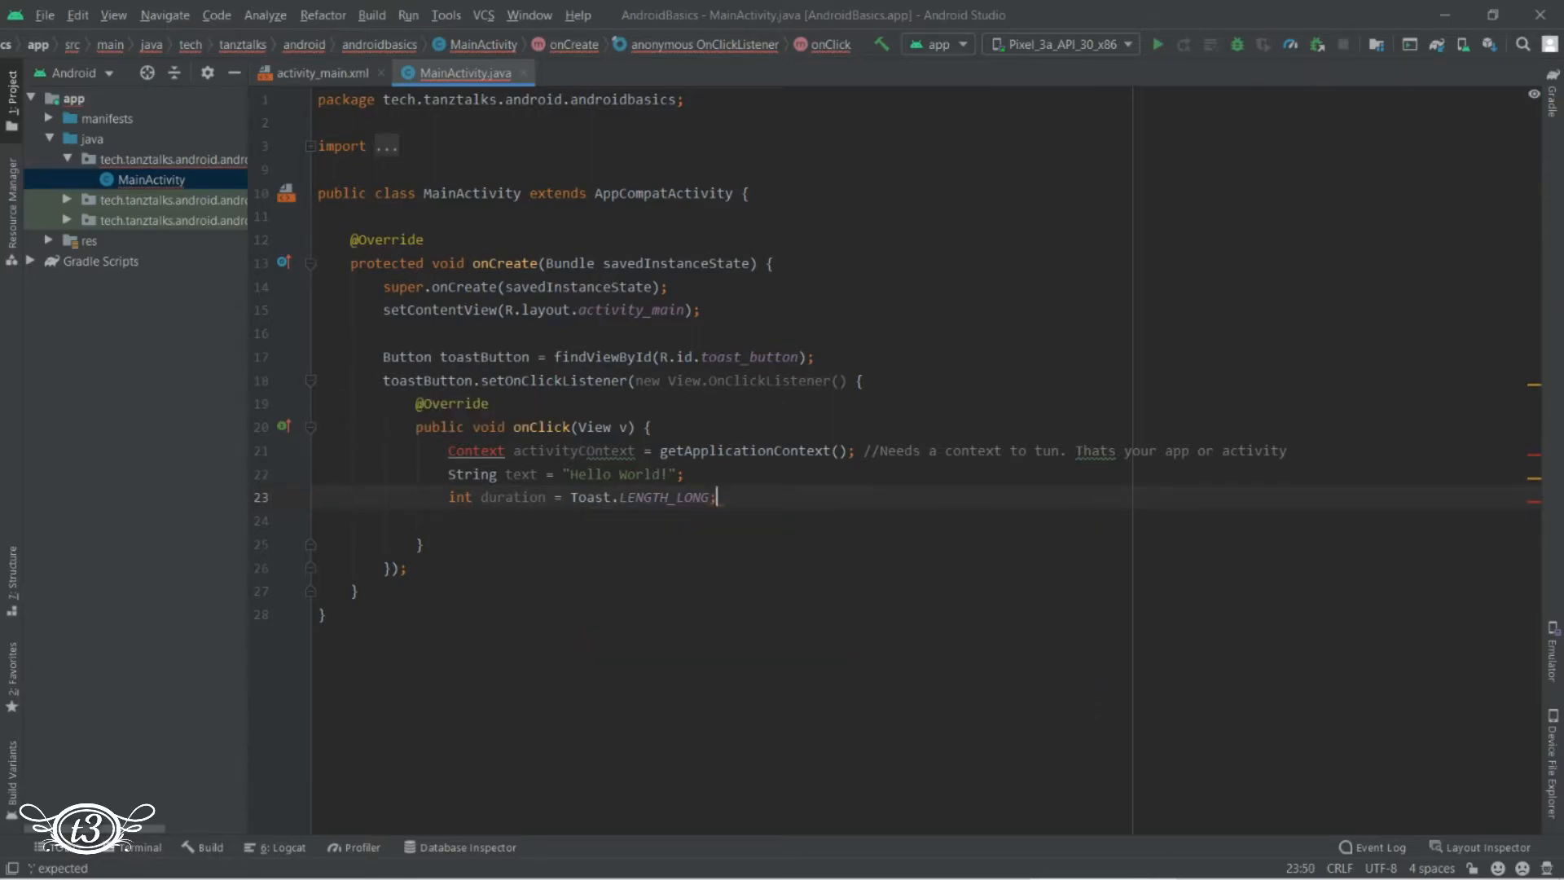
{"action": "mouse_move", "coordinate": [475, 449]}
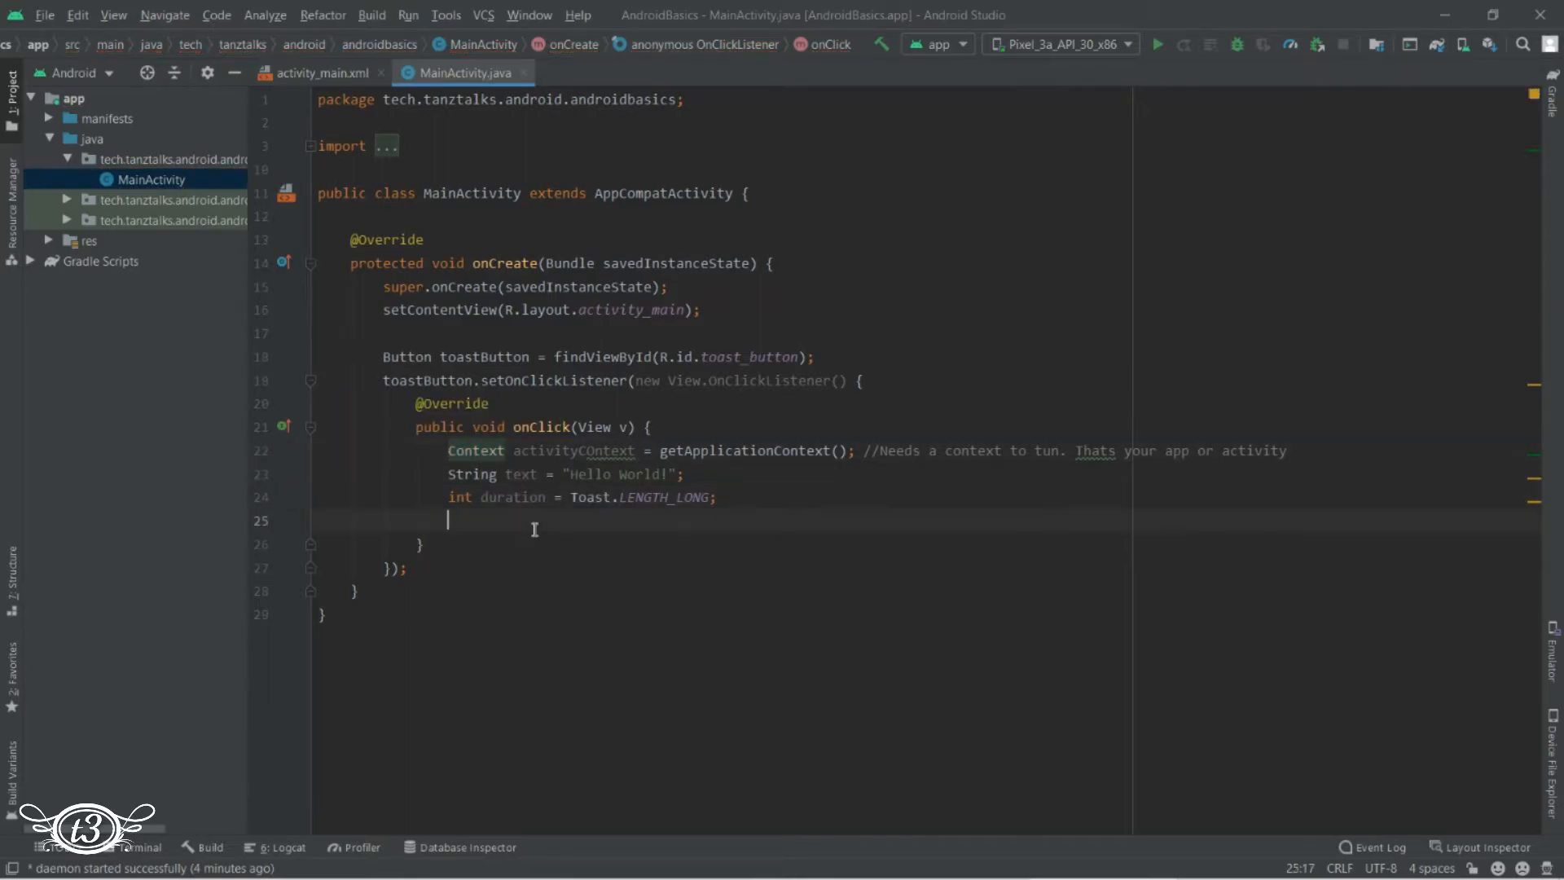
Write Toast toast = Toast.makeText(activityContext, text, duration);
{"action": "type", "text": "Toast toast"}
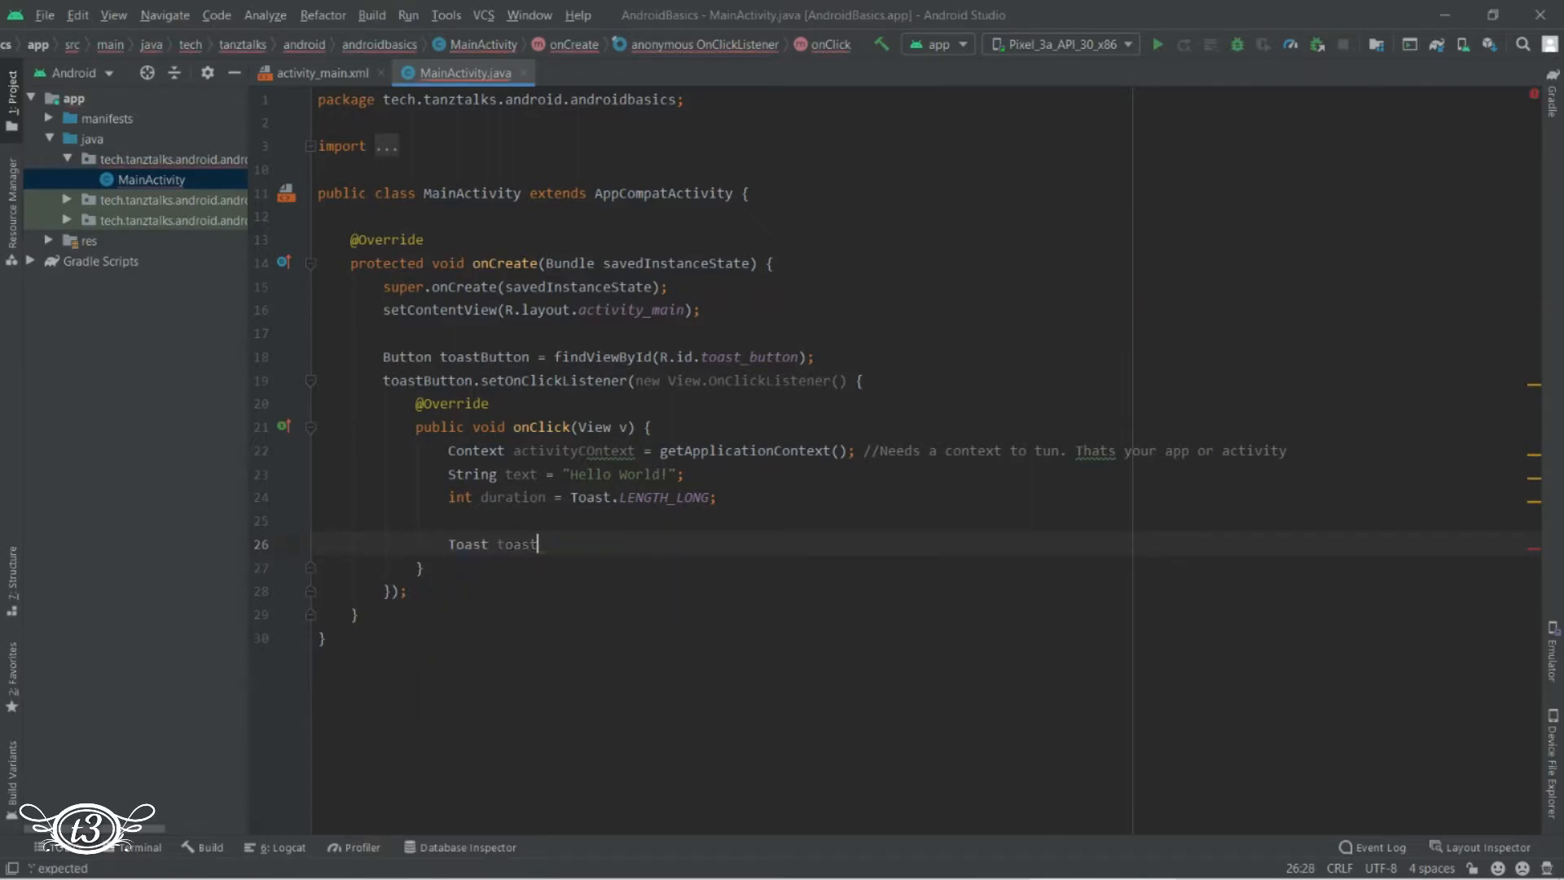
{"action": "type", "text": "= Toast.makeText("}
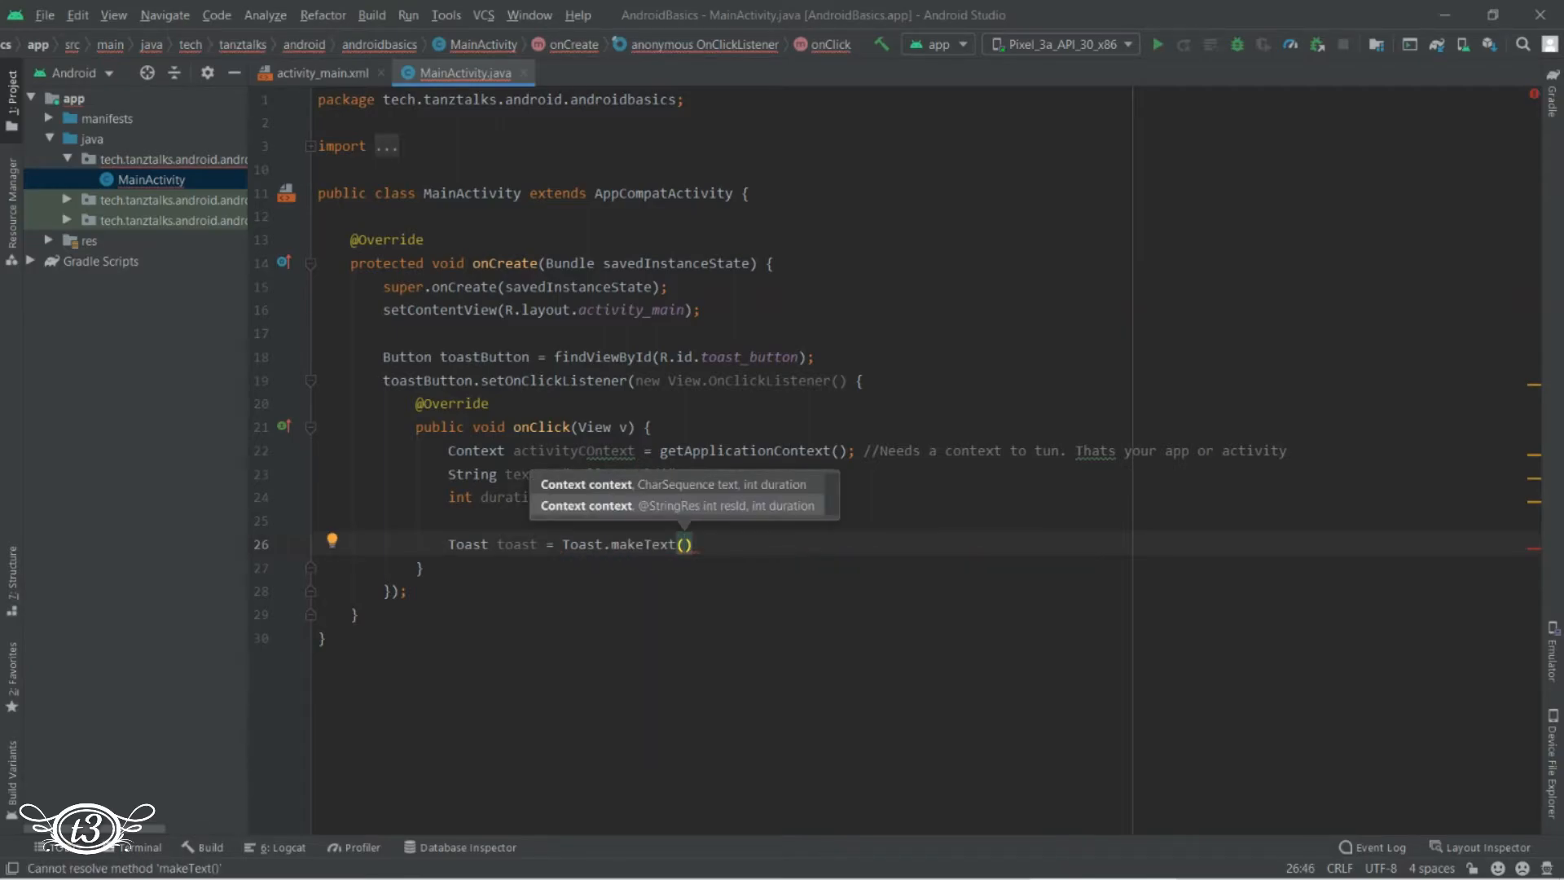
{"action": "type", "text": "activityCOntext"}
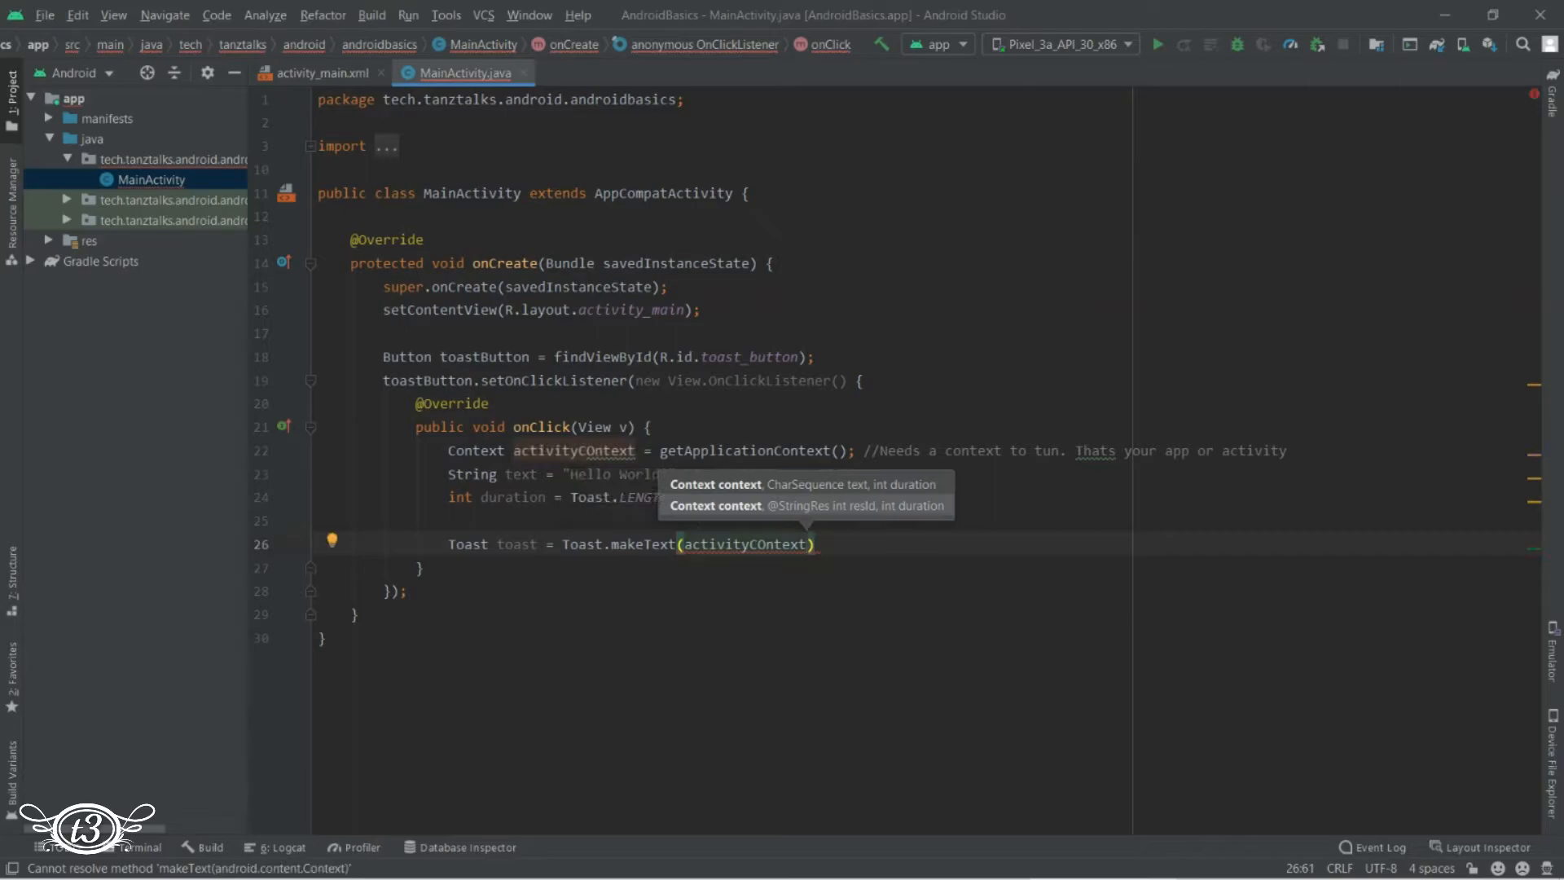
{"action": "type", "text": ", text"}
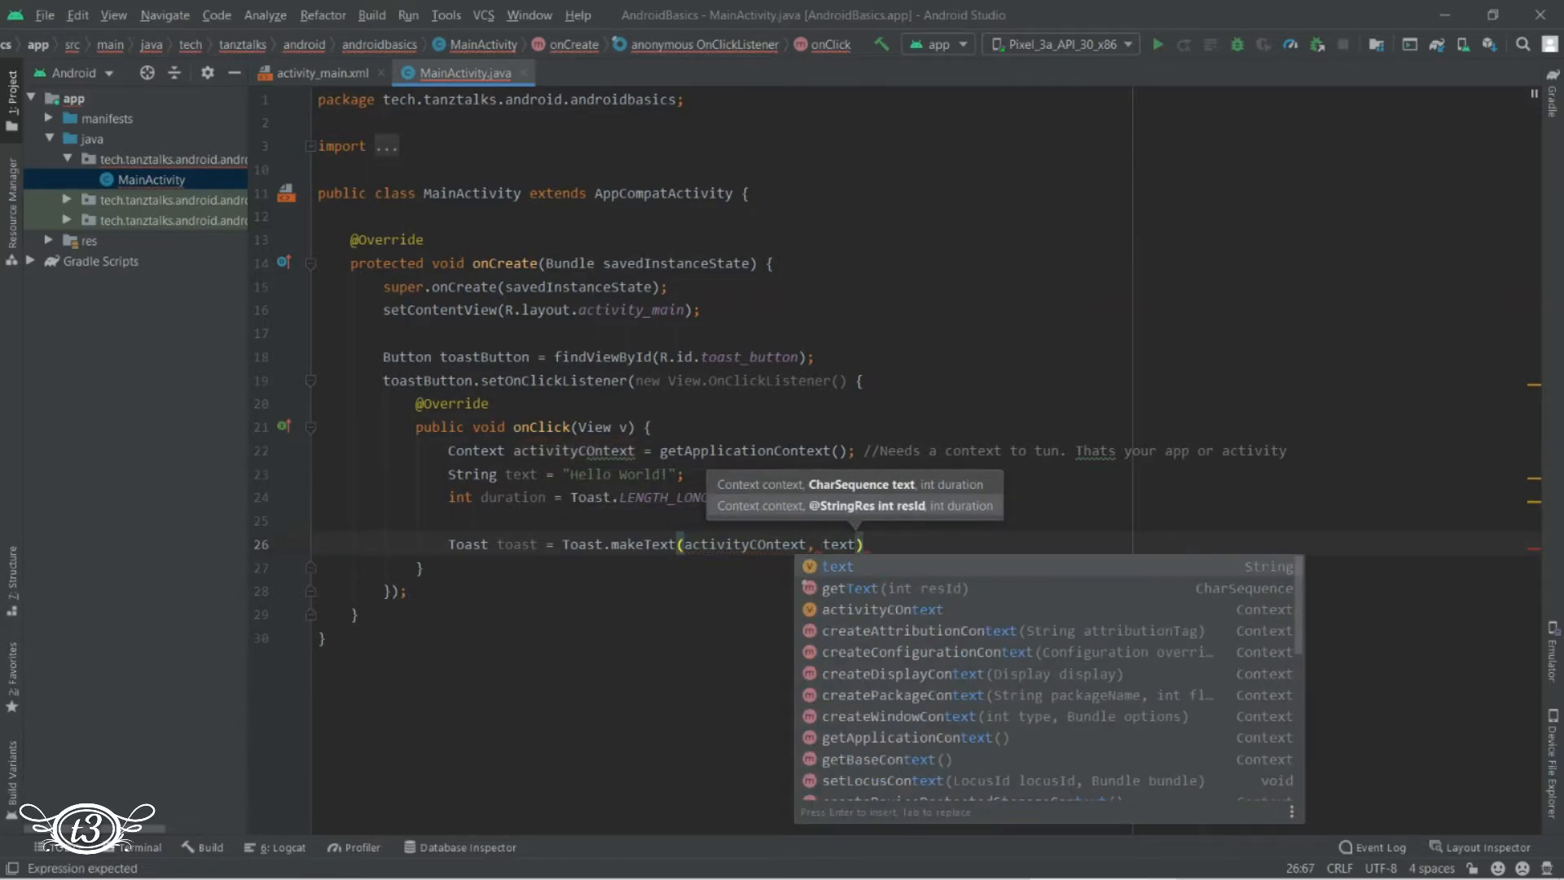
{"action": "type", "text": ","}
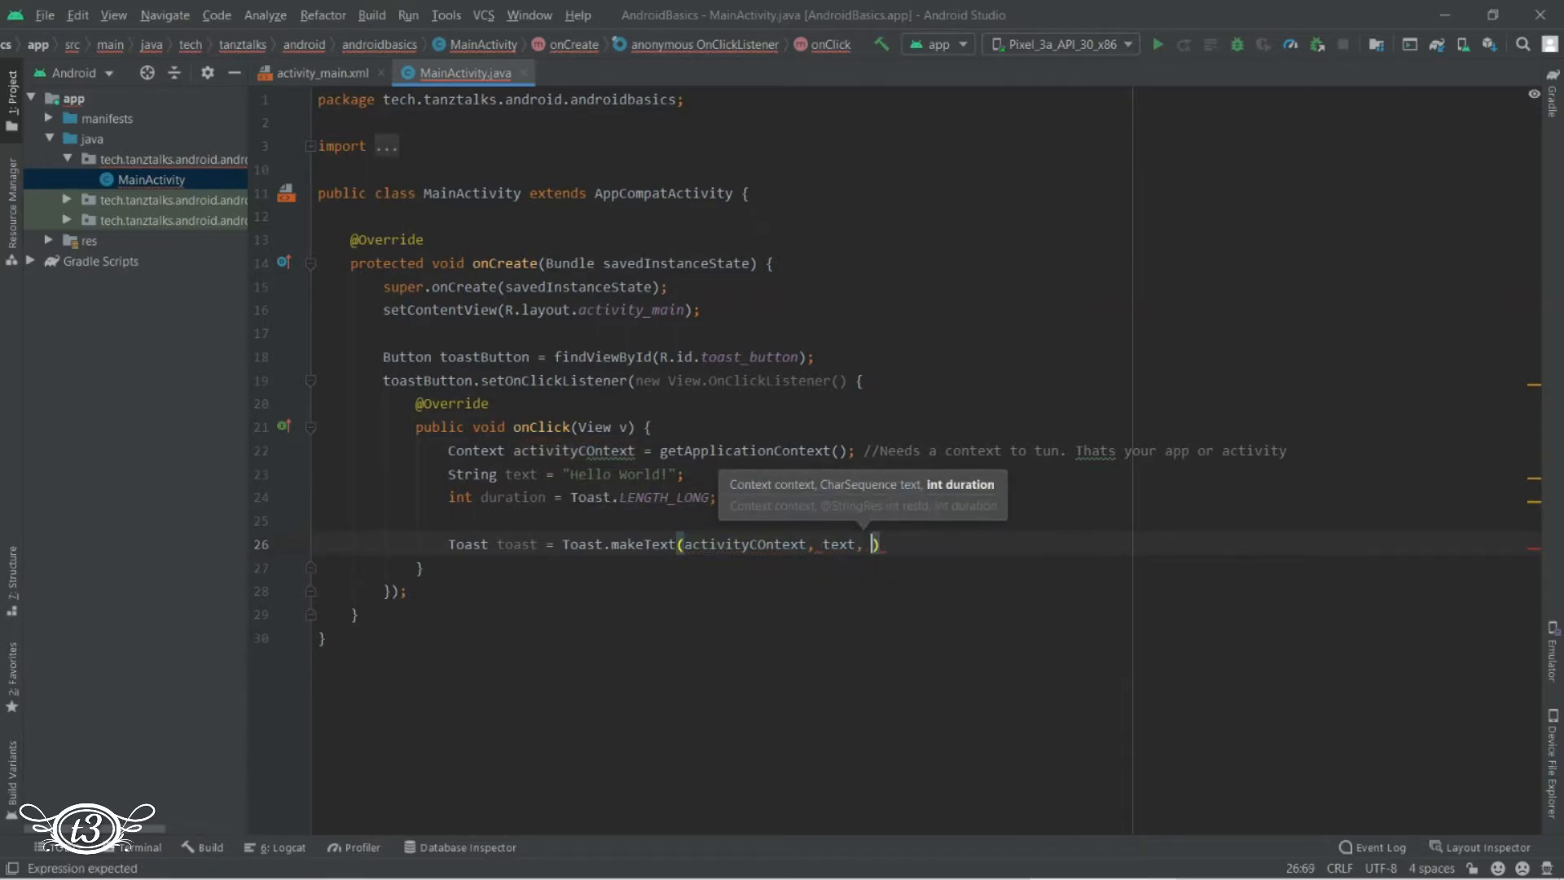
{"action": "type", "text": "duration"}
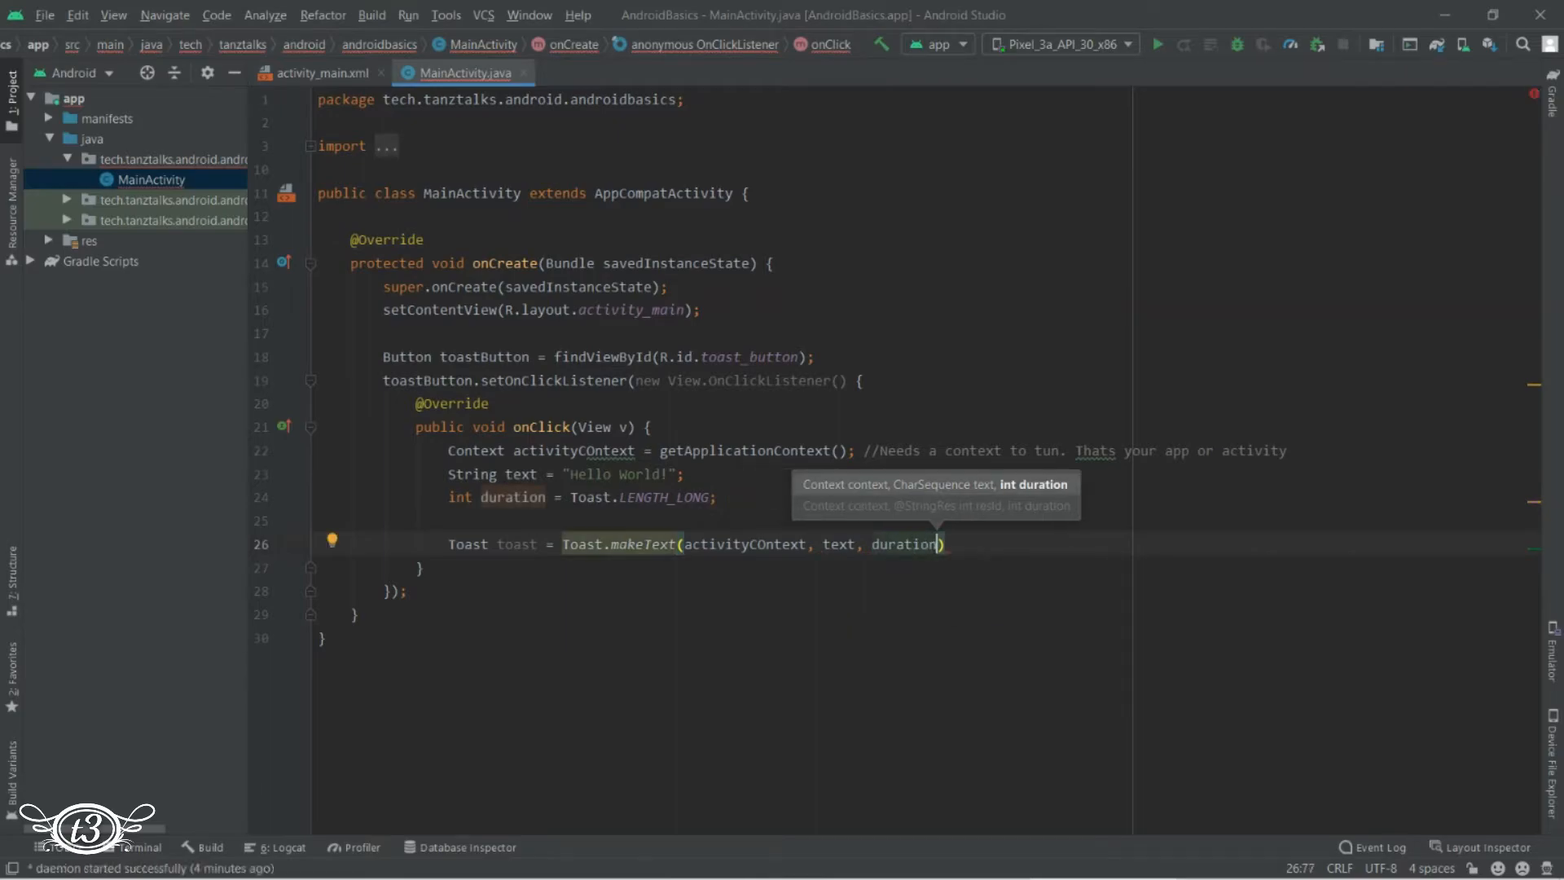
{"action": "type", "text": ");"}
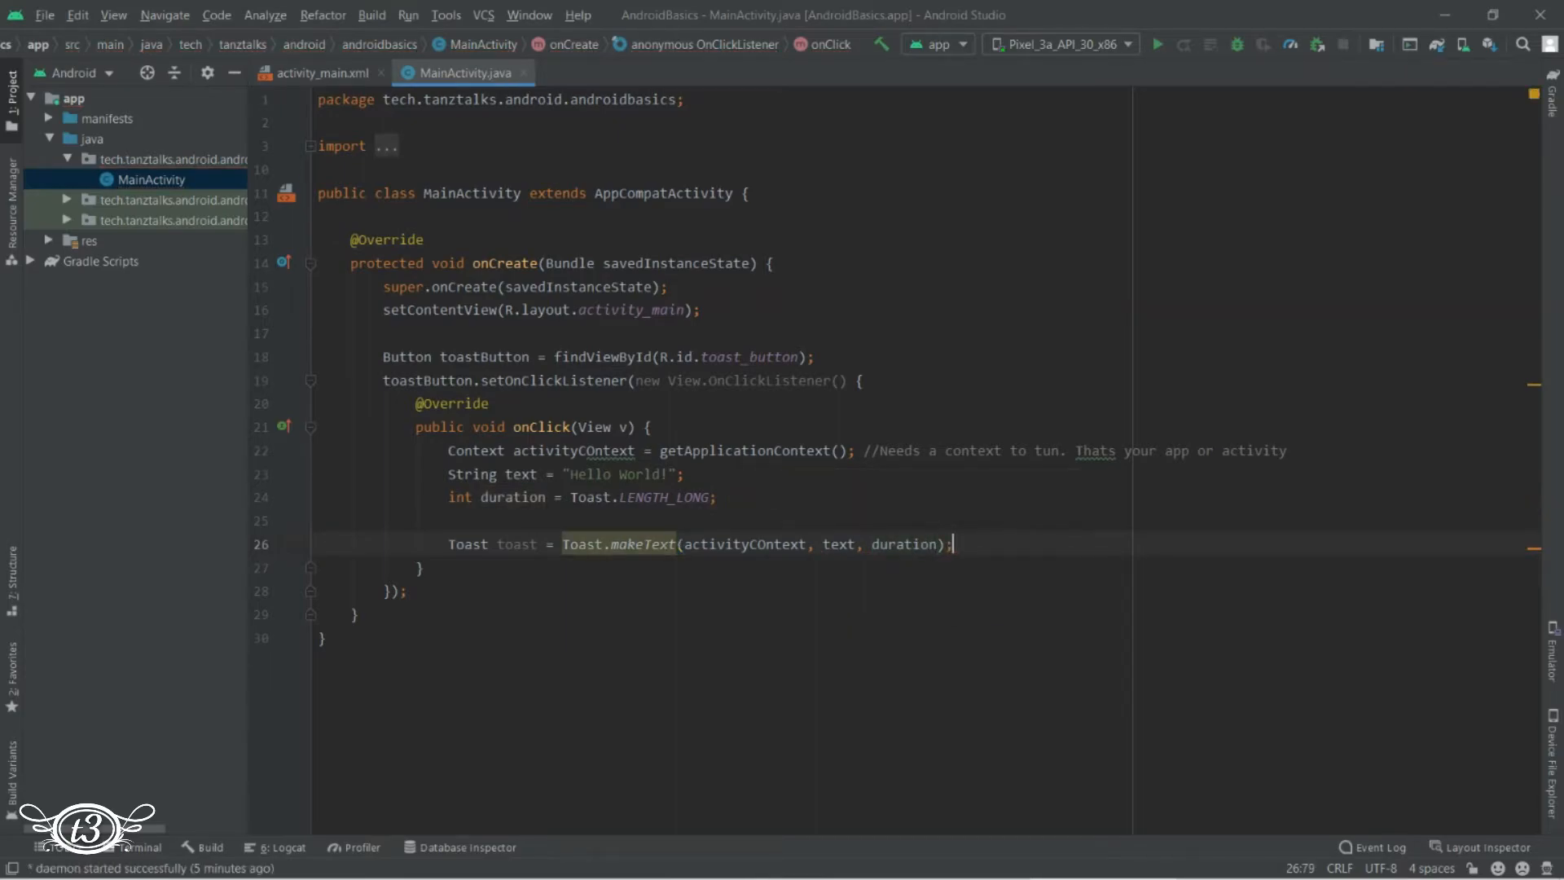
Call toast.show(); choosing show() from the completion popup
{"action": "type", "text": "to"}
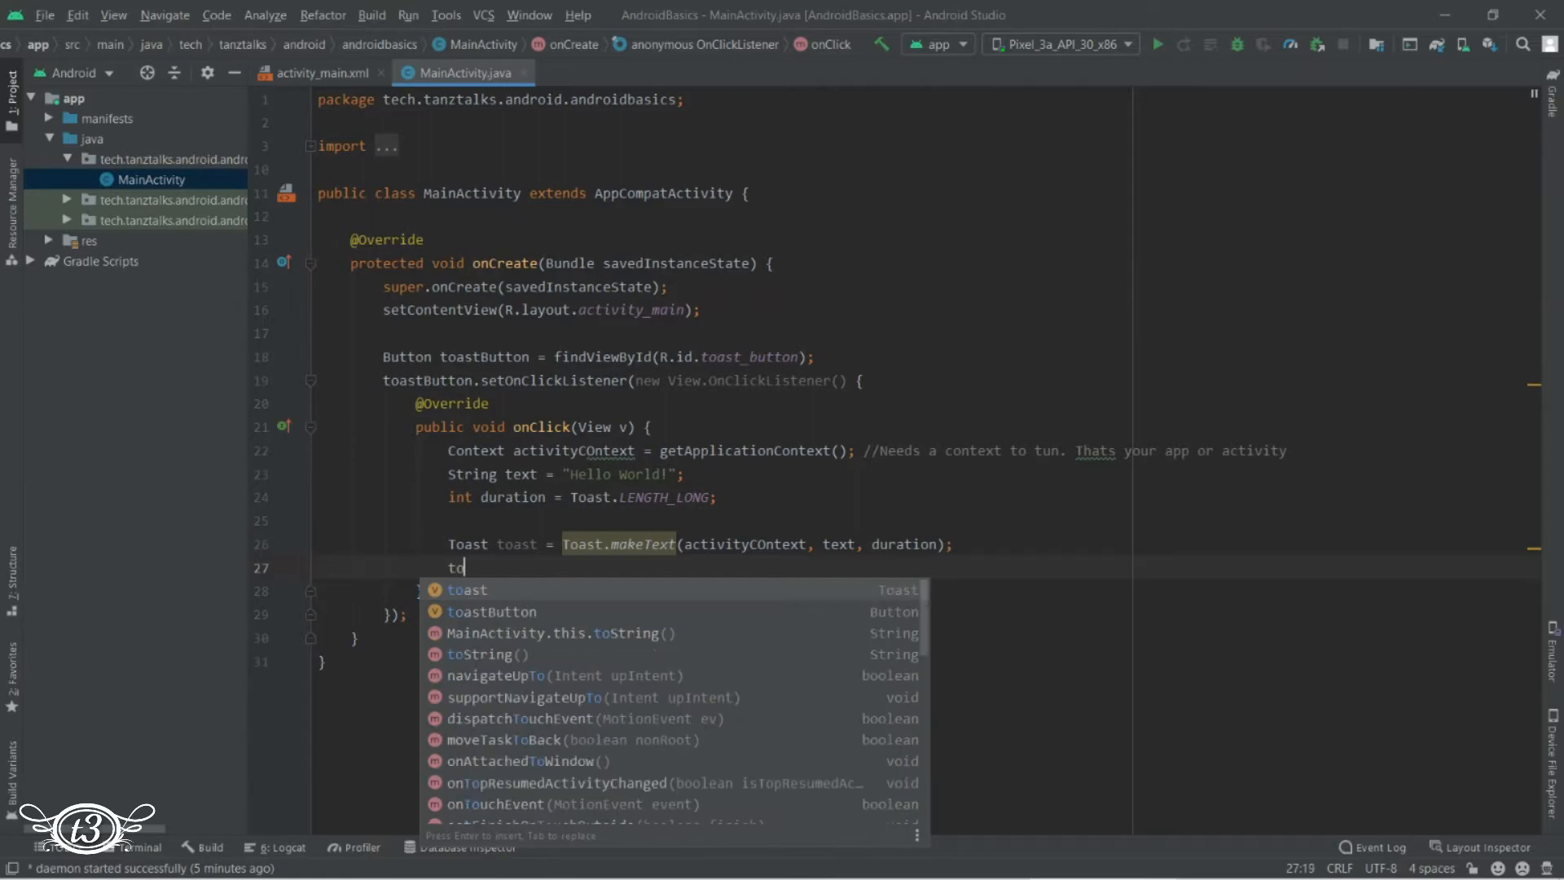
{"action": "type", "text": "ast."}
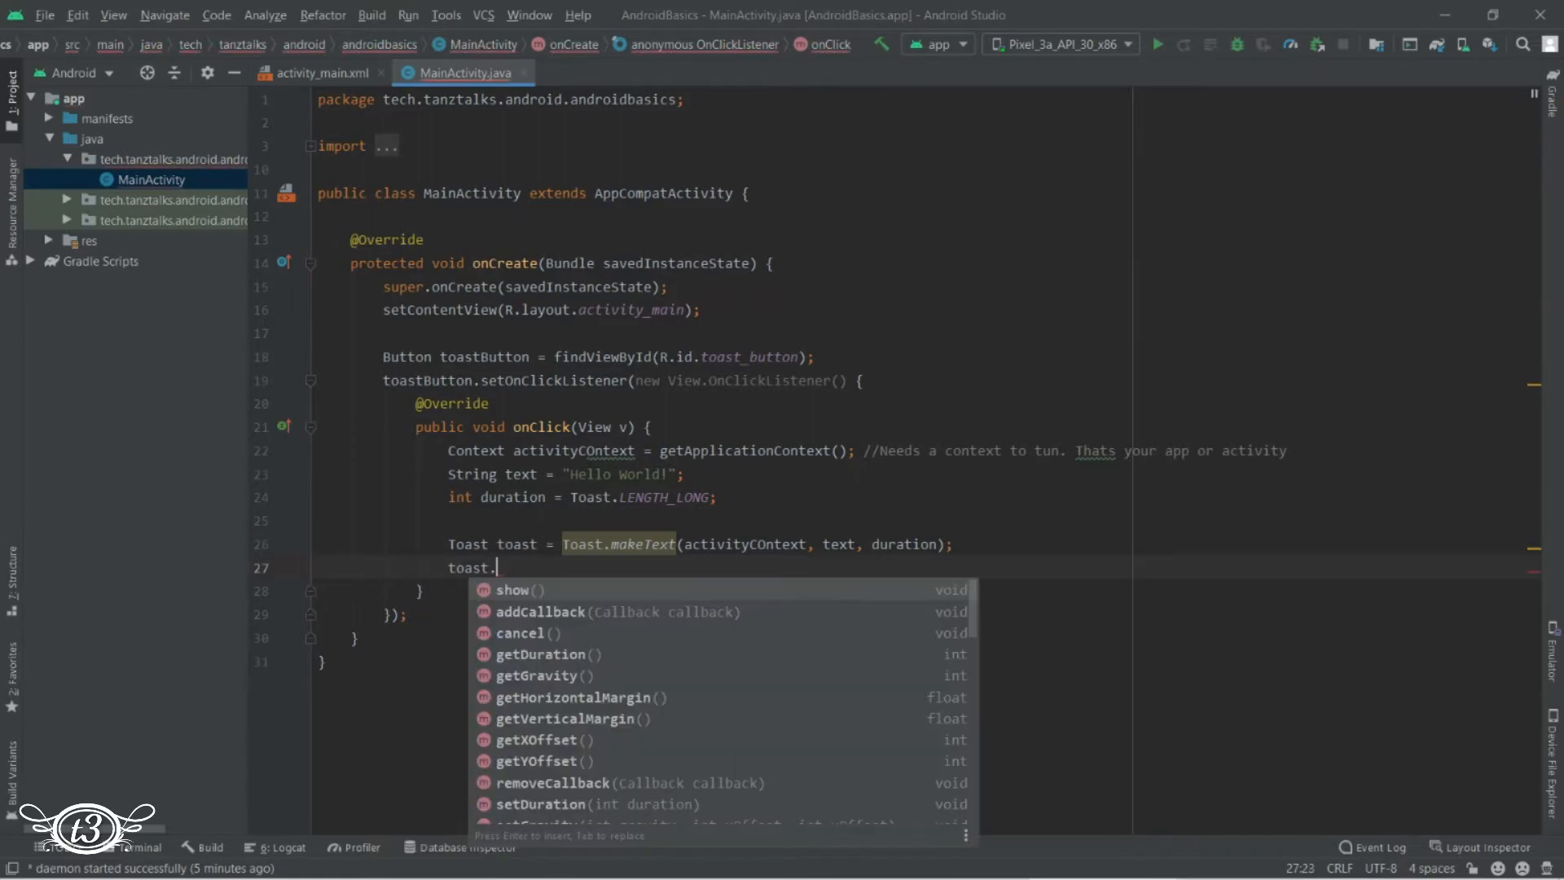
{"action": "type", "text": "show();"}
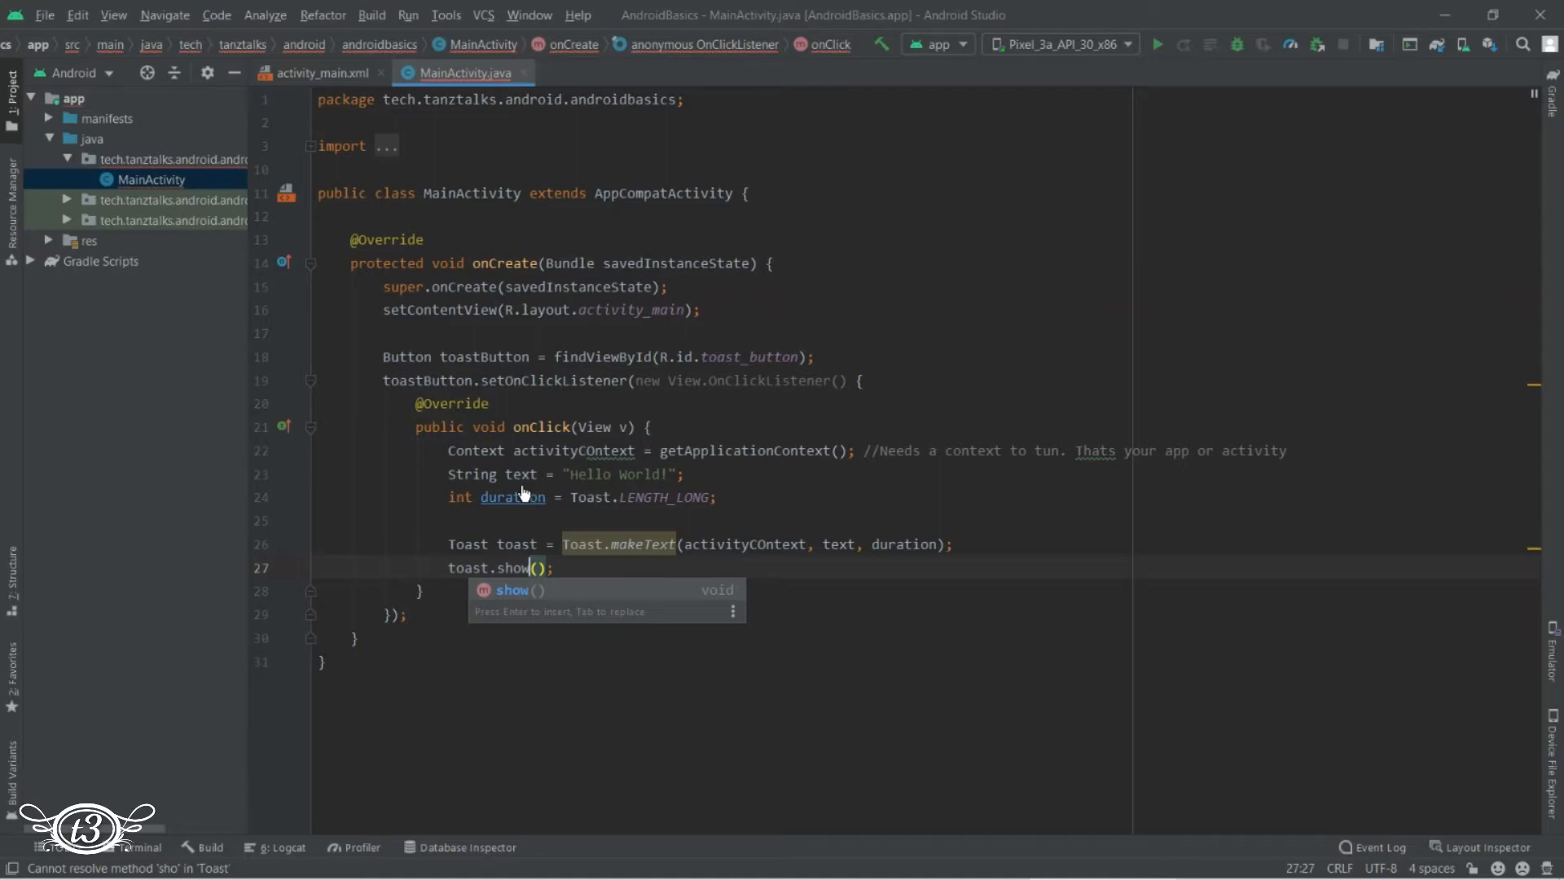
Run the app on the emulator and tap Show Toast to see the toast
{"action": "left_click", "coordinate": [1157, 44]}
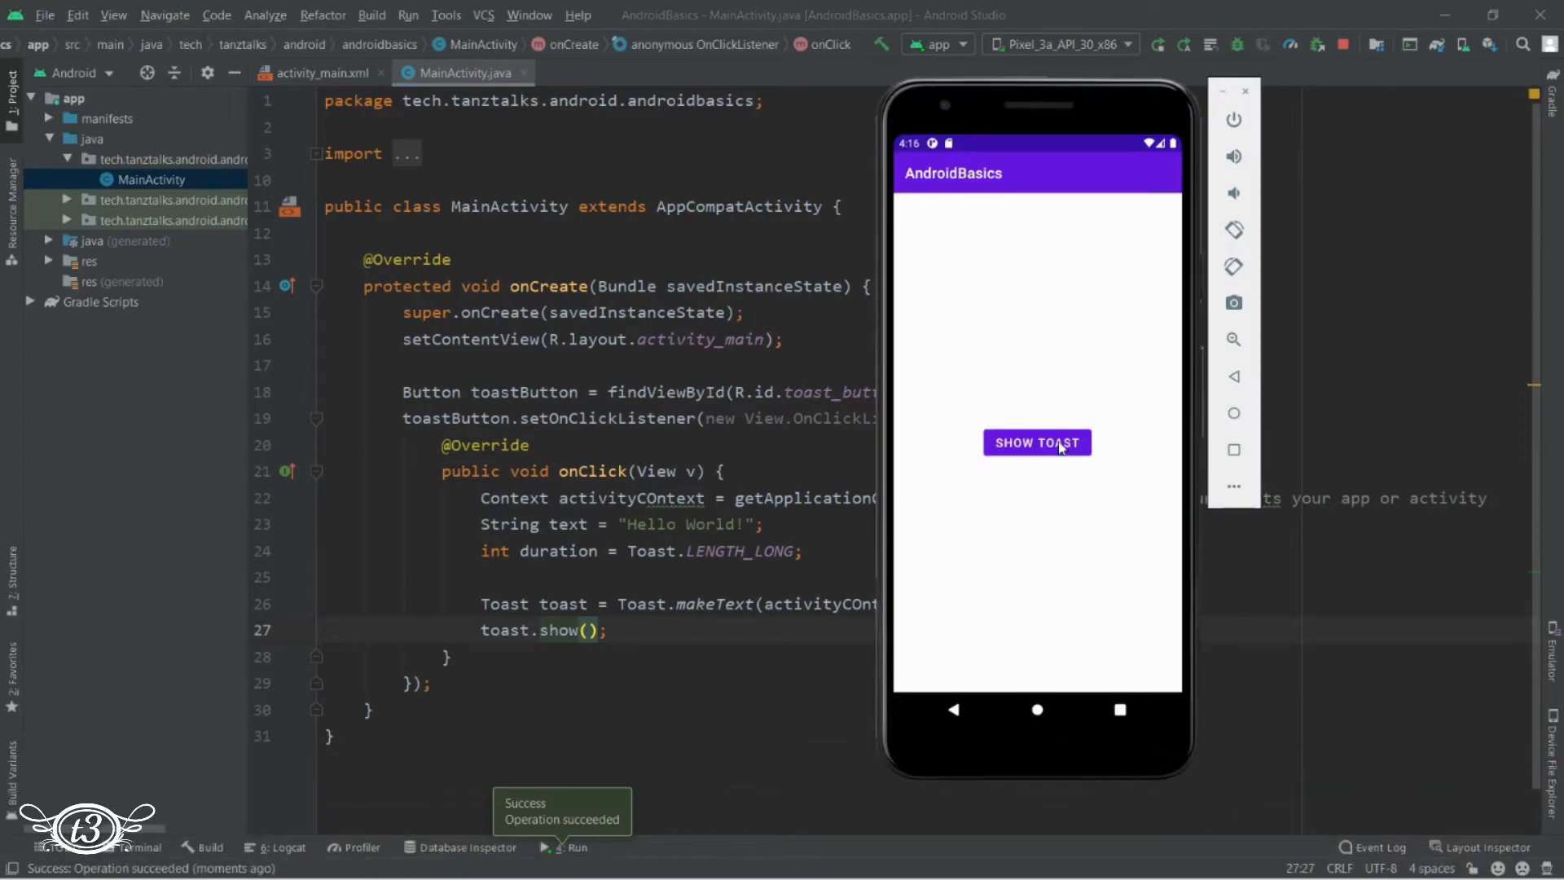
{"action": "left_click", "coordinate": [1036, 441]}
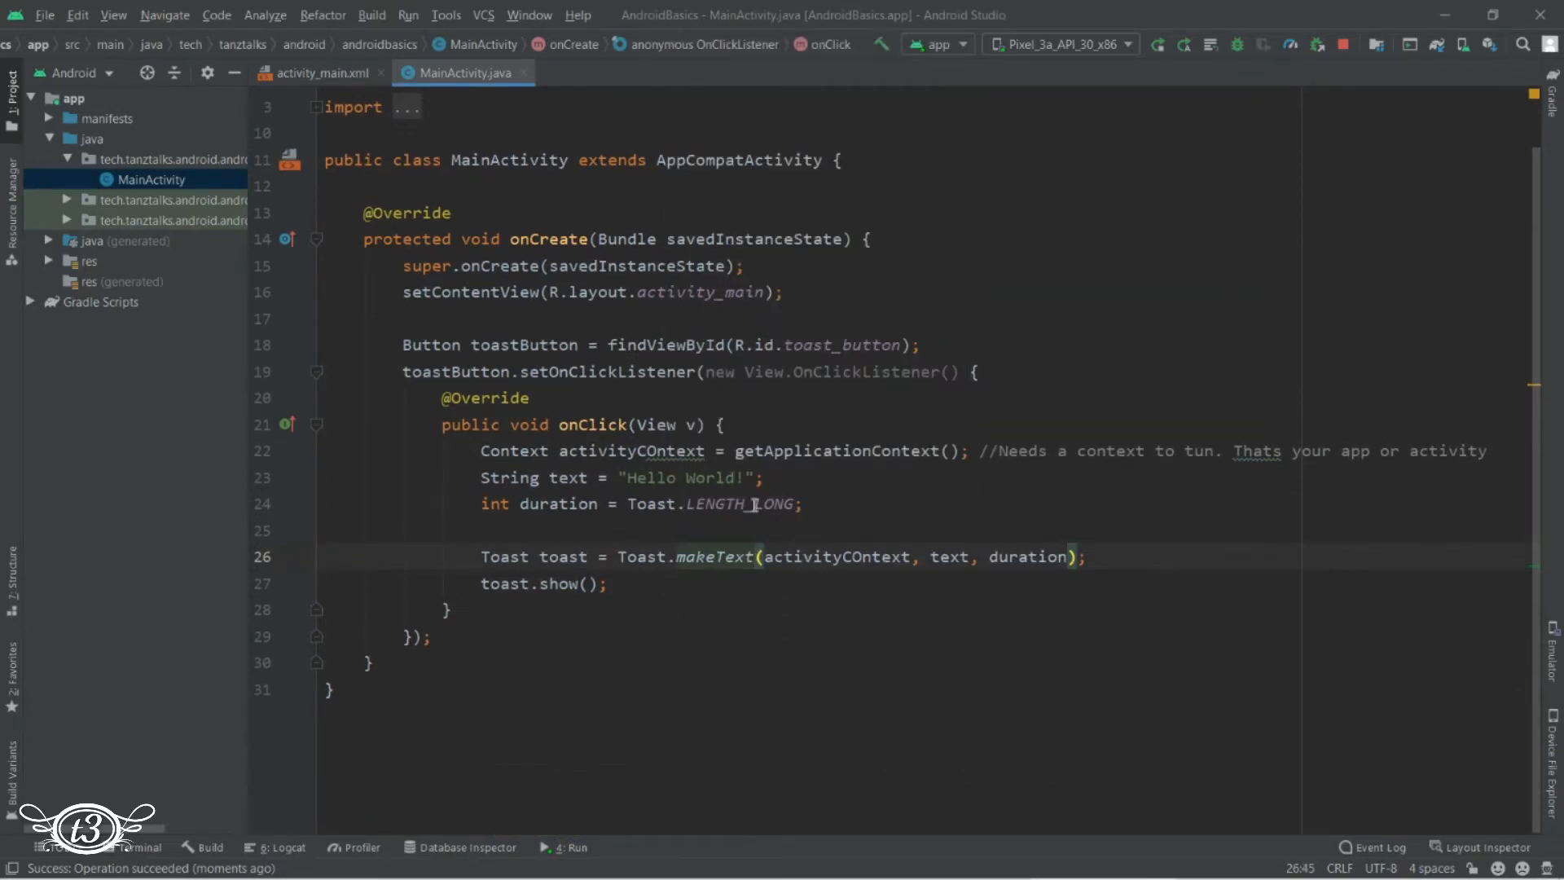
Change the duration to Toast.LENGTH_SHORT and hide the emulator
{"action": "double_click", "coordinate": [772, 503]}
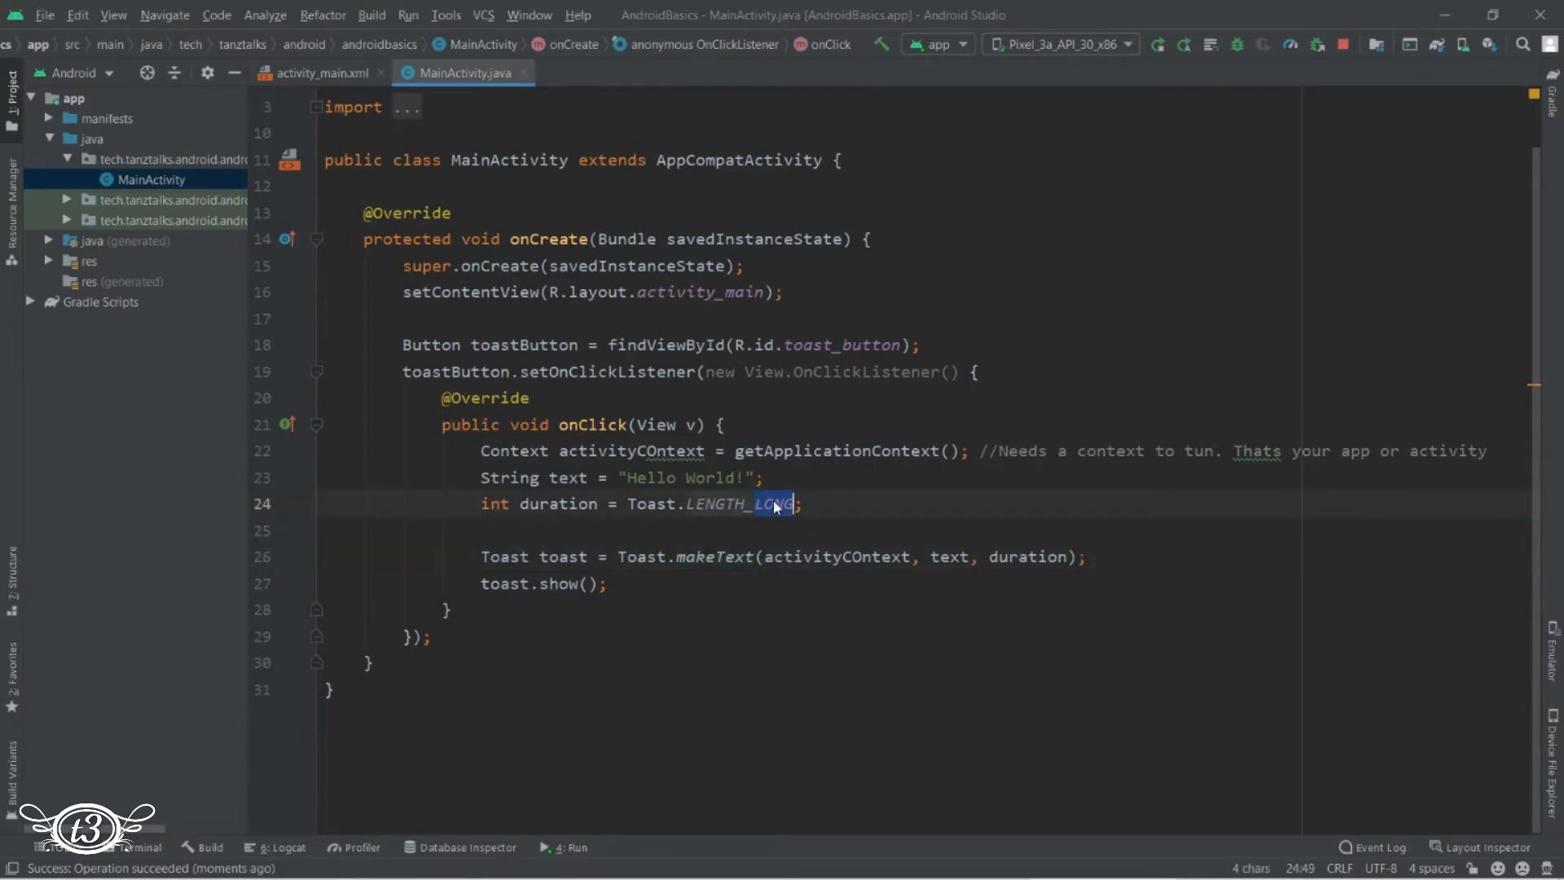
{"action": "type", "text": "SHORT"}
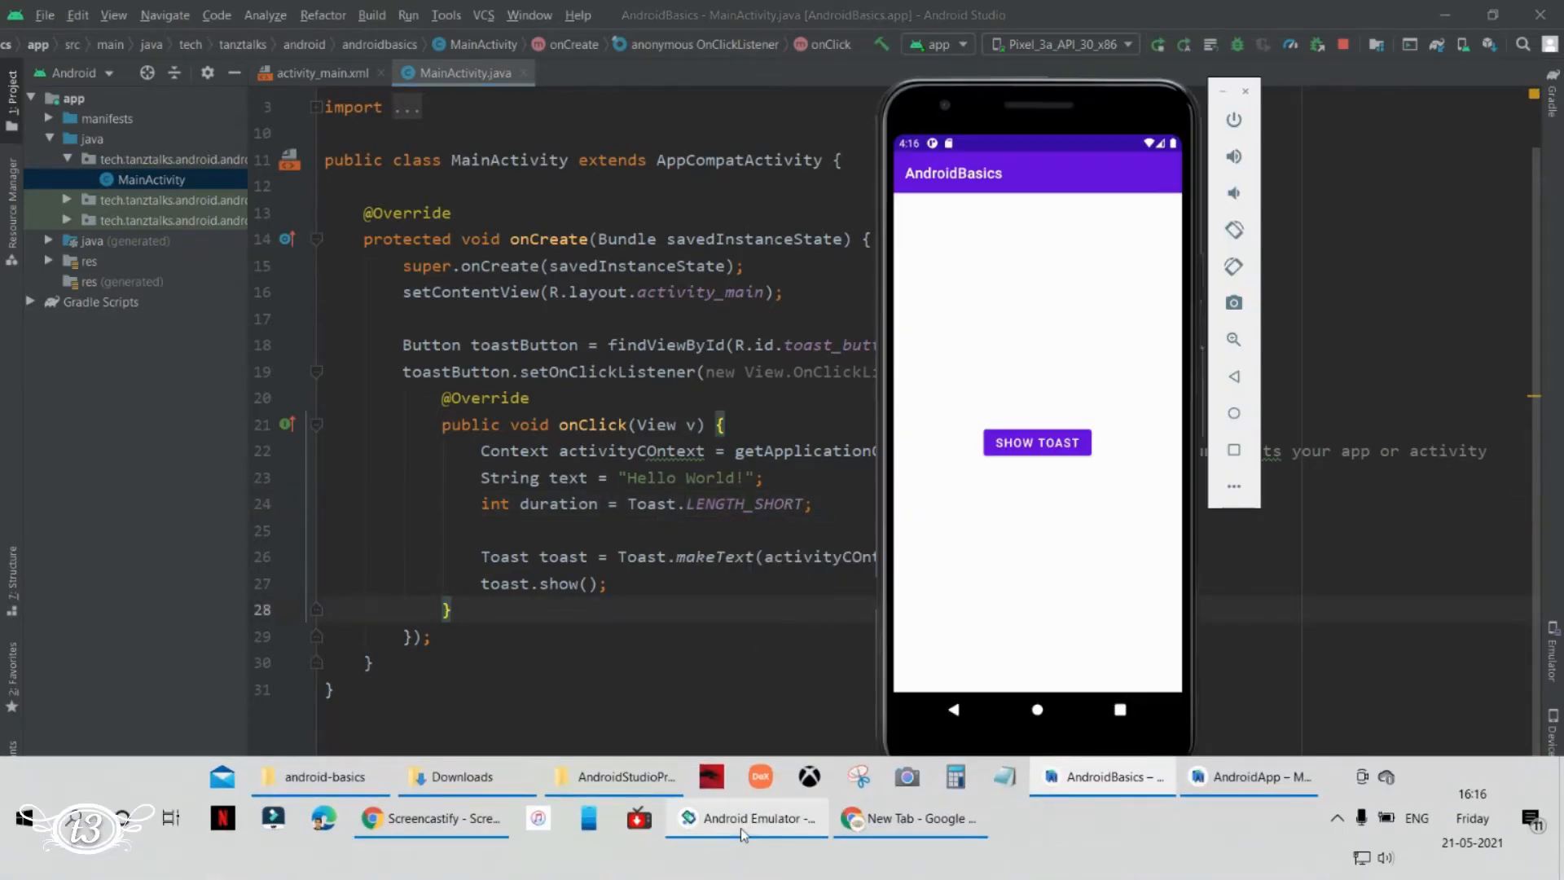
{"action": "left_click", "coordinate": [1036, 441]}
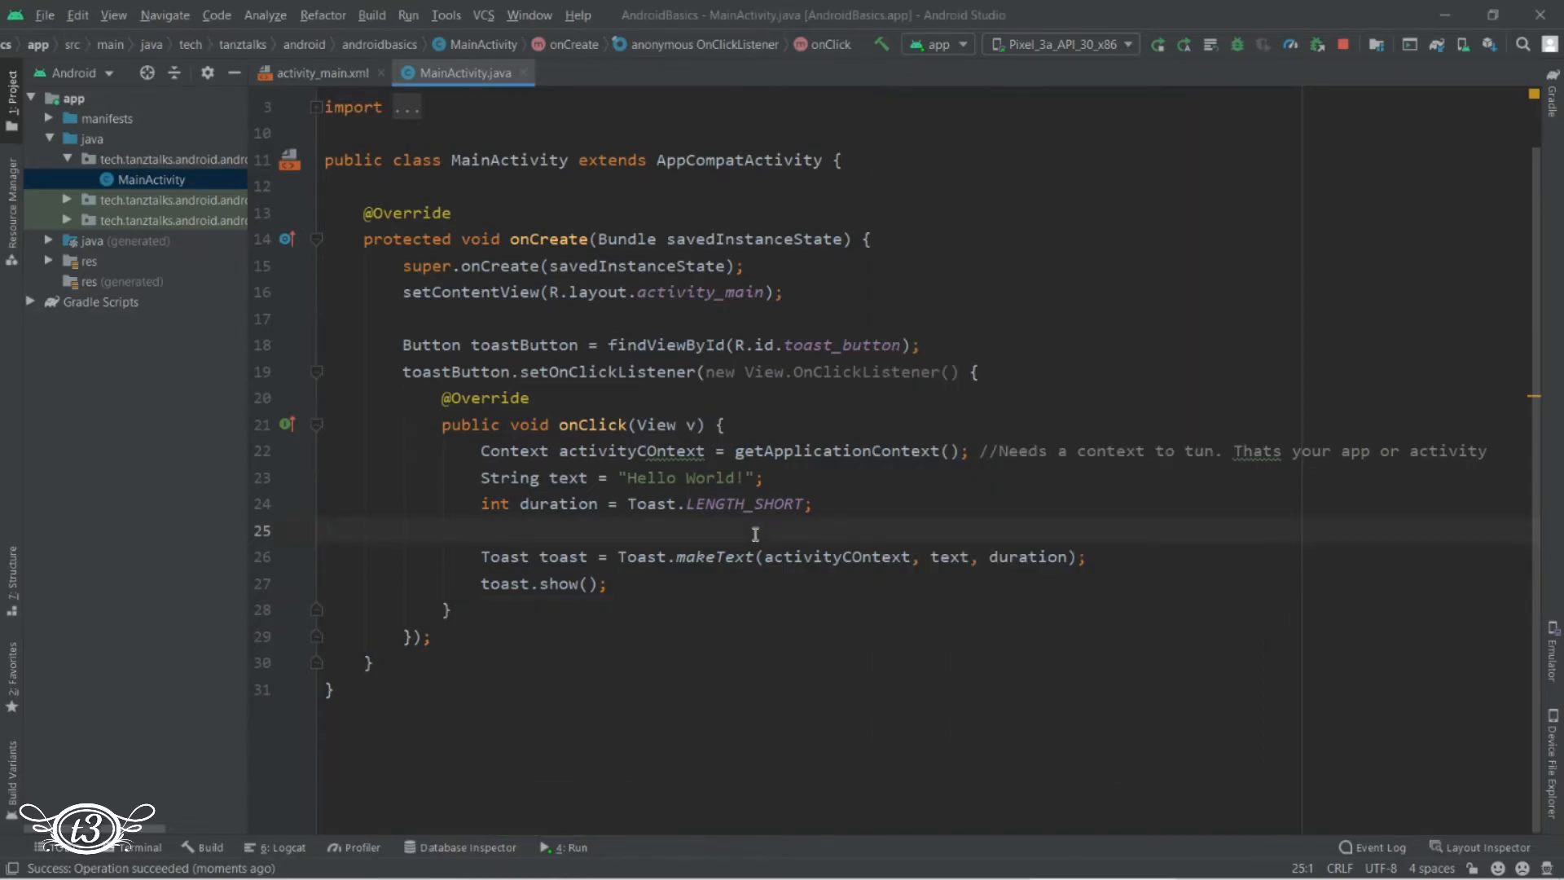
{"action": "mouse_move", "coordinate": [1179, 447]}
{"action": "type", "text": "r"}
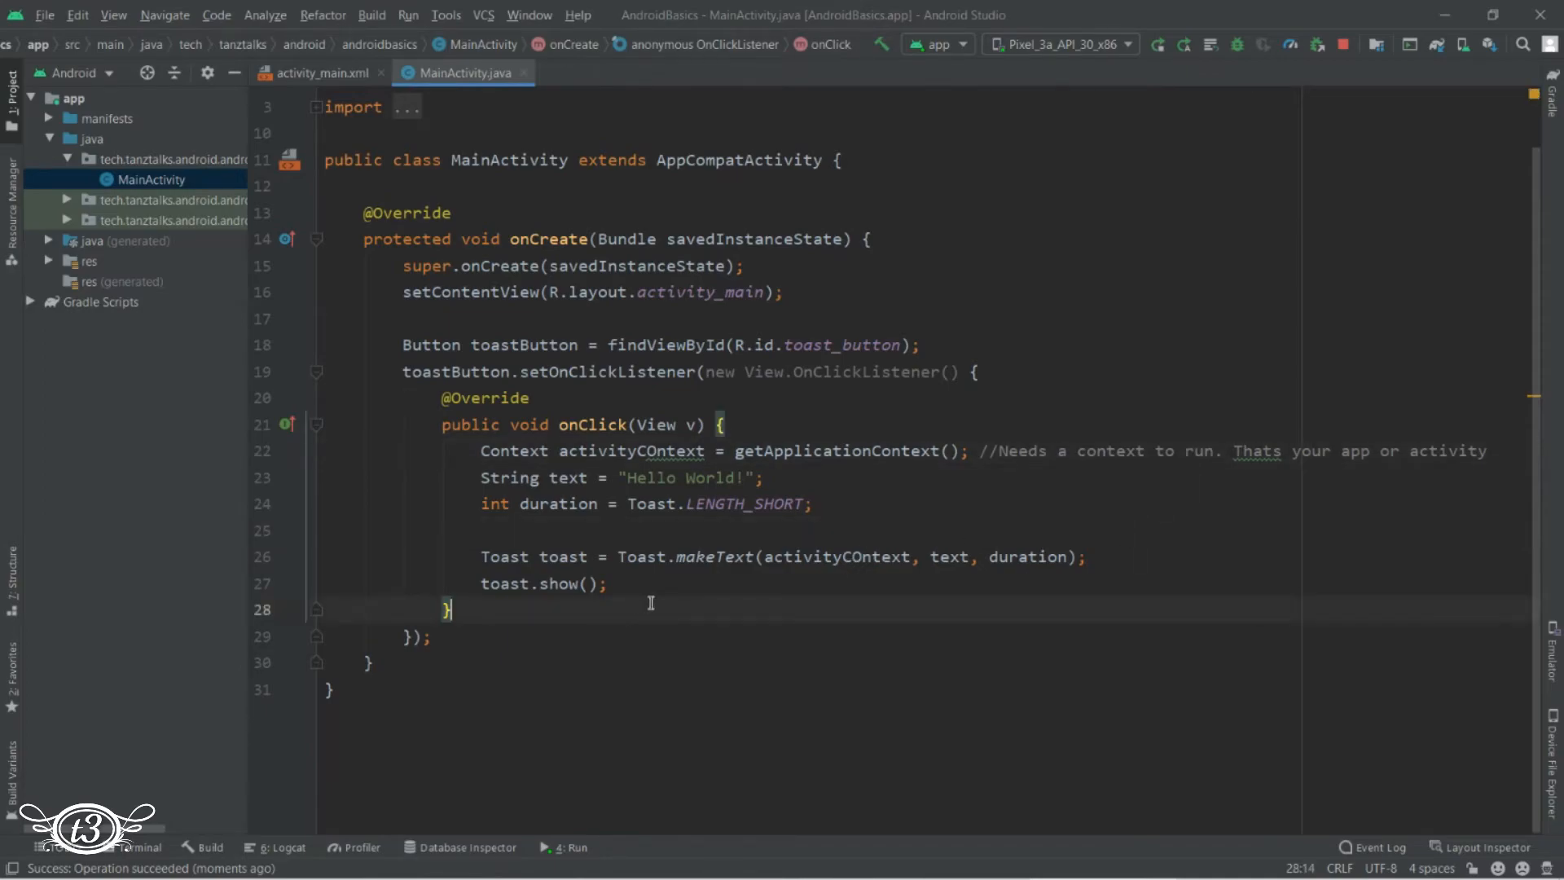
Write onClick as Toast.makeText(MainActivity.this, "Hello World!", Toast.LENGTH_LONG).show();
{"action": "left_click", "coordinate": [609, 584]}
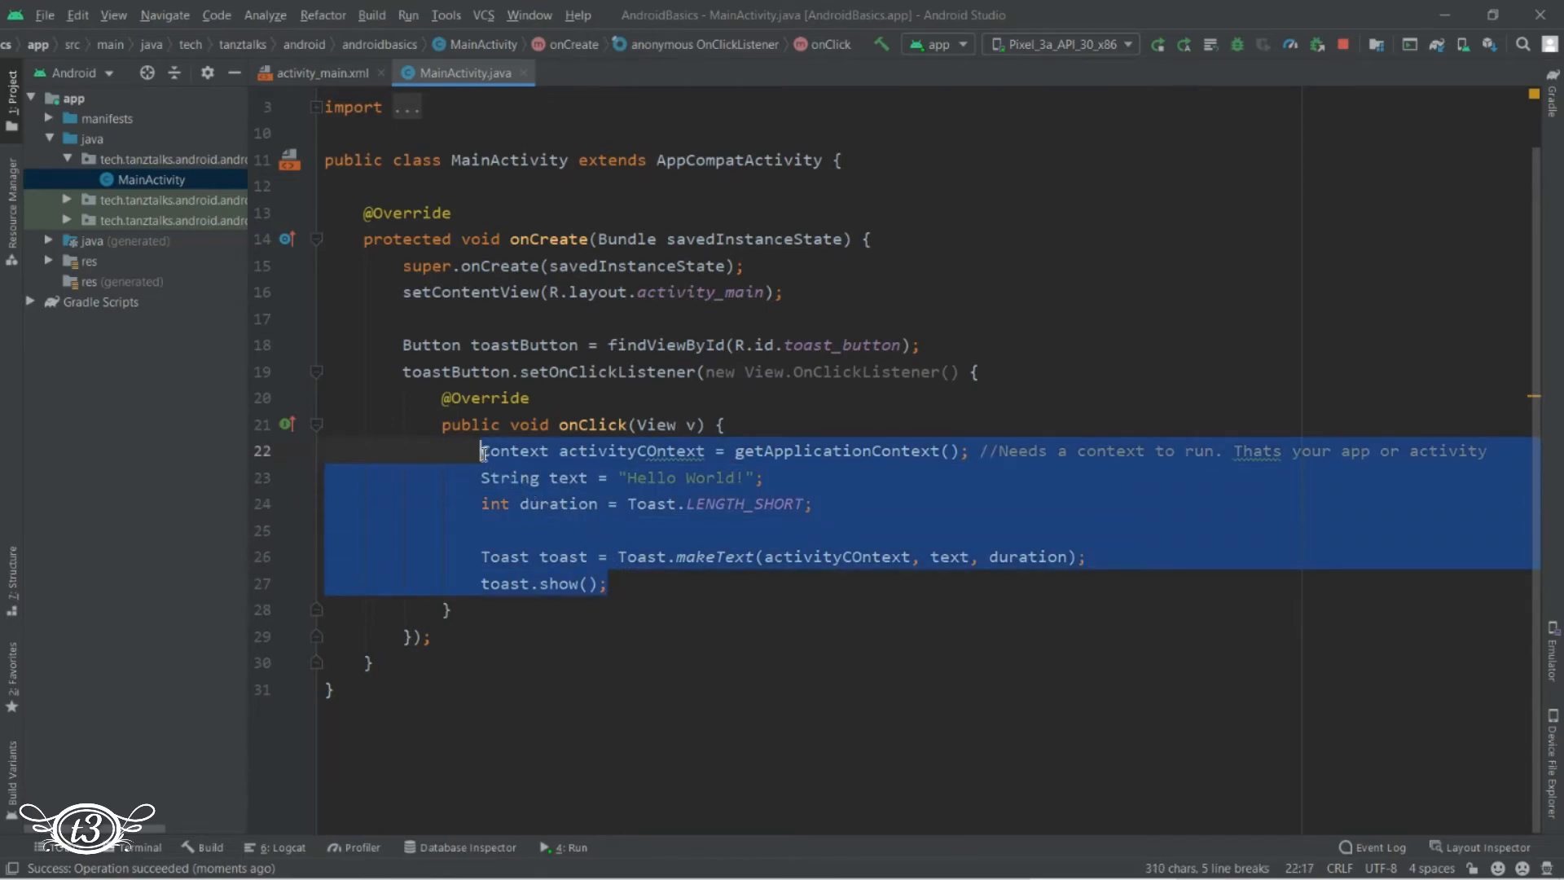
{"action": "type", "text": "T"}
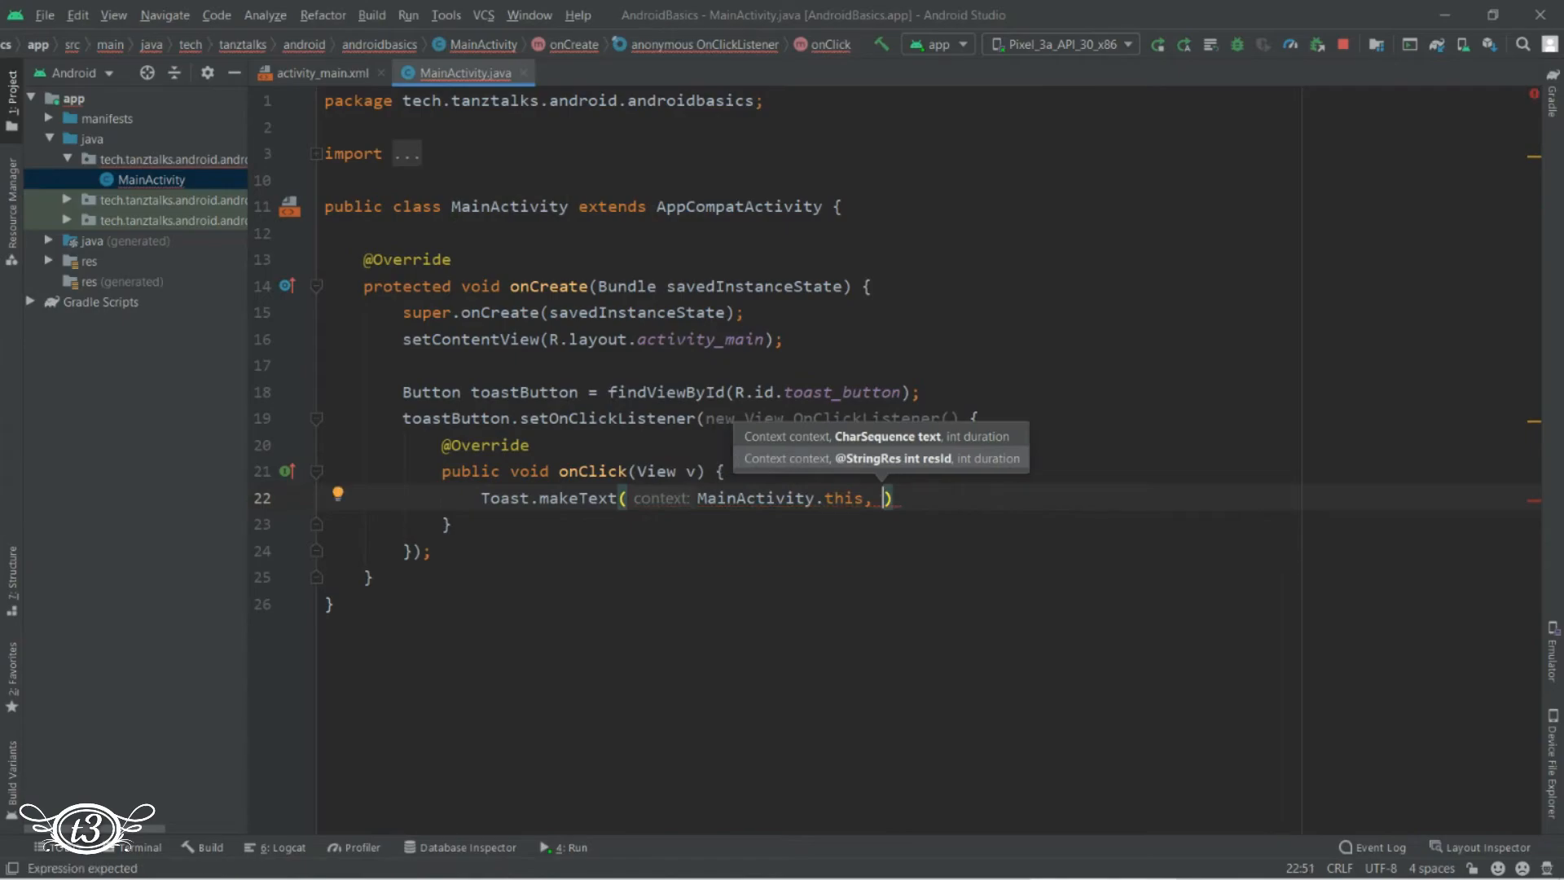
{"action": "type", "text": "\"Hell\""}
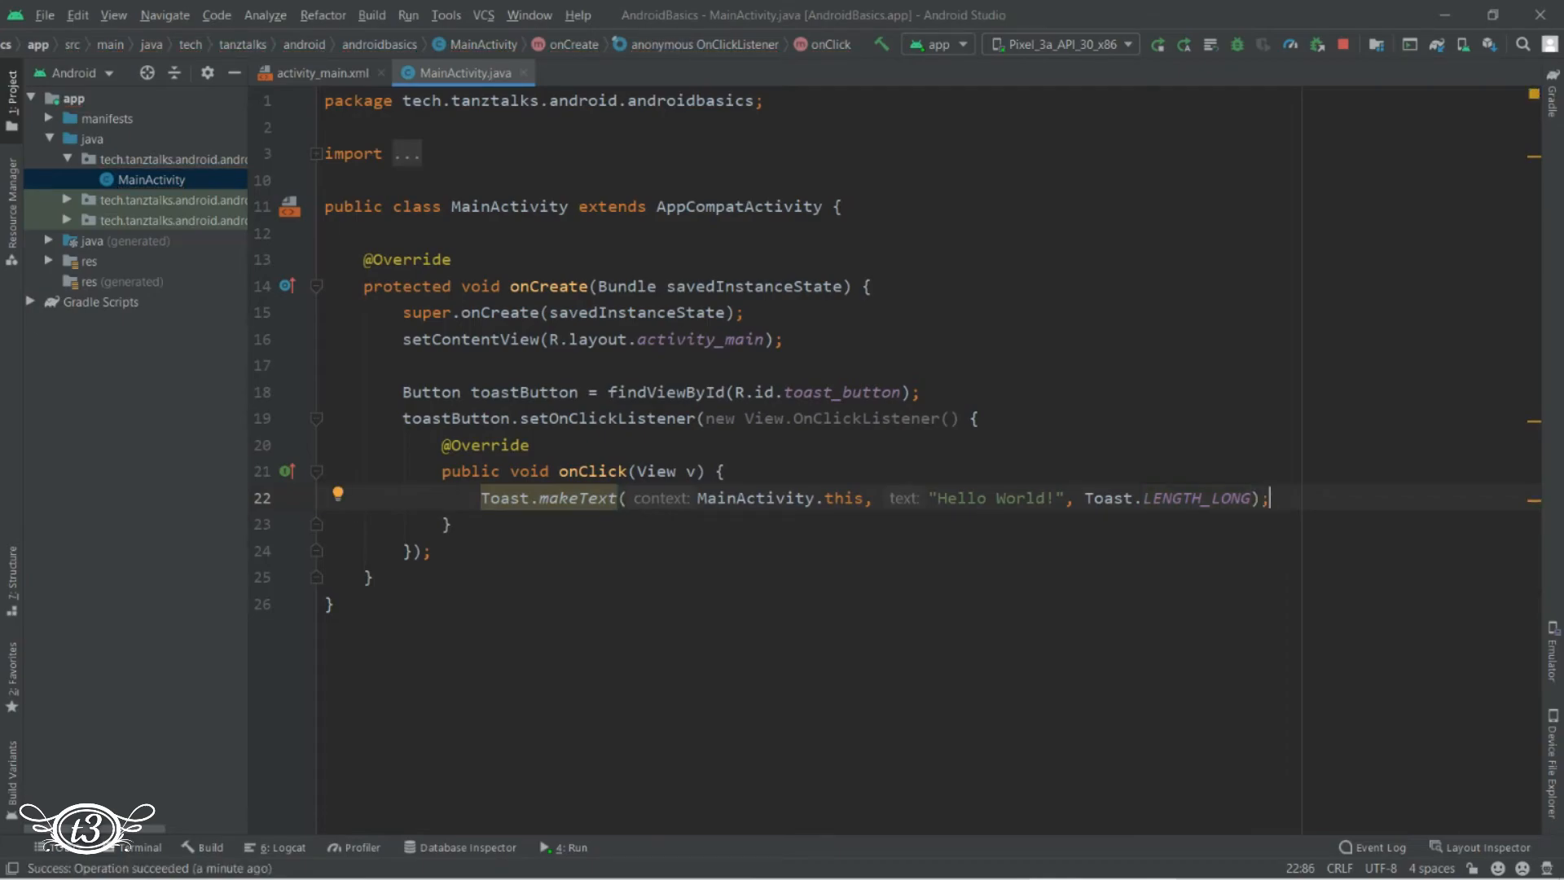
{"action": "type", "text": ".show("}
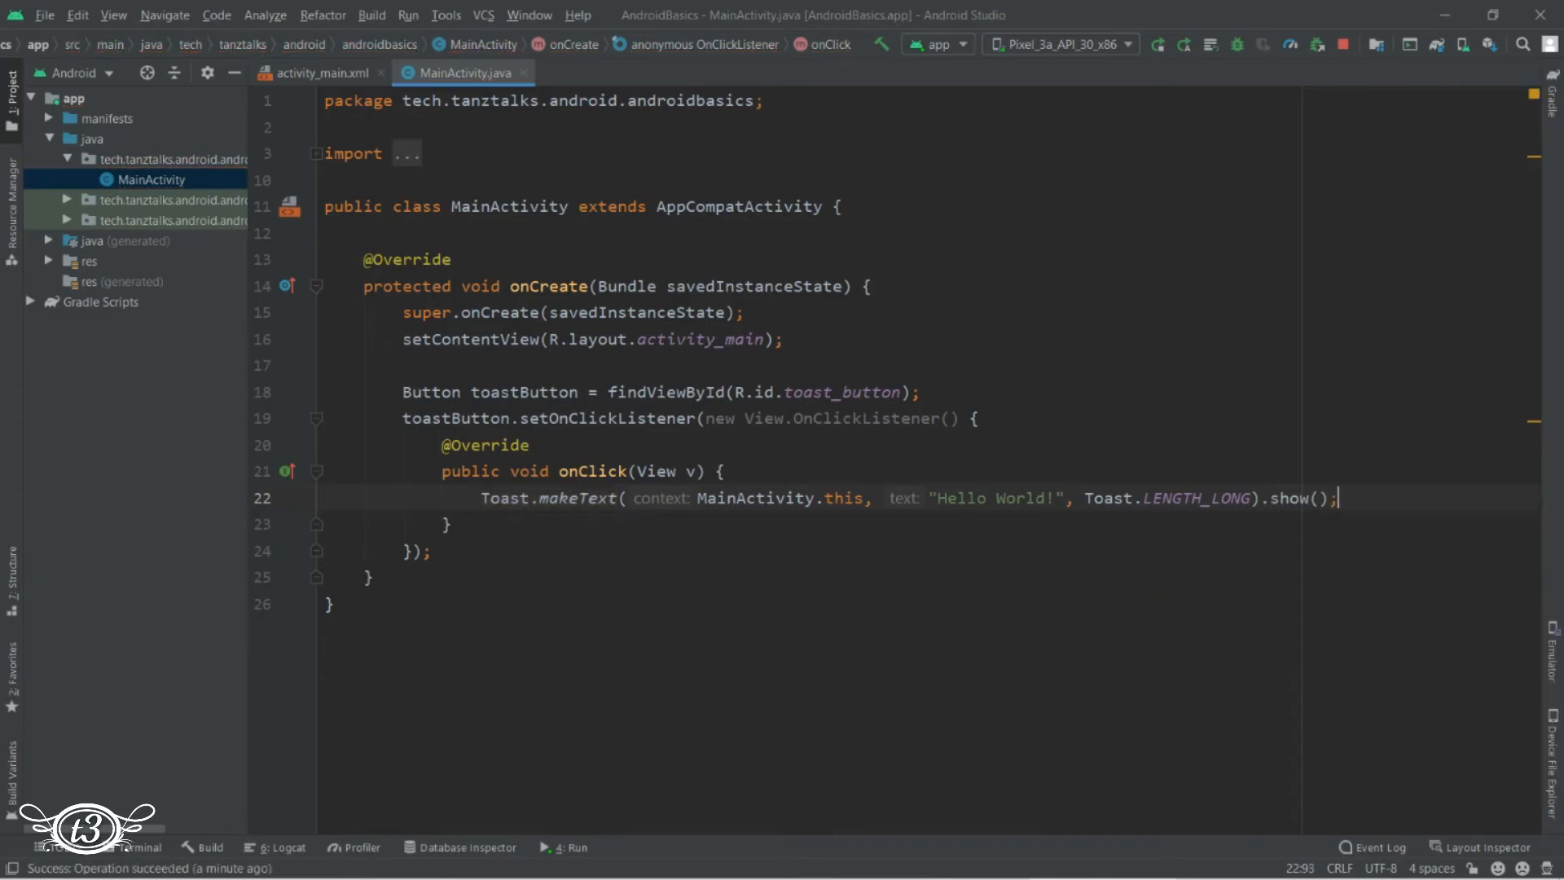
{"action": "mouse_move", "coordinate": [647, 541]}
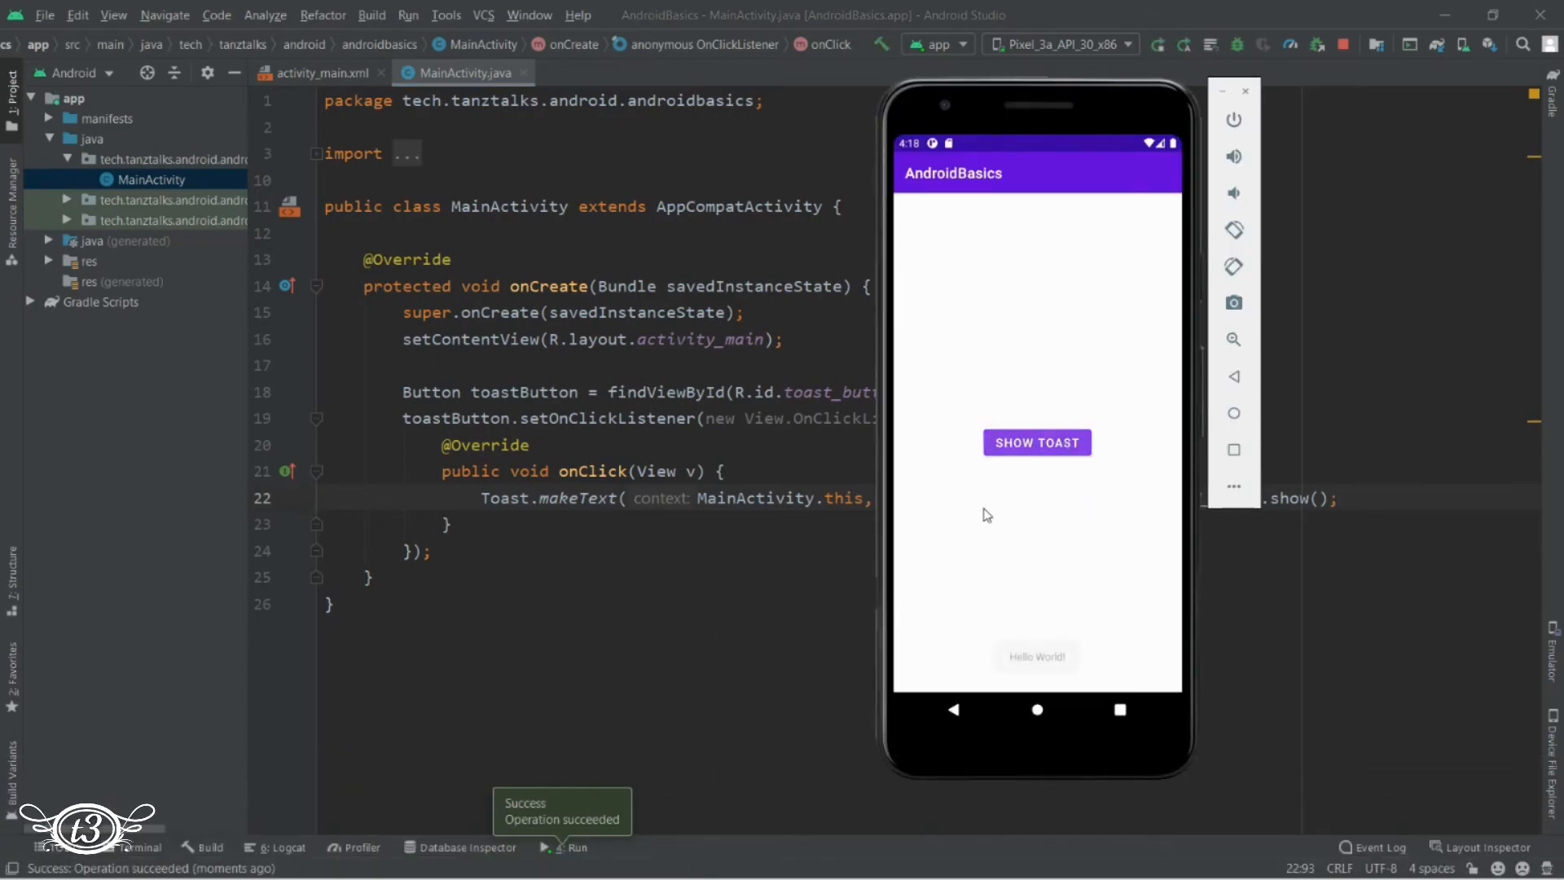
Tap Show Toast in the emulator to display the 'Hello World!' toast
{"action": "left_click", "coordinate": [1036, 442]}
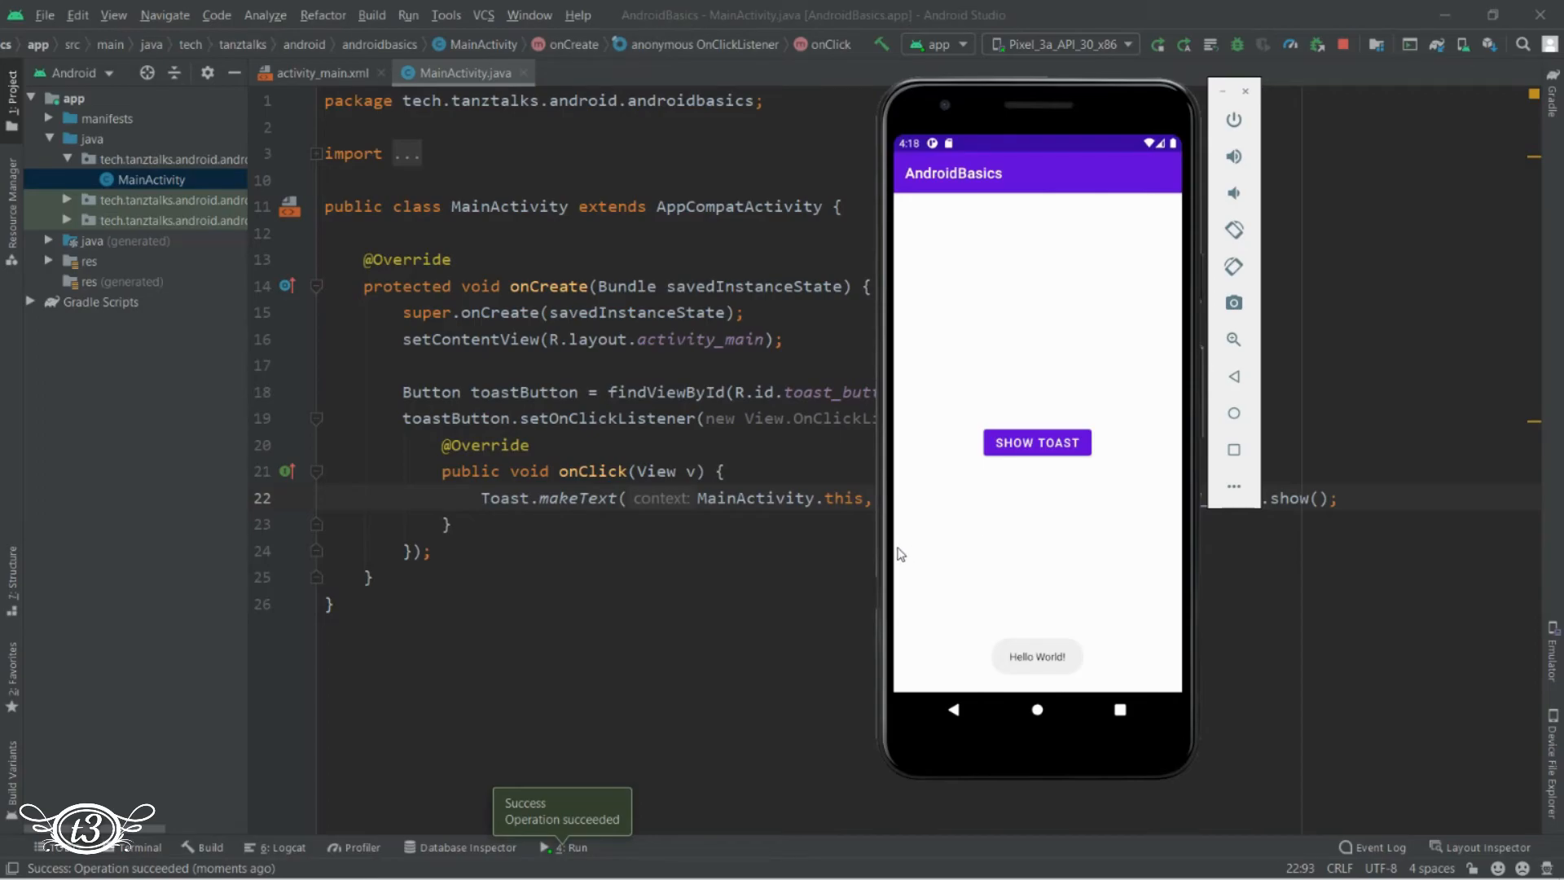